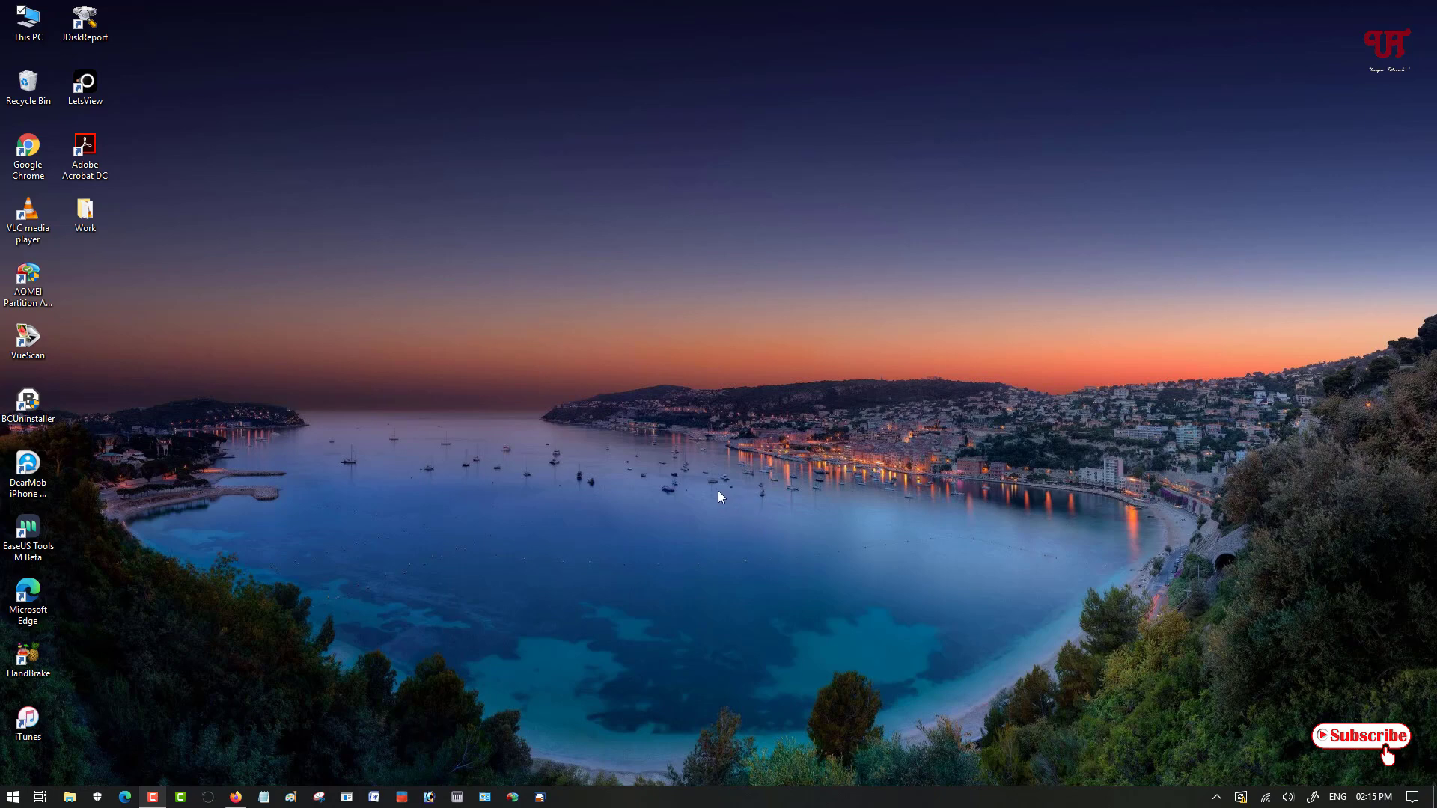
mouse_move(702, 599)
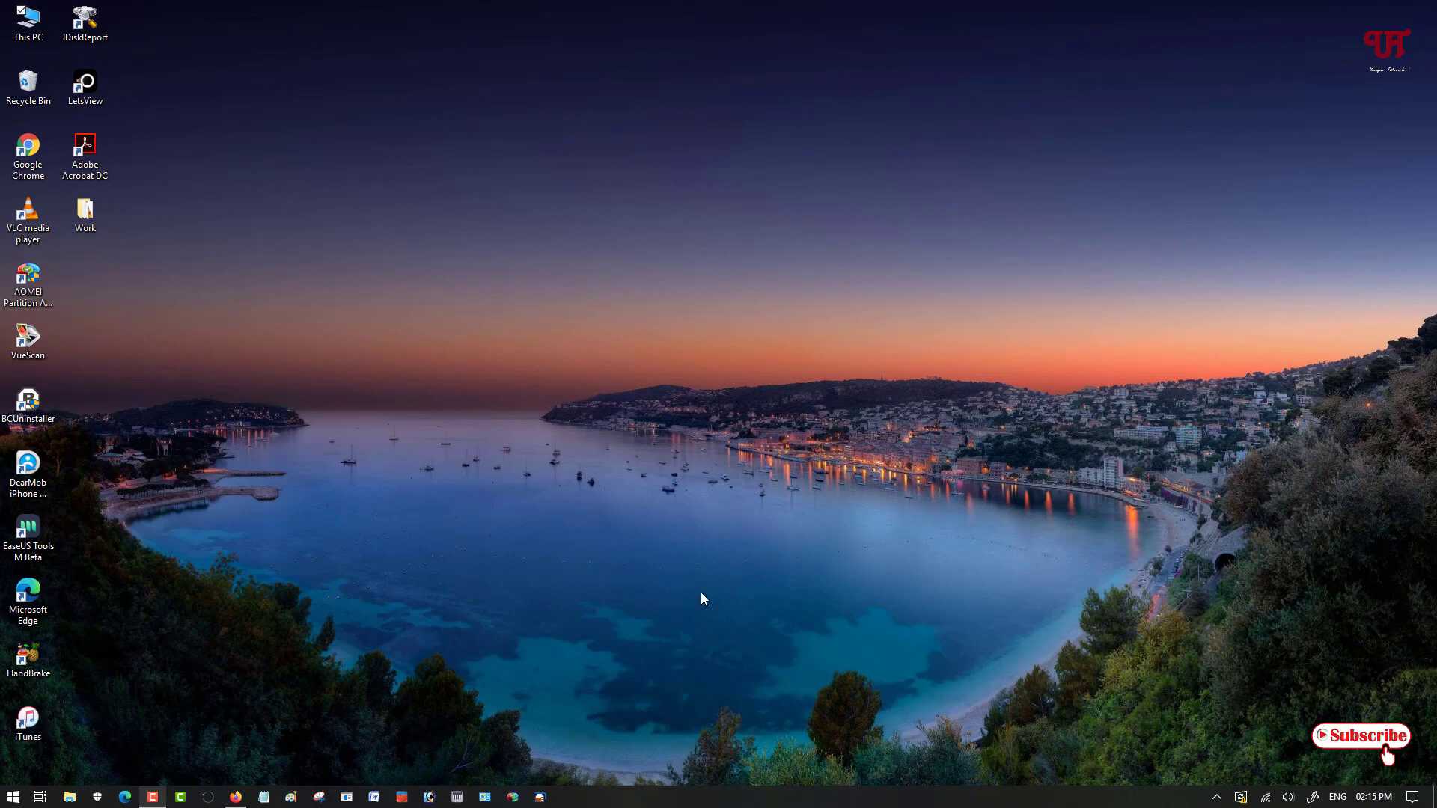
mouse_move(713, 572)
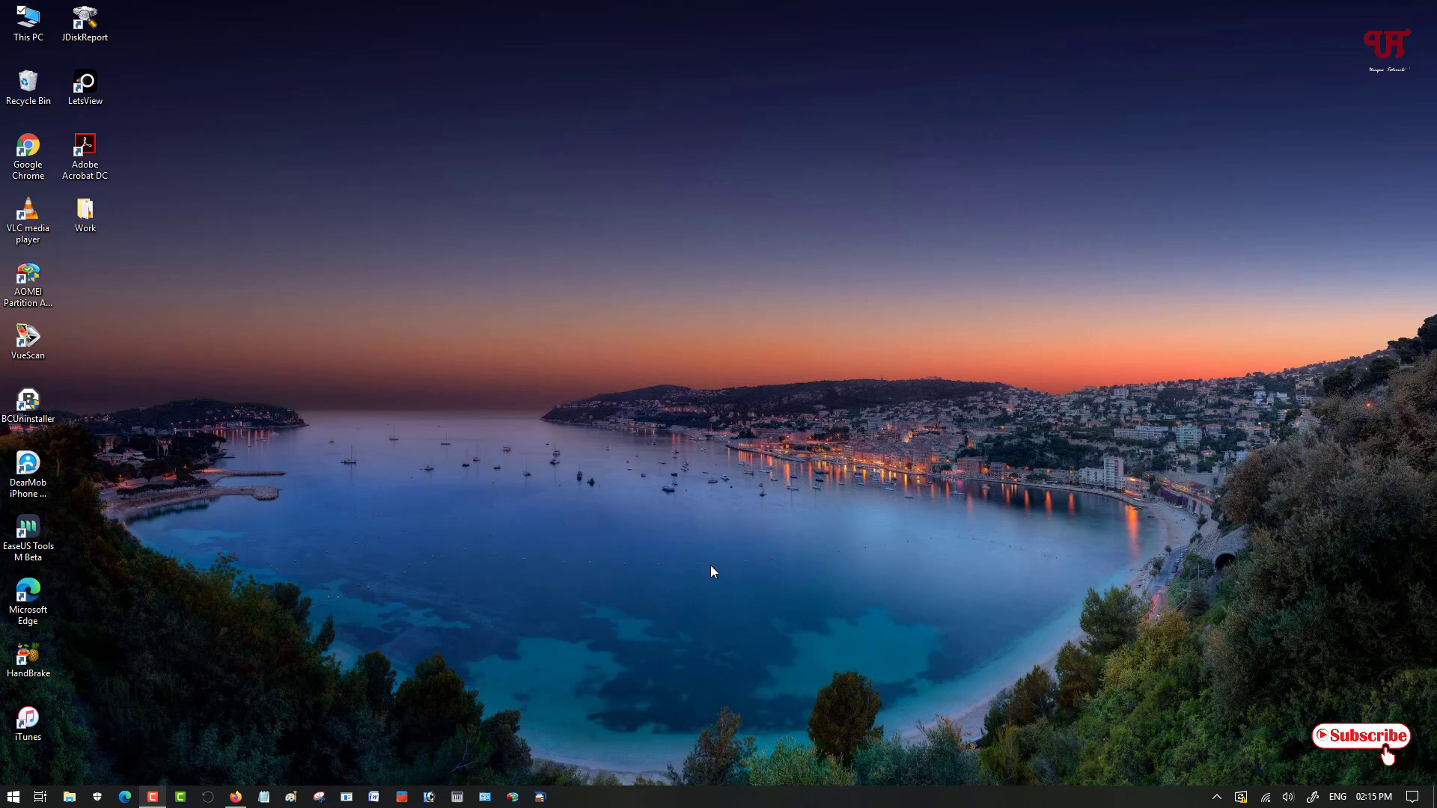
mouse_move(701, 547)
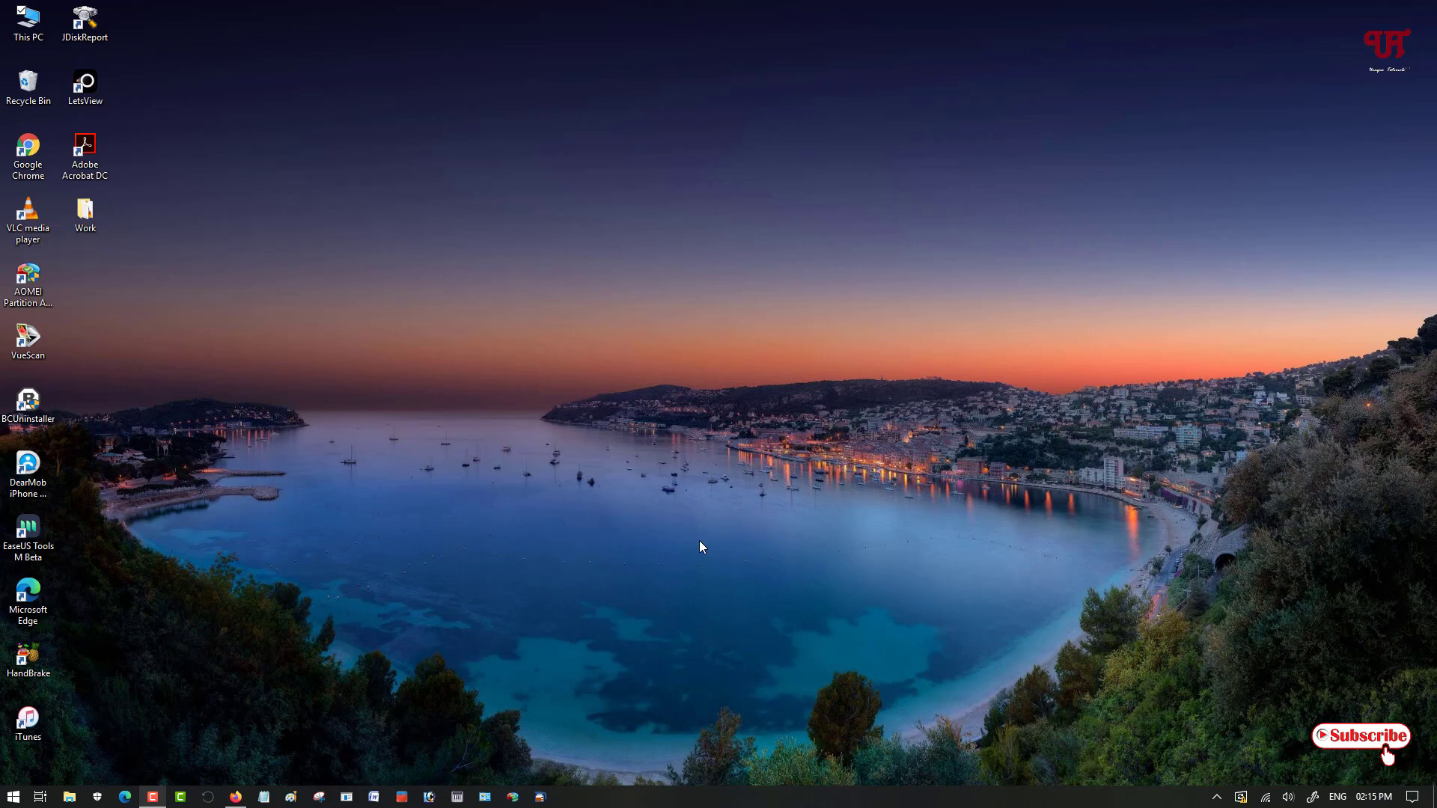
mouse_move(269, 654)
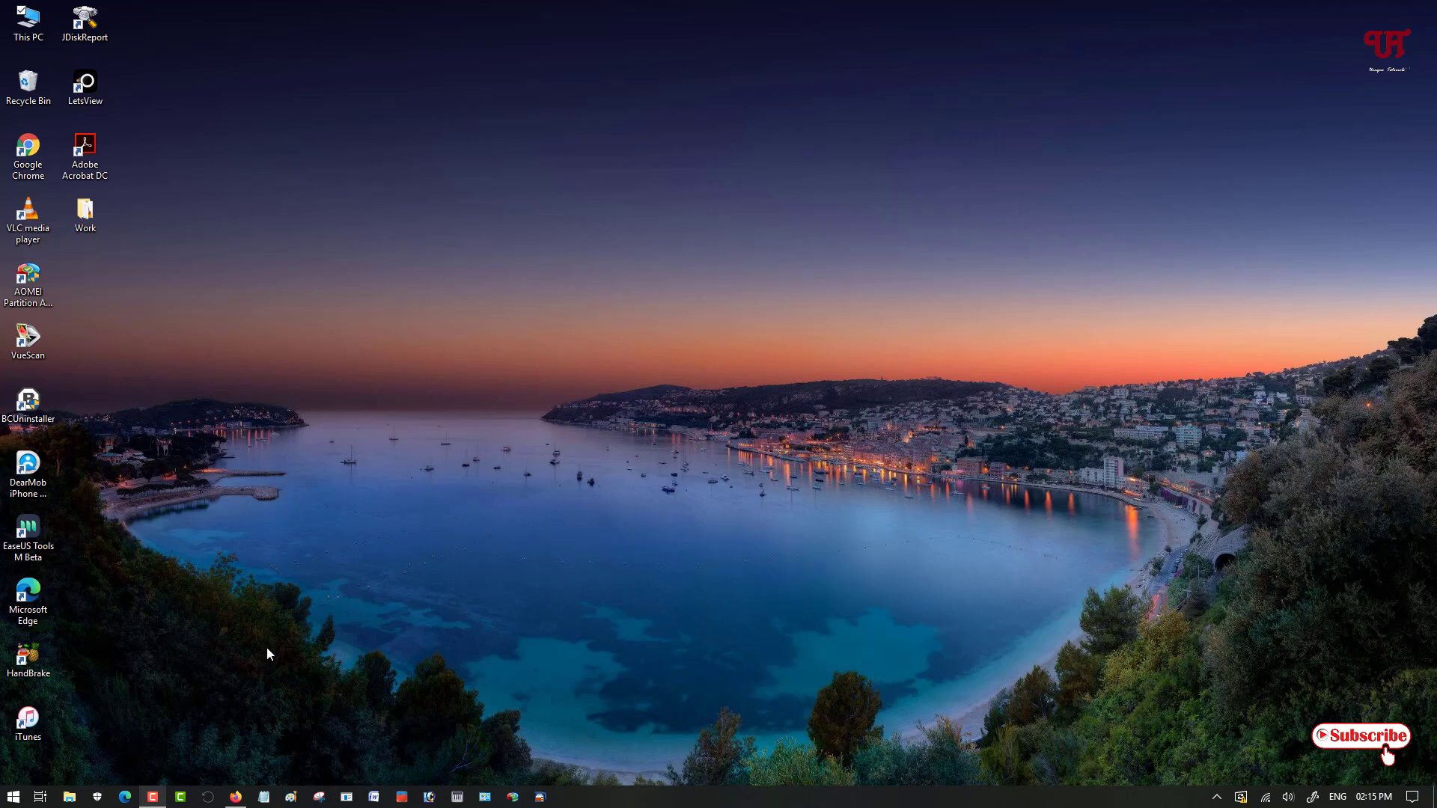
mouse_move(654, 783)
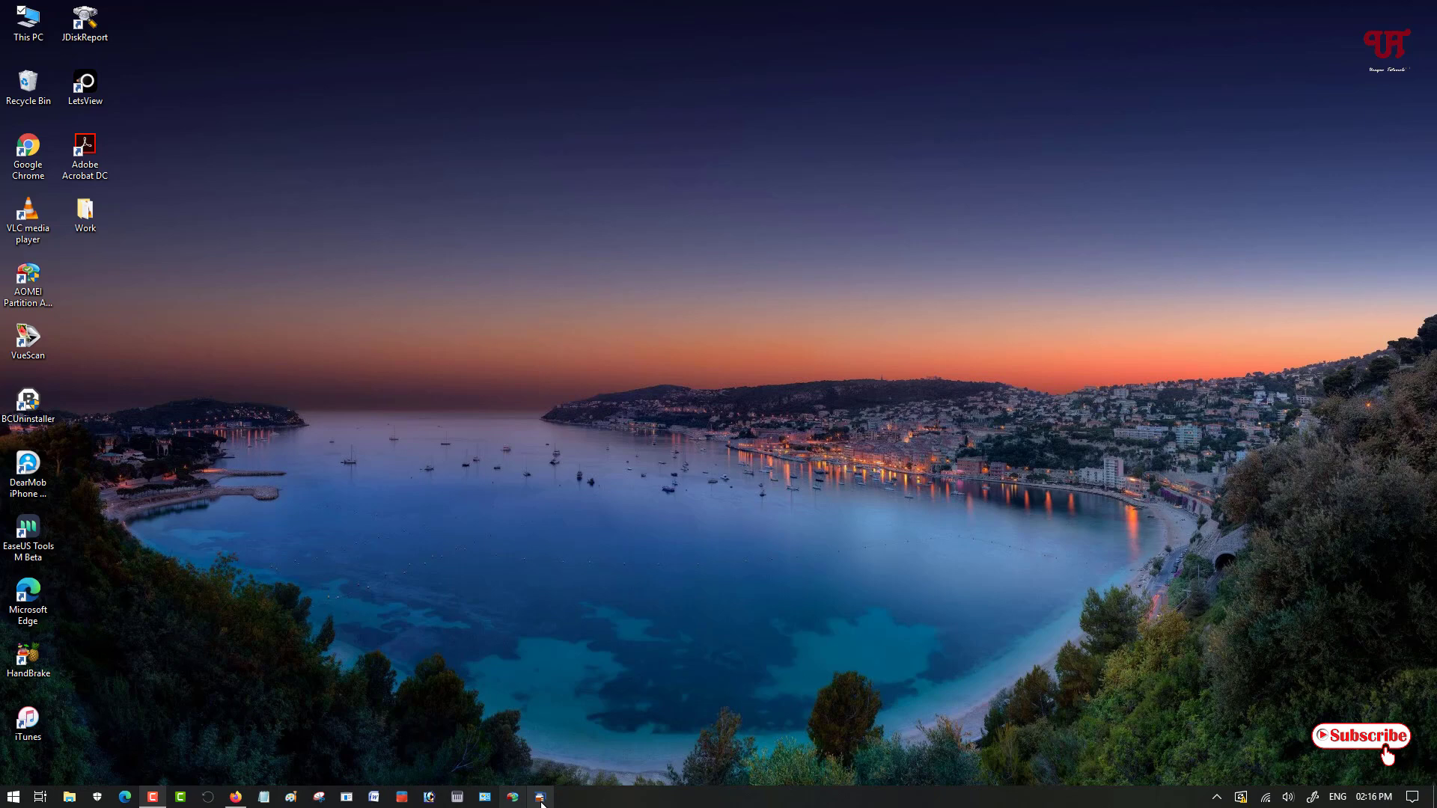
mouse_move(540, 796)
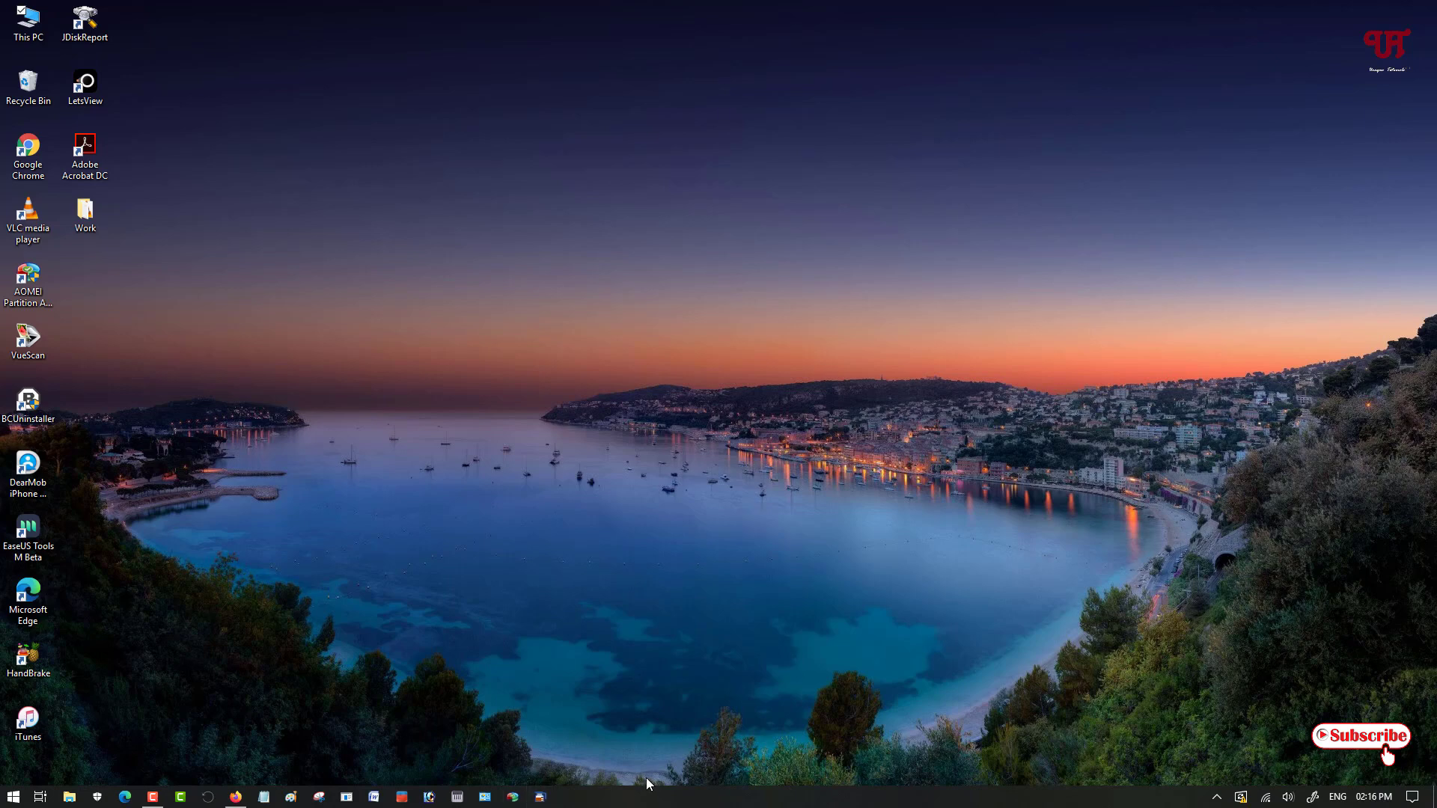
mouse_move(585, 756)
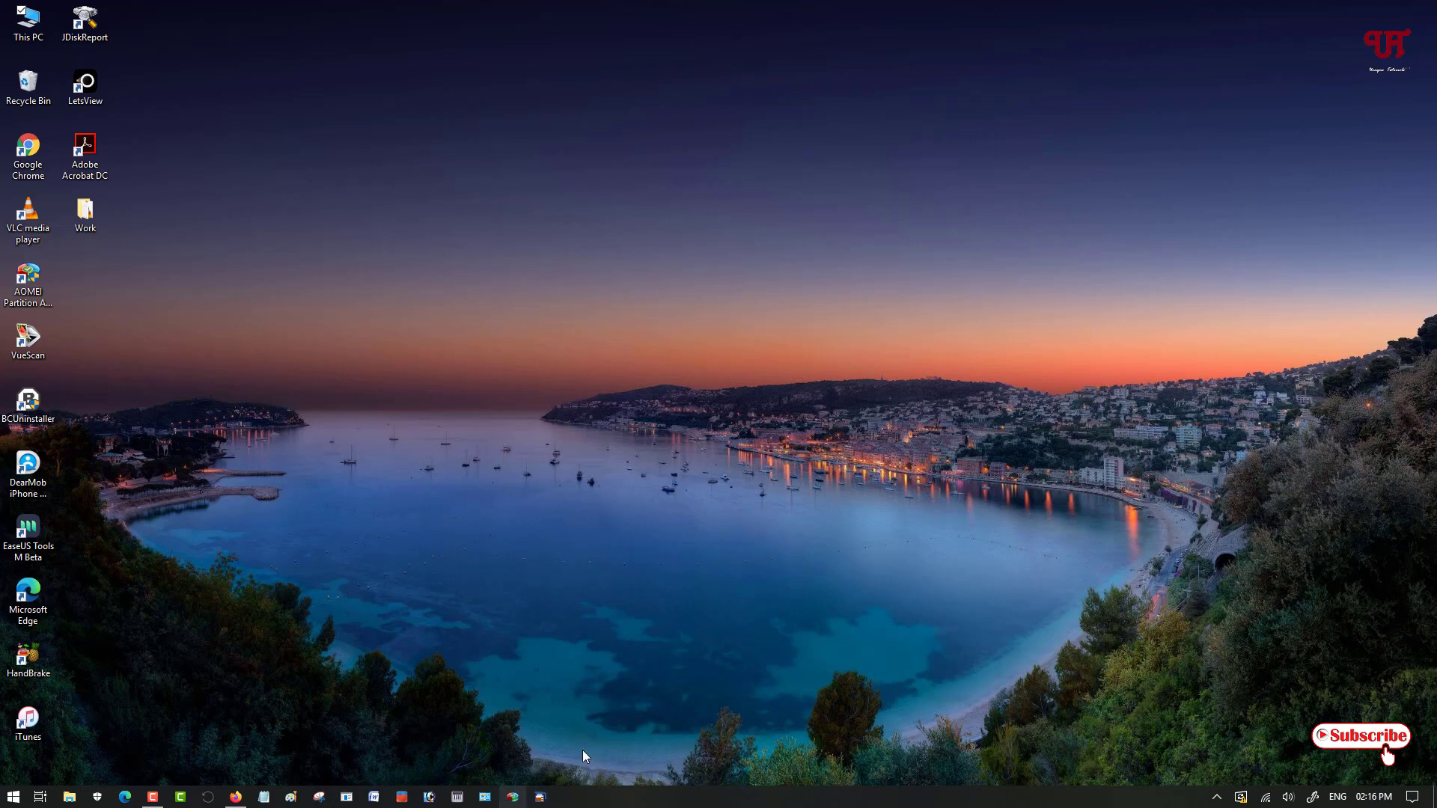
mouse_move(242, 792)
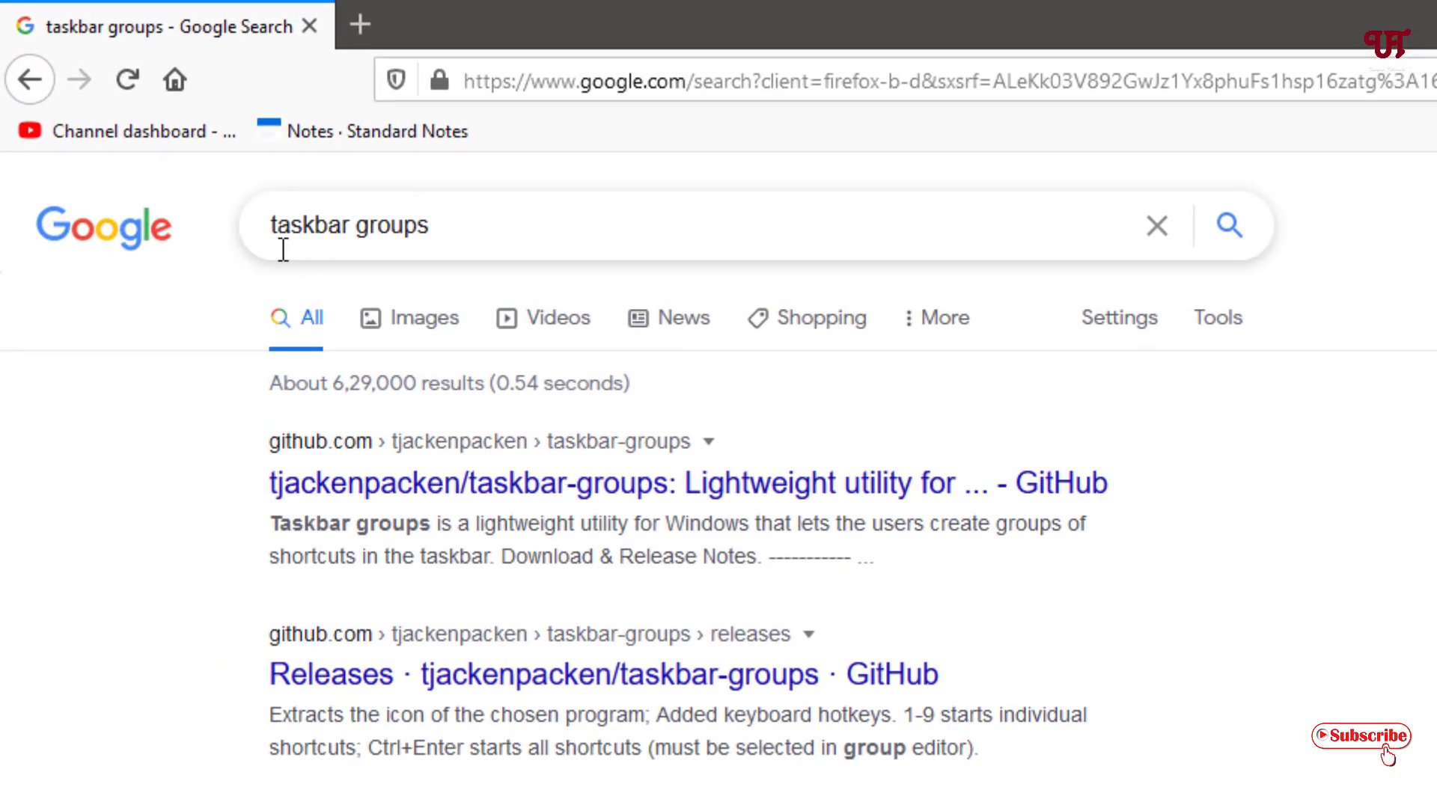
mouse_move(414, 244)
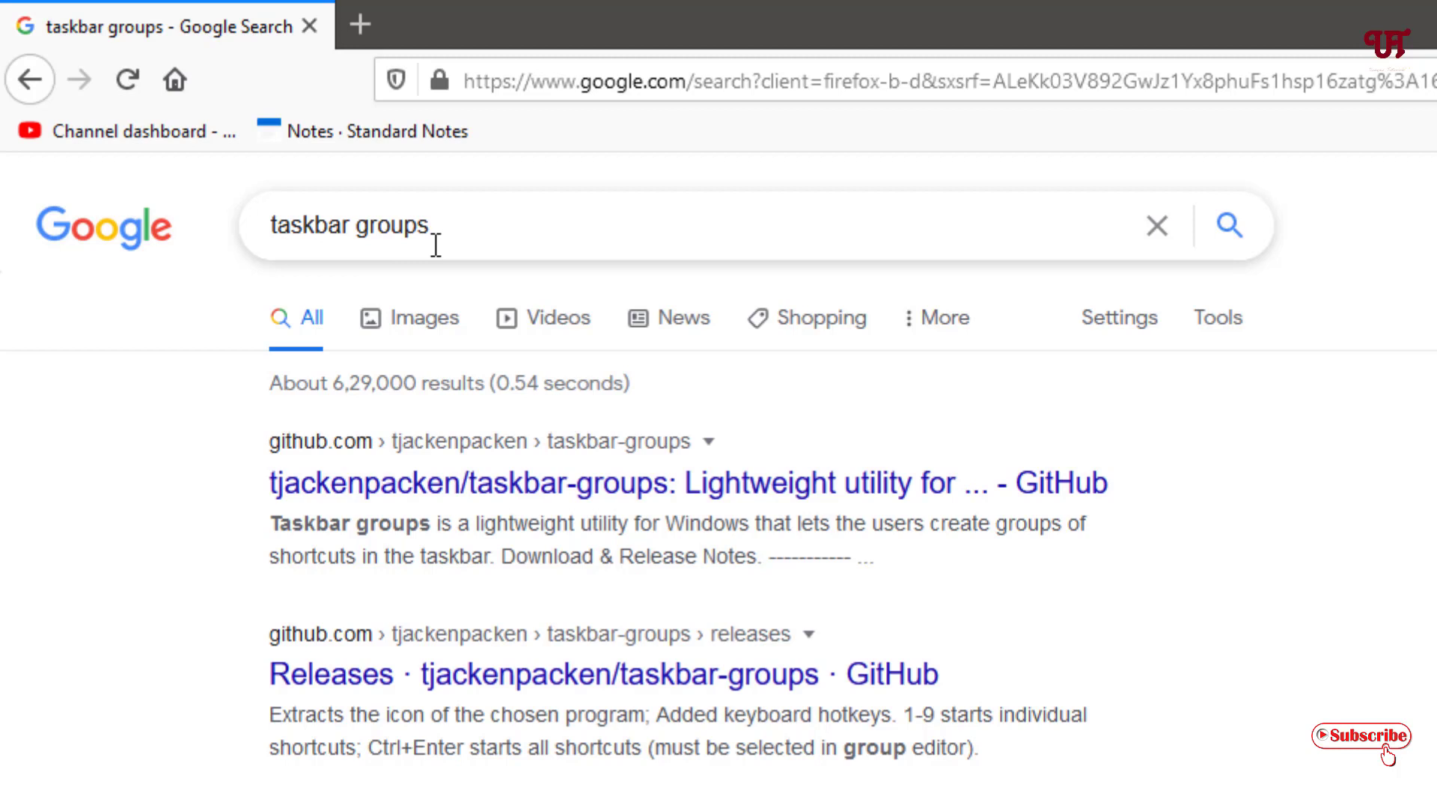
mouse_move(238, 484)
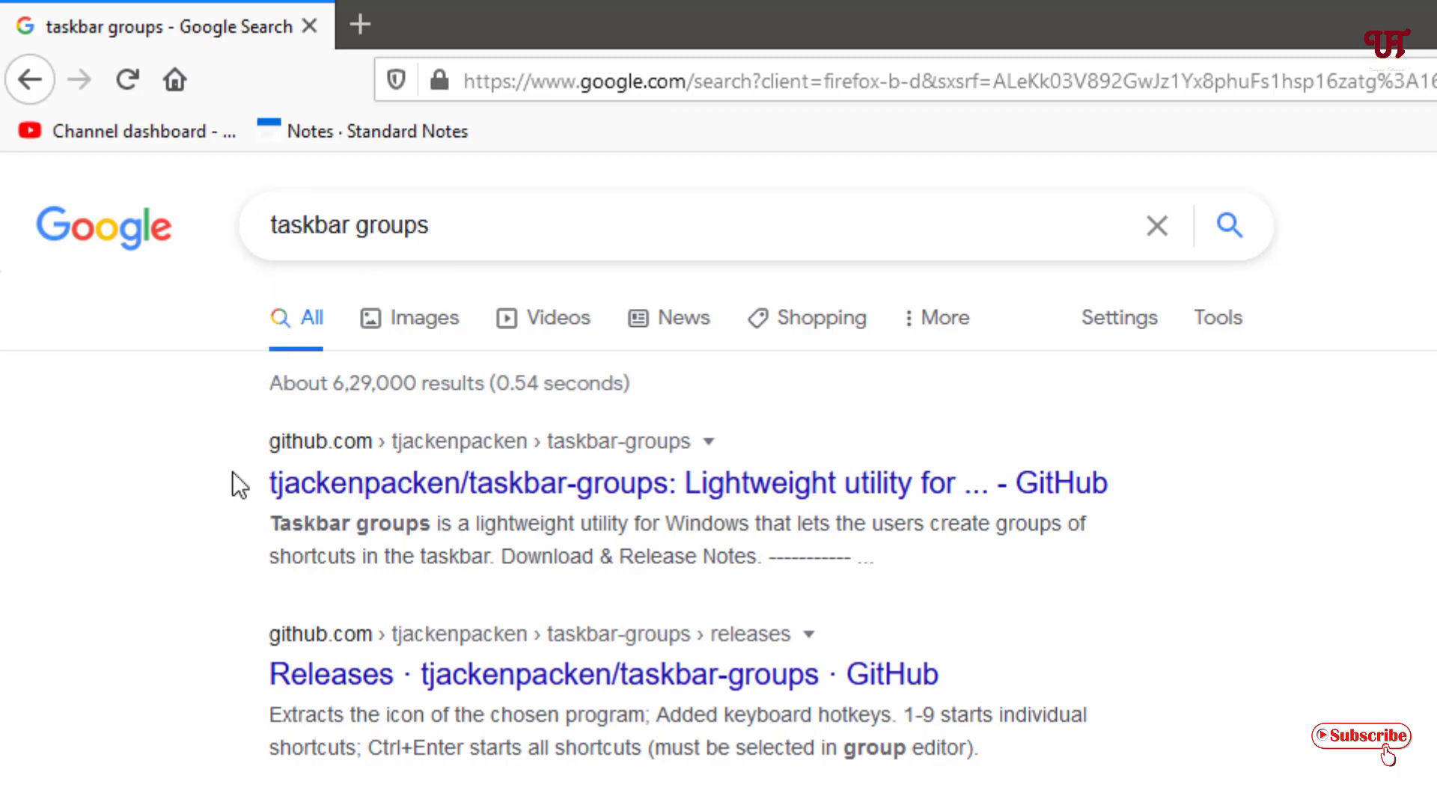
mouse_move(458, 490)
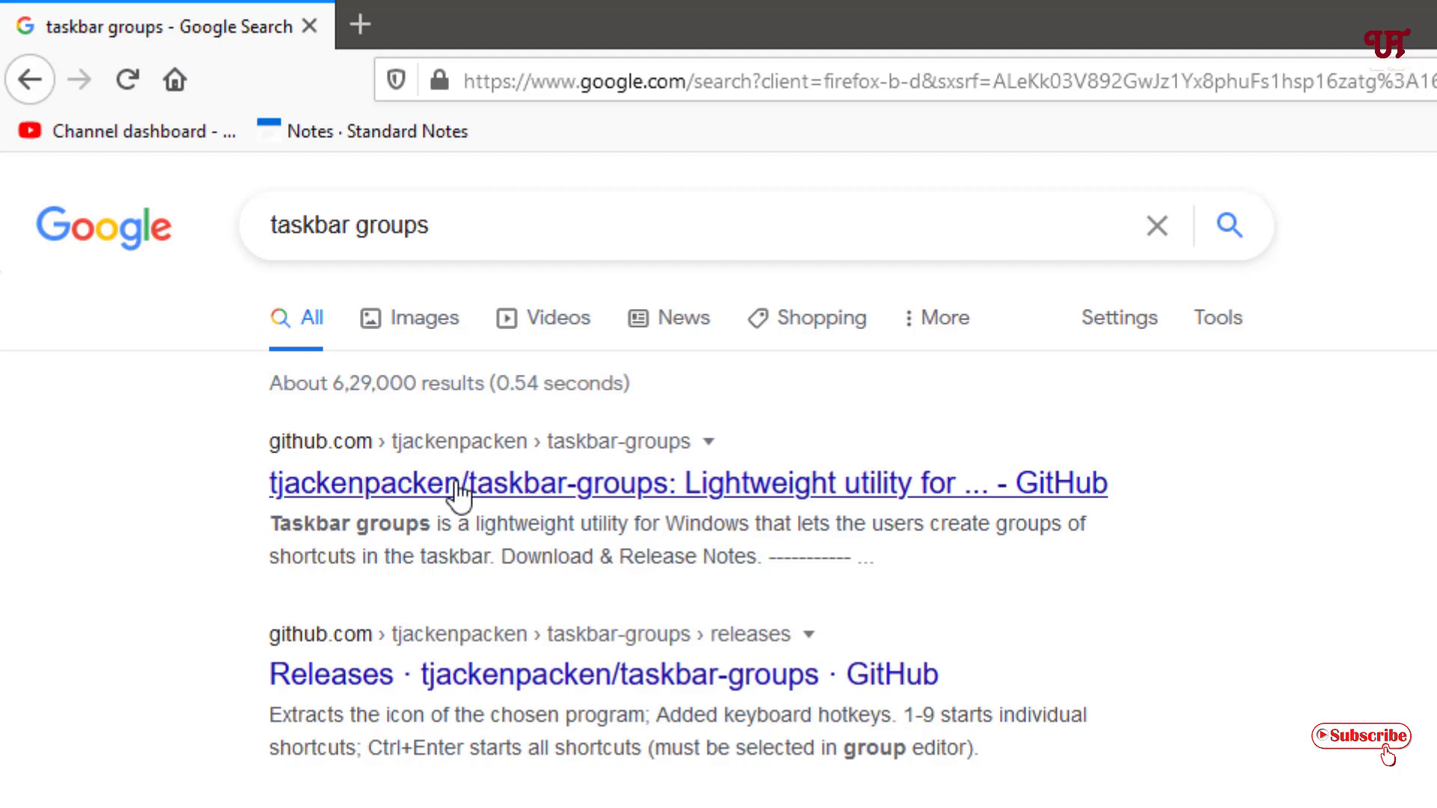
Open the tjackenpacken/taskbar-groups GitHub repository from the first Google result.
click(458, 483)
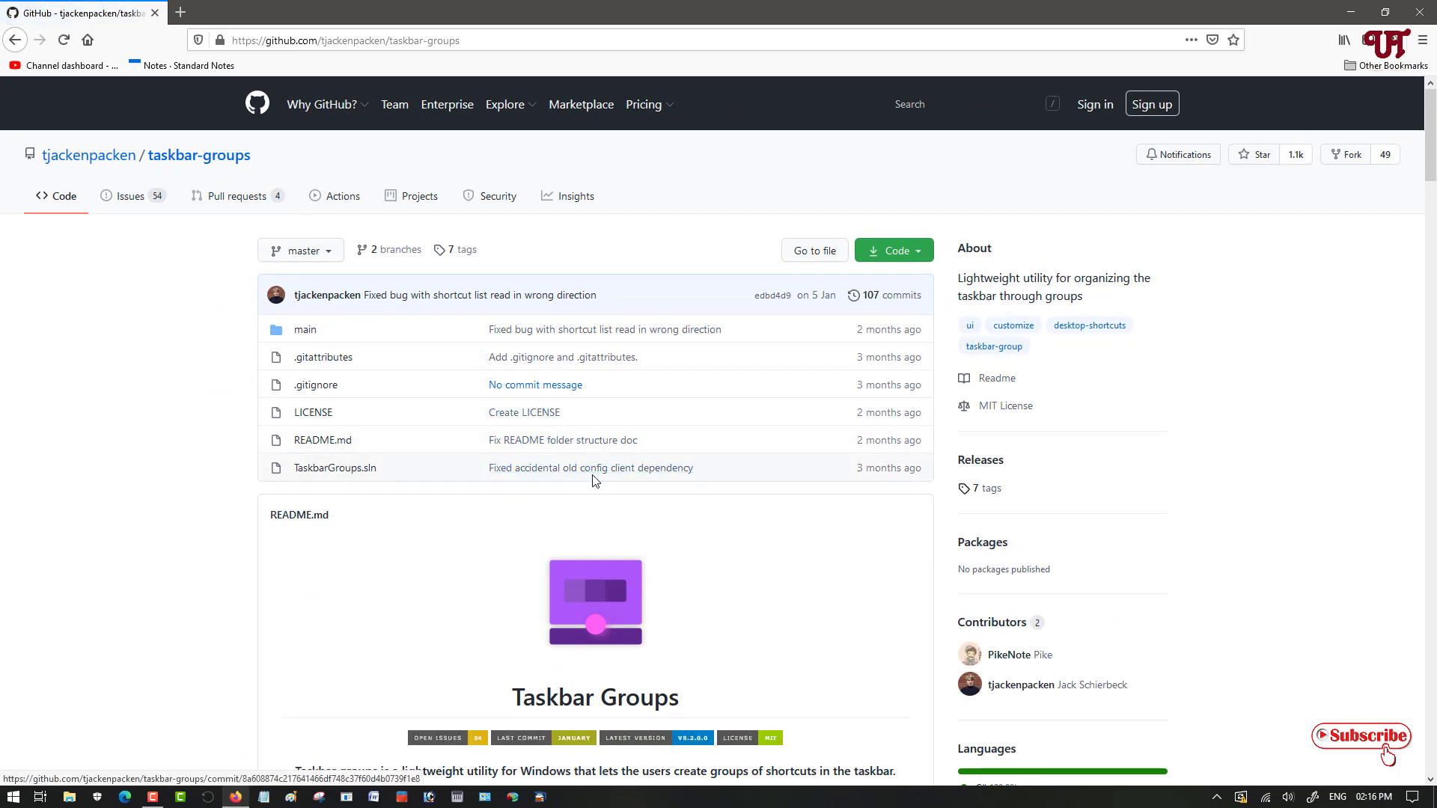
Download TaskbarGroups.zip from the v0.2.0.0 release assets on the Release Notes page.
scroll(down, 3)
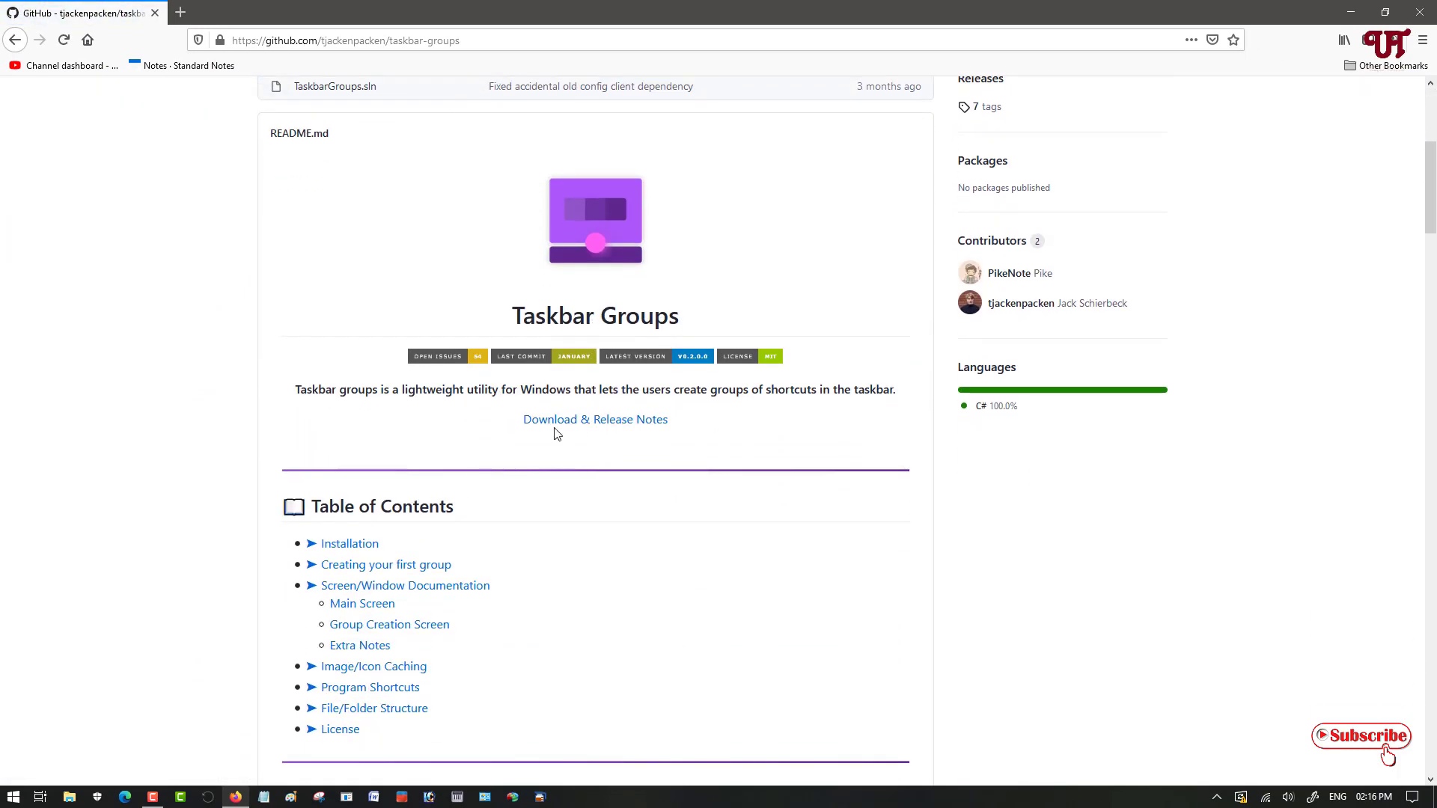
mouse_move(595, 419)
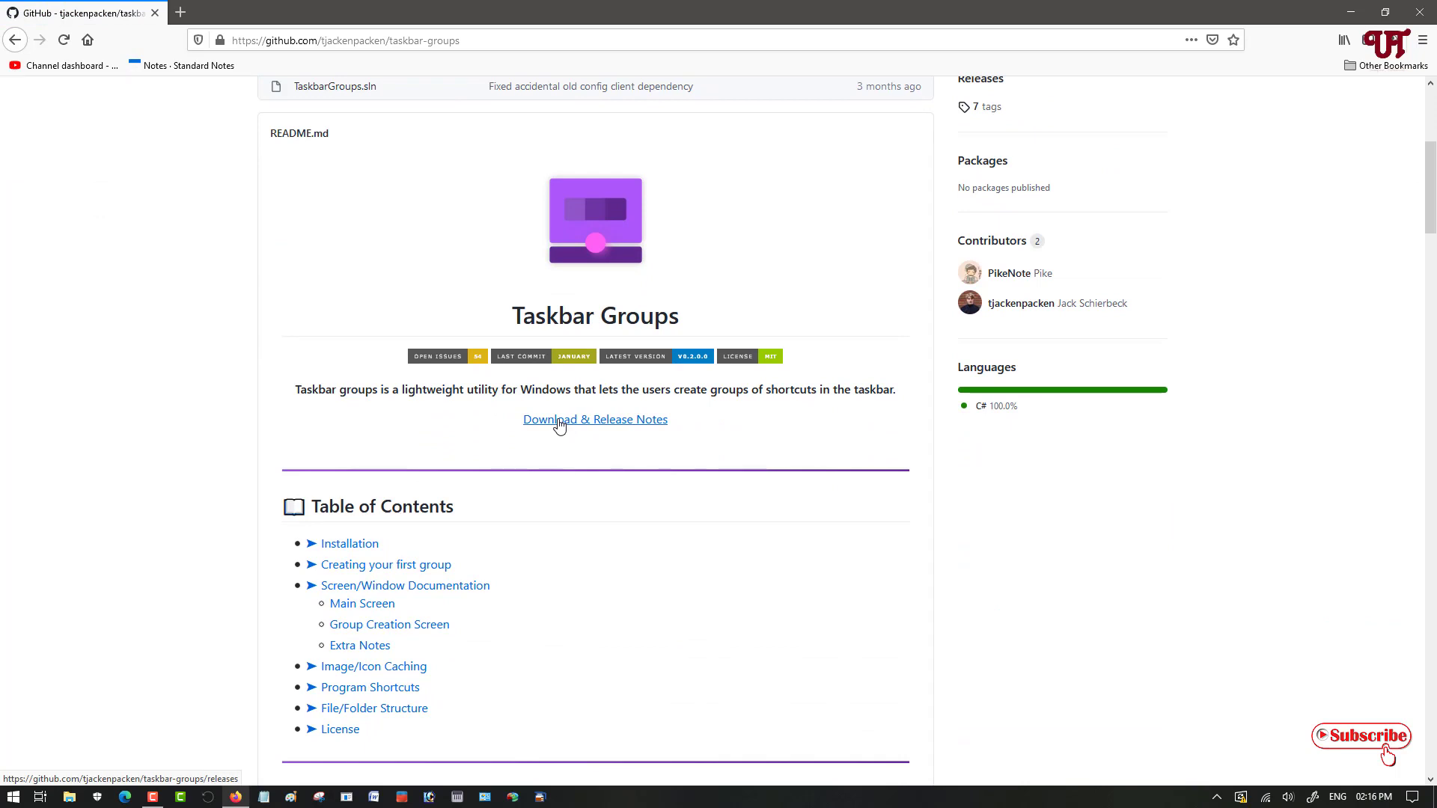
click(593, 419)
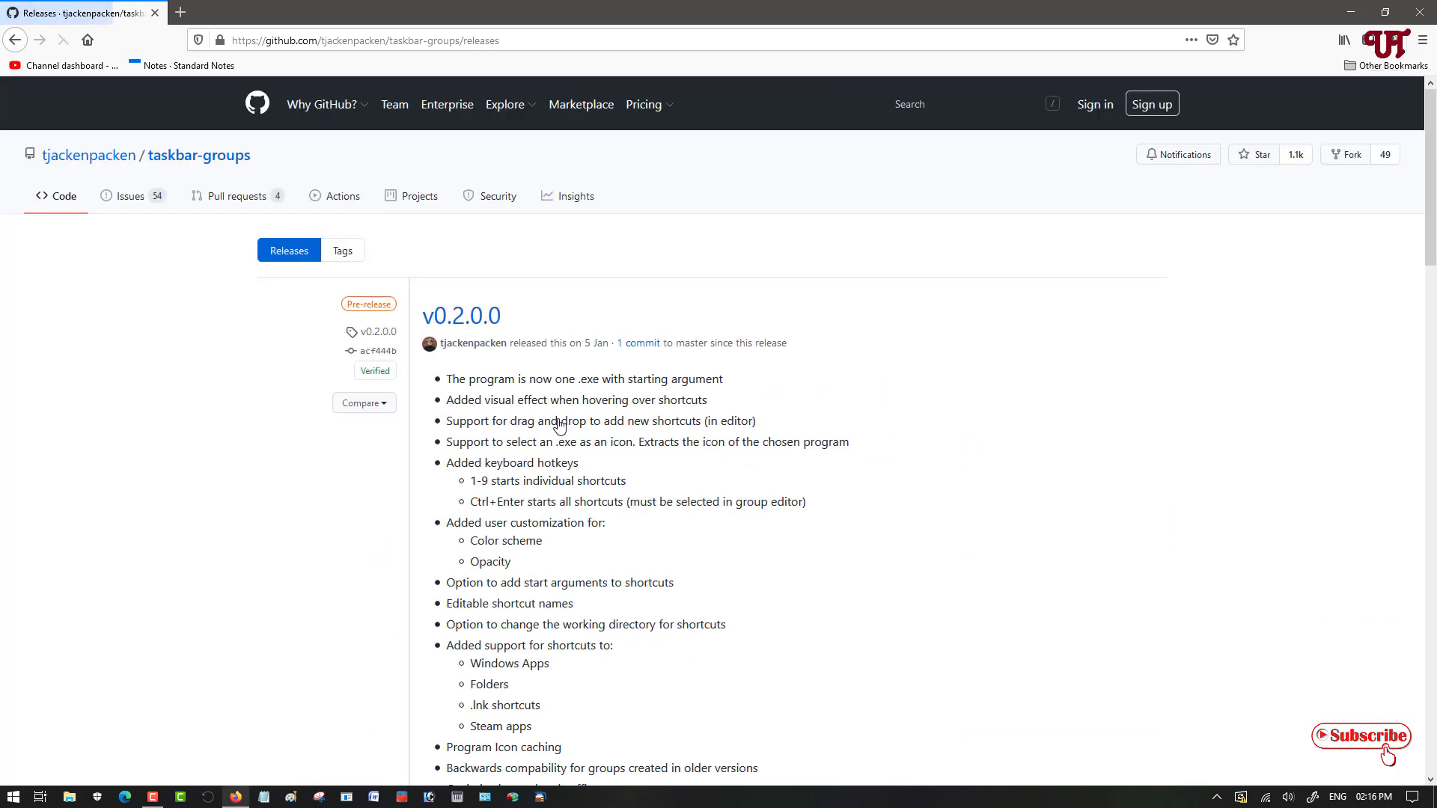
scroll(down, 3)
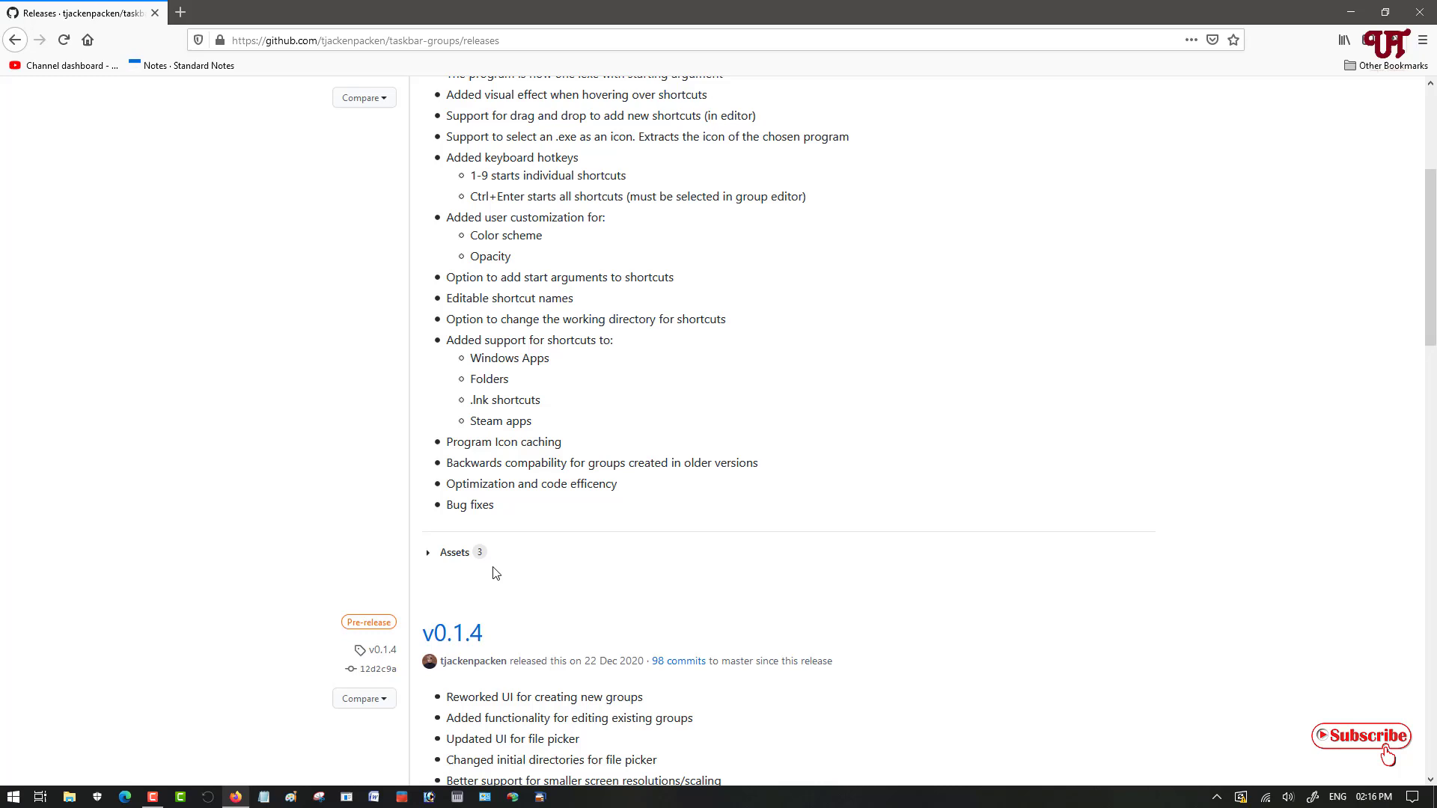
mouse_move(456, 556)
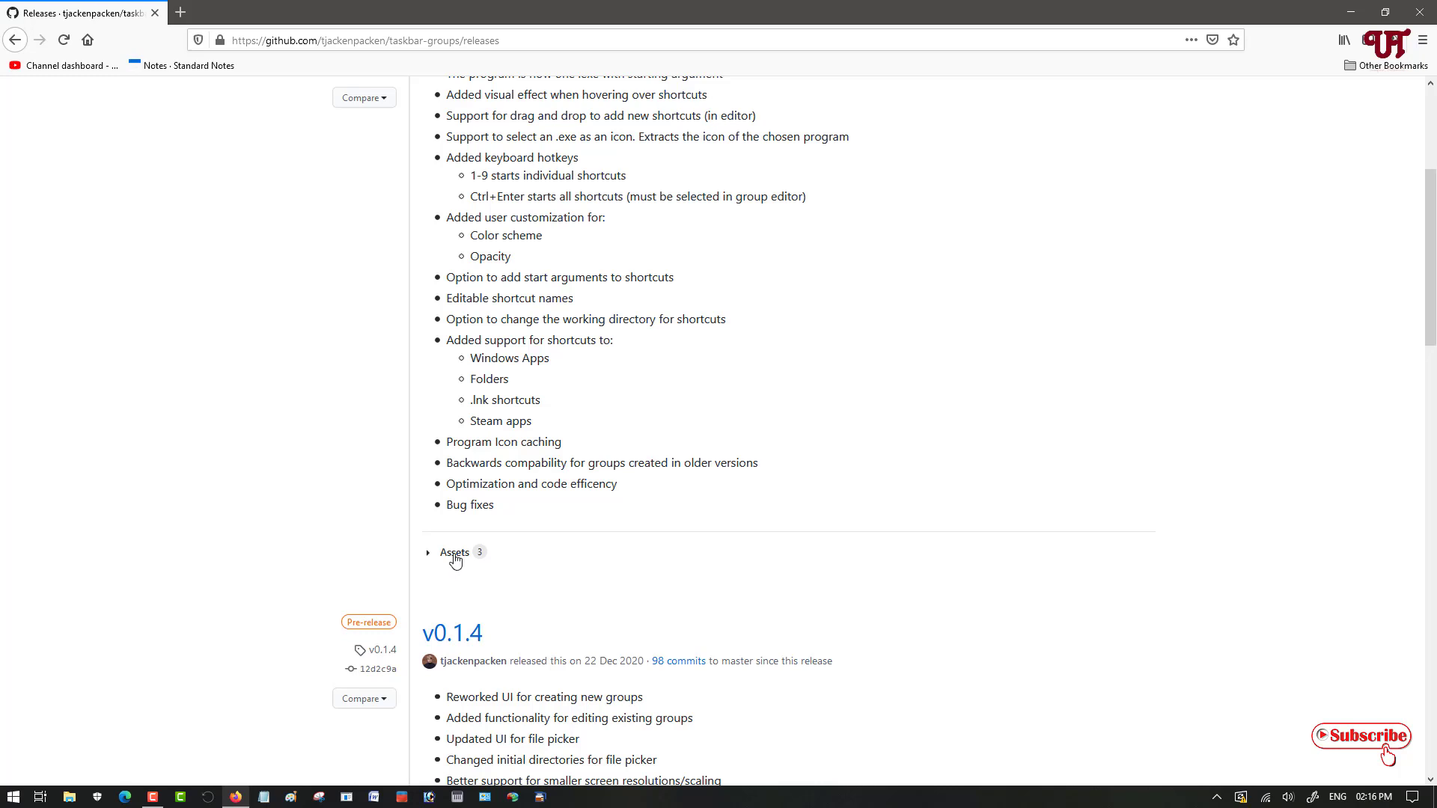
click(455, 551)
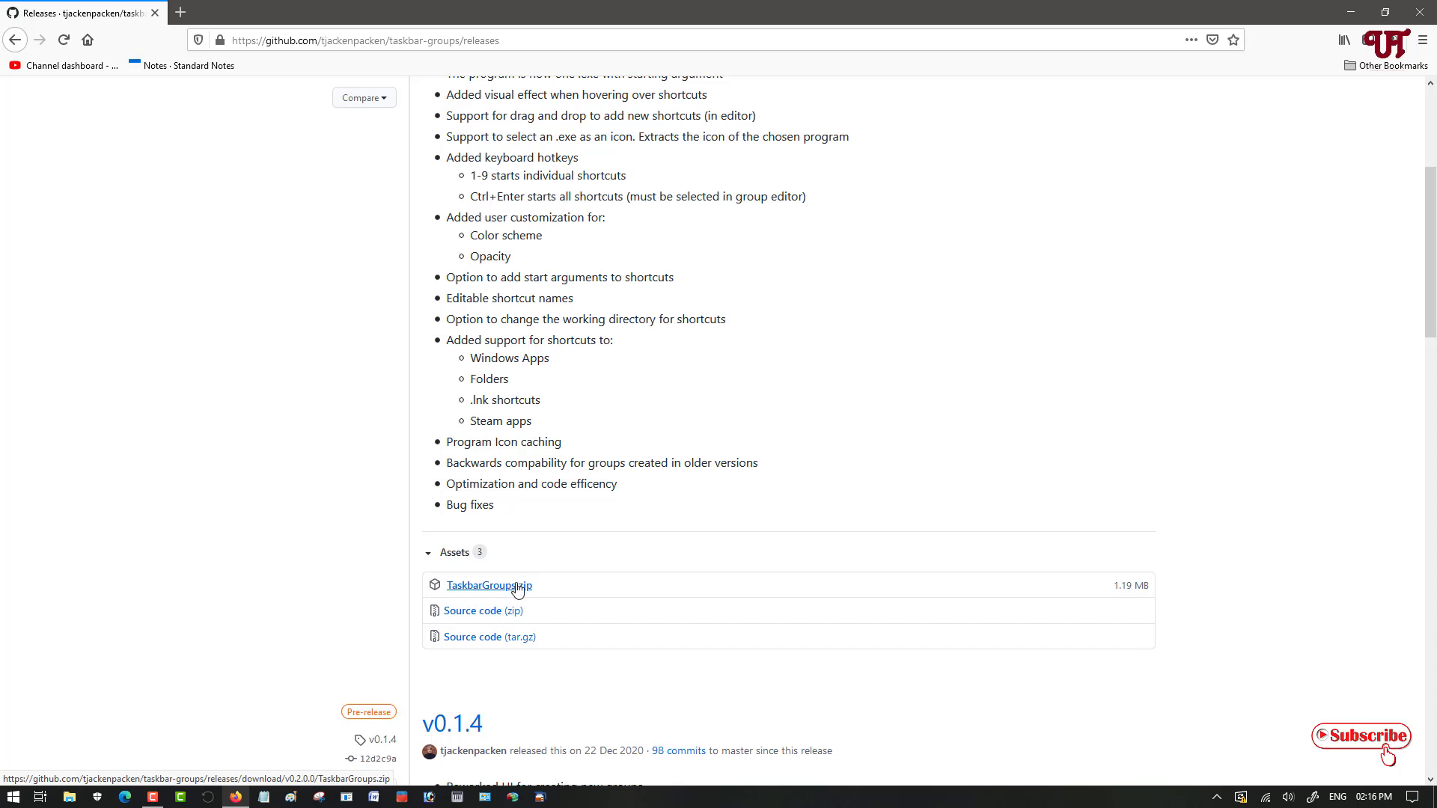
click(488, 585)
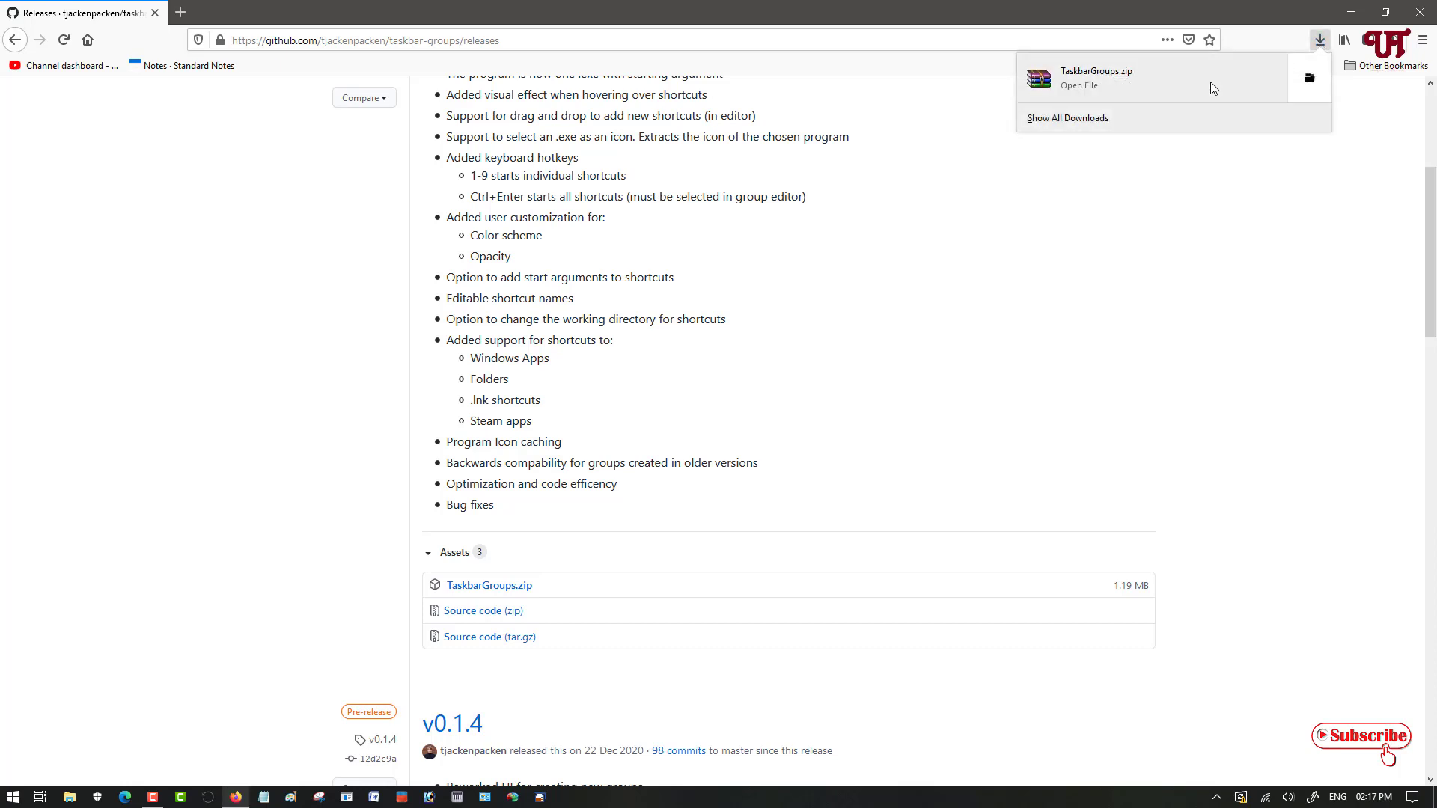
mouse_move(1309, 78)
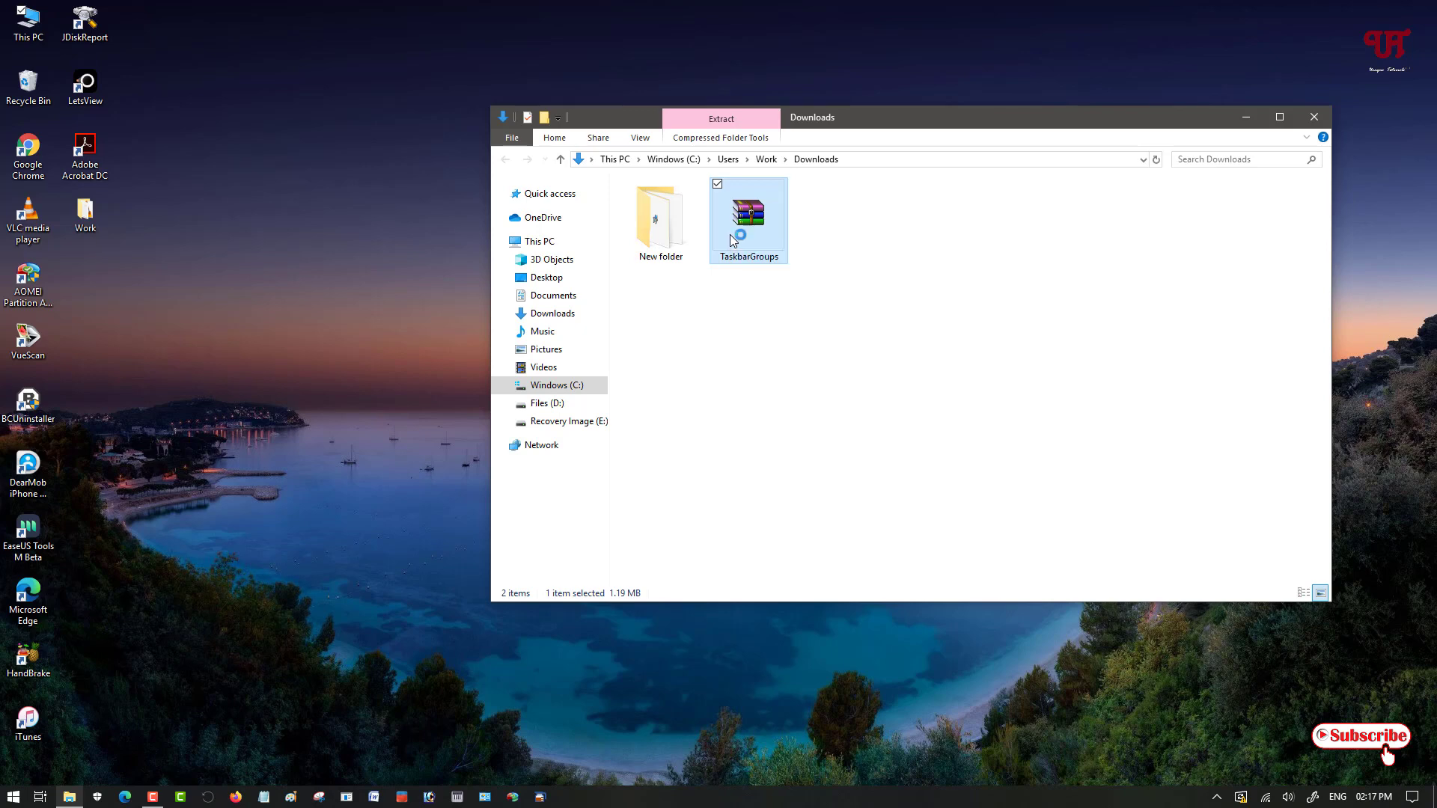
Open the extracted TaskbarGroups folder in Downloads.
double_click(747, 211)
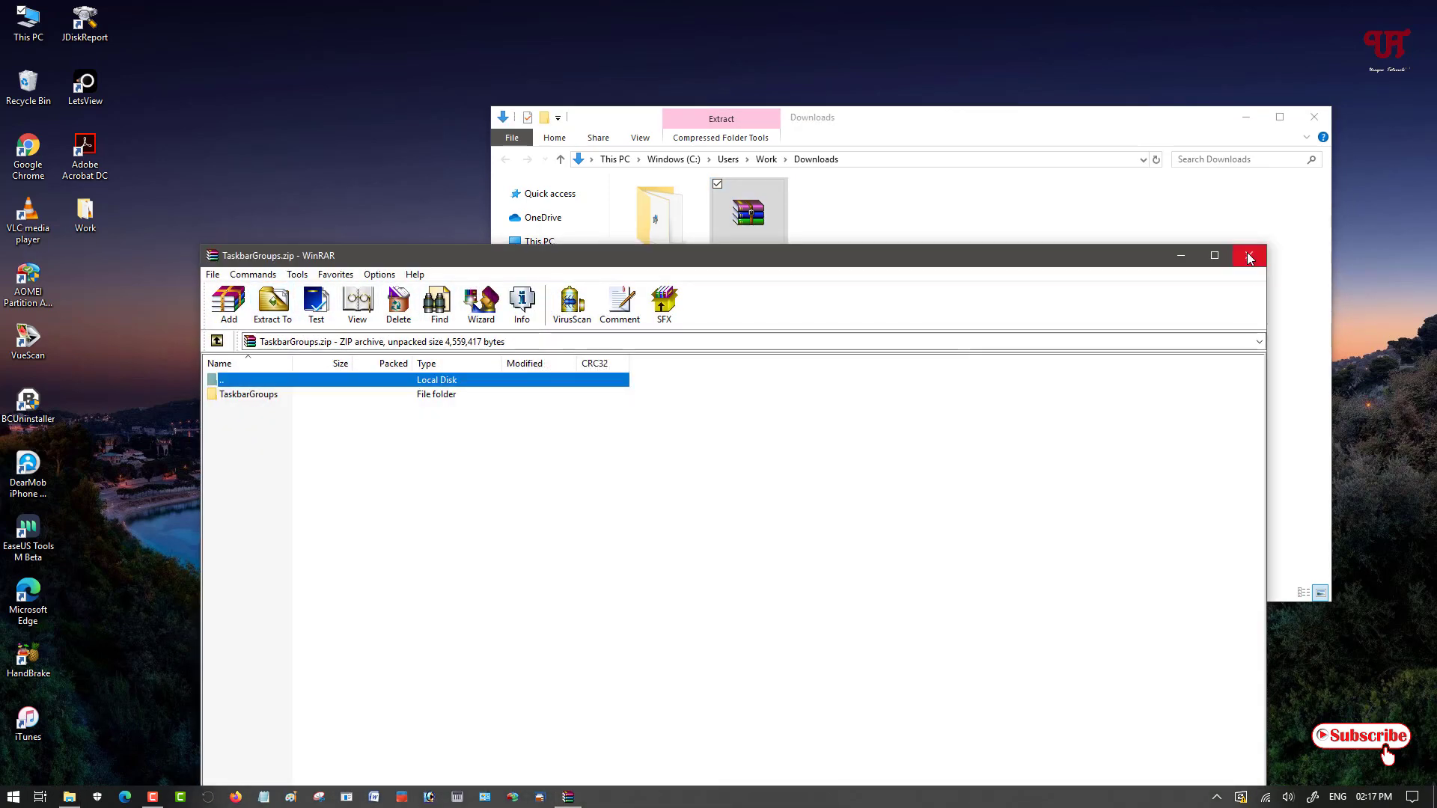
click(1247, 256)
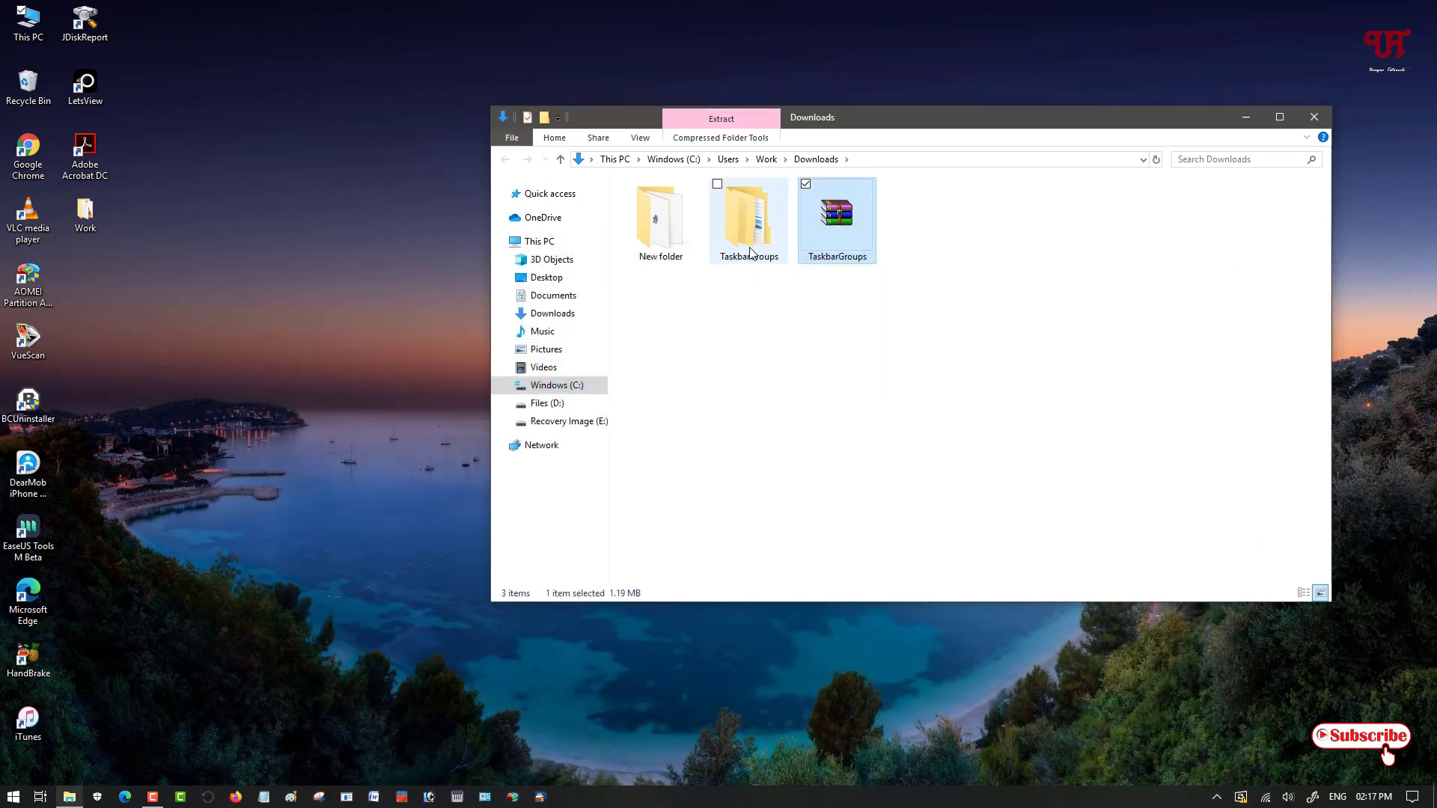
click(747, 217)
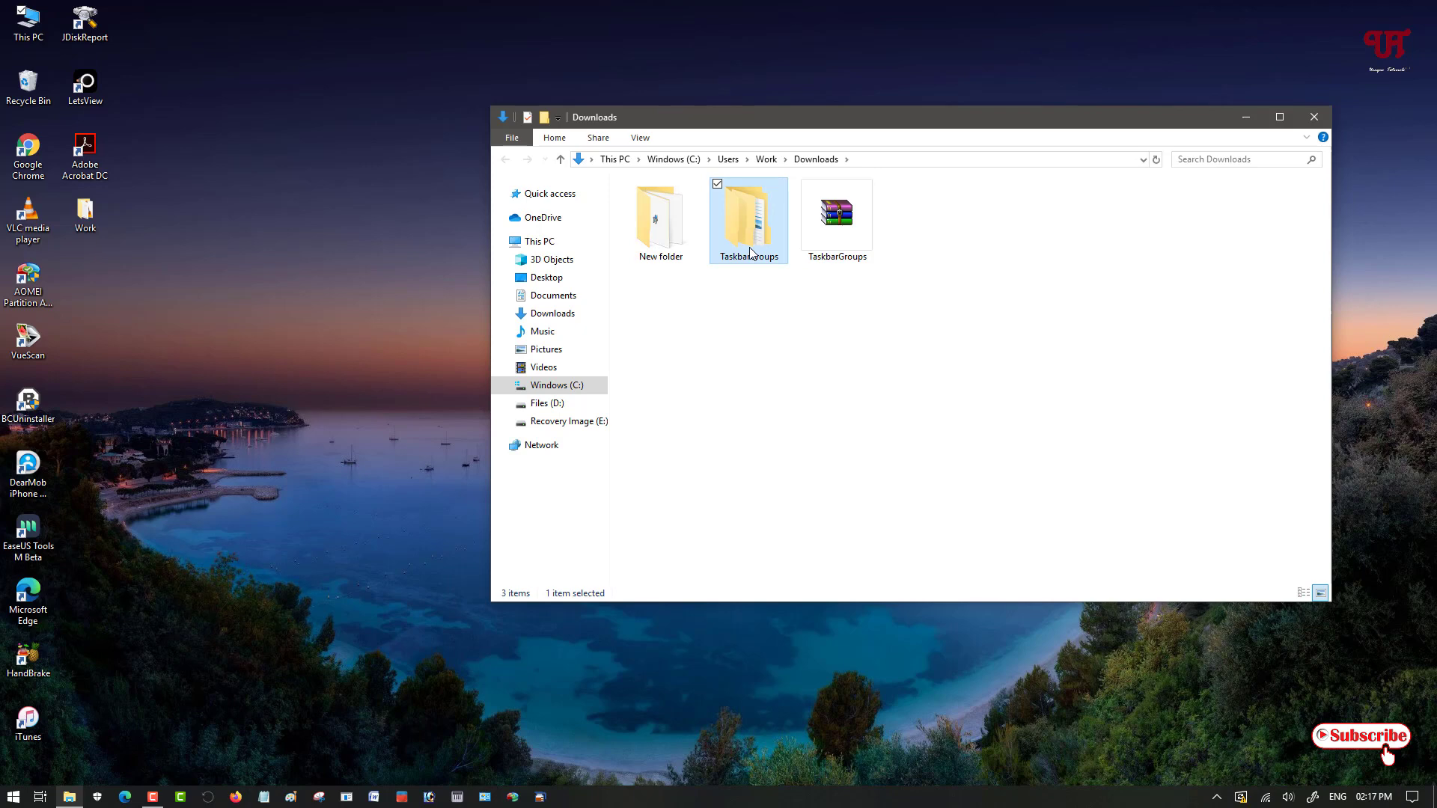
double_click(748, 215)
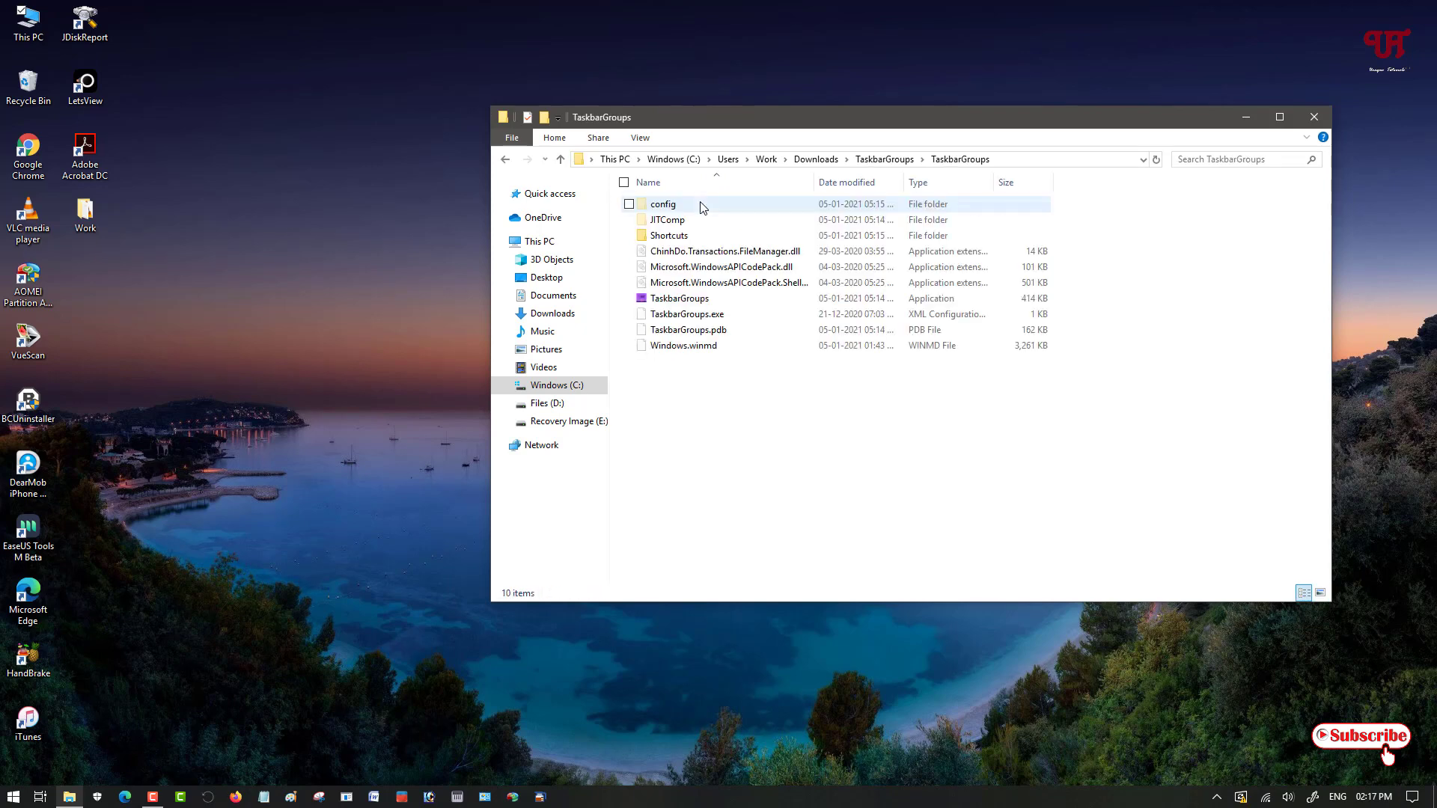
Launch the TaskbarGroups application from the extracted folder.
click(1277, 116)
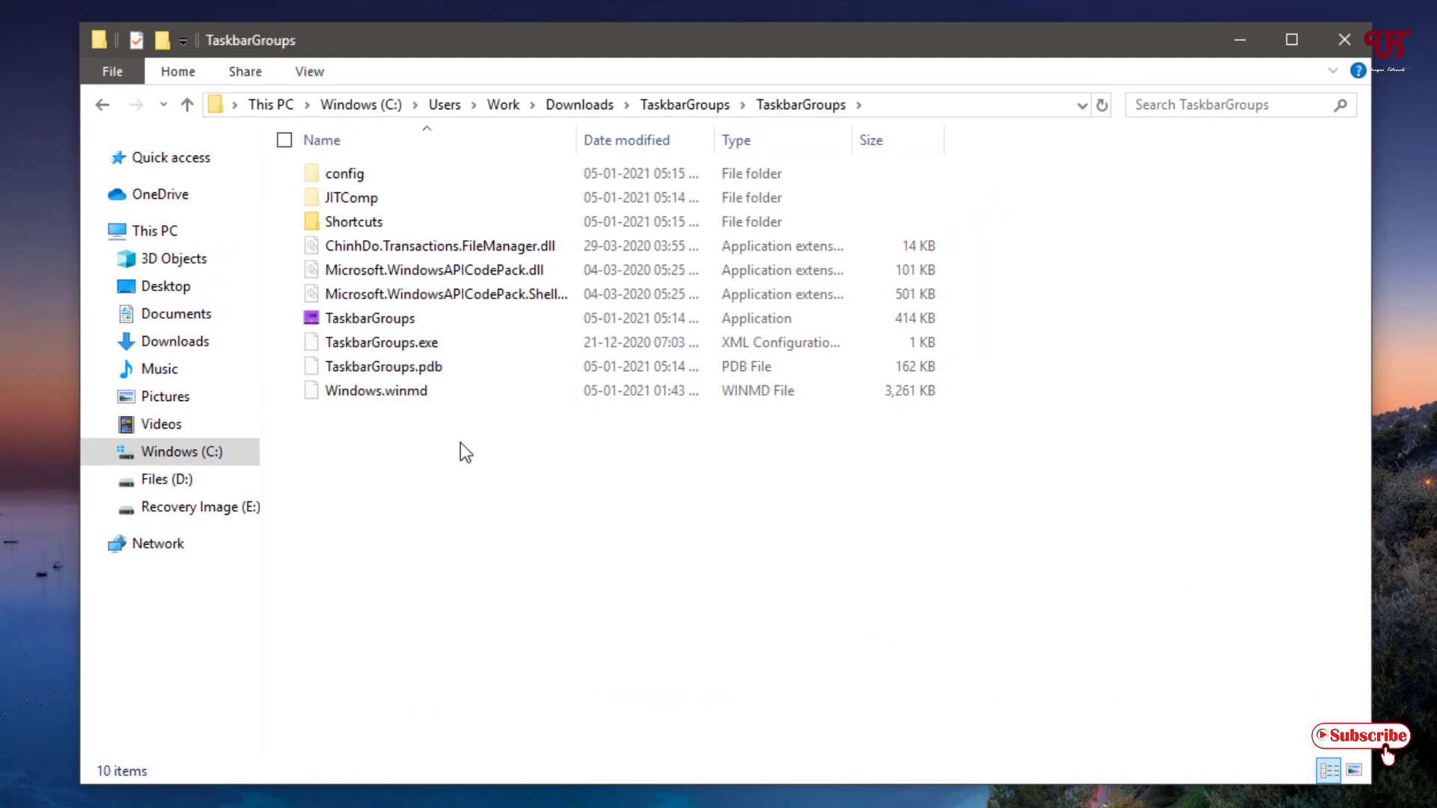
click(370, 318)
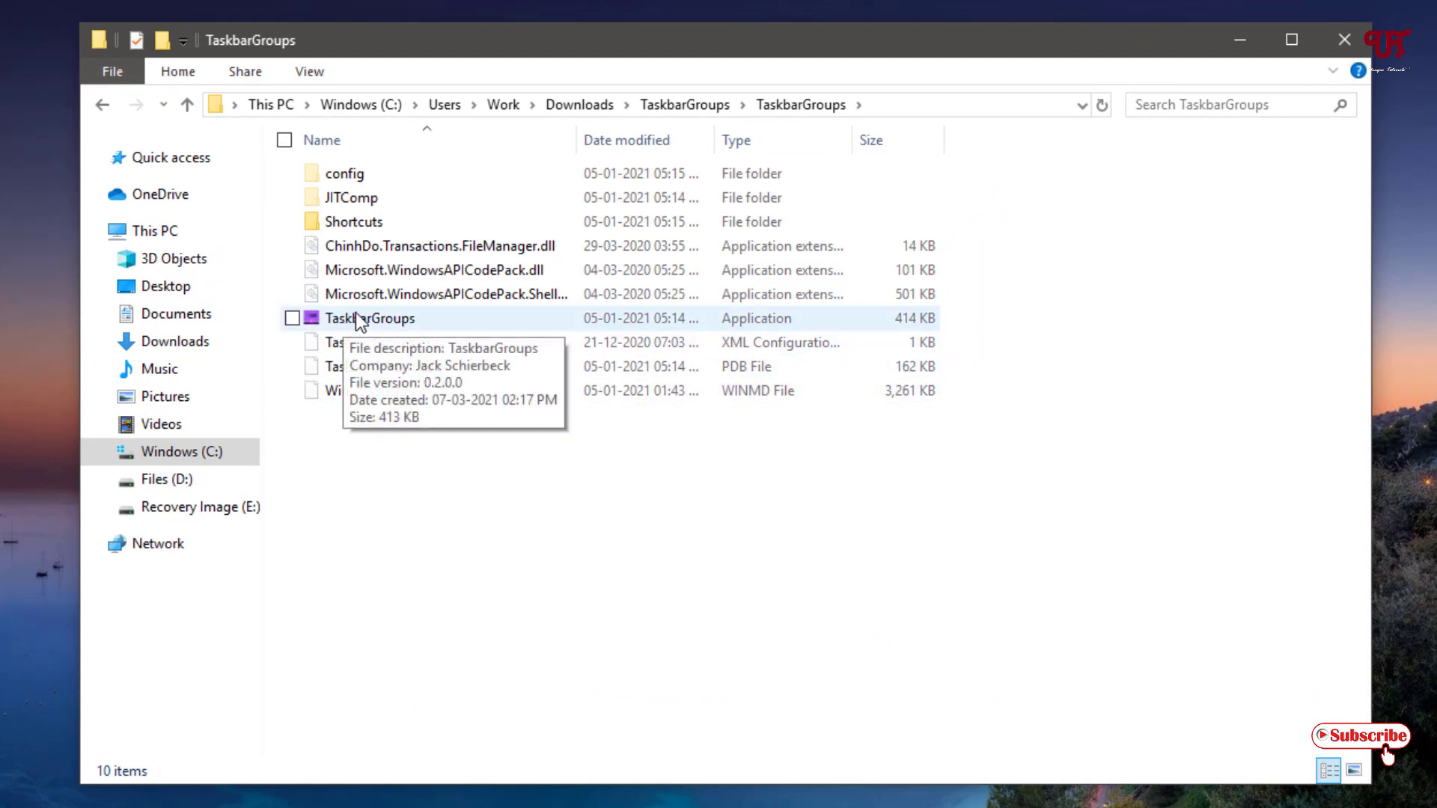
click(371, 318)
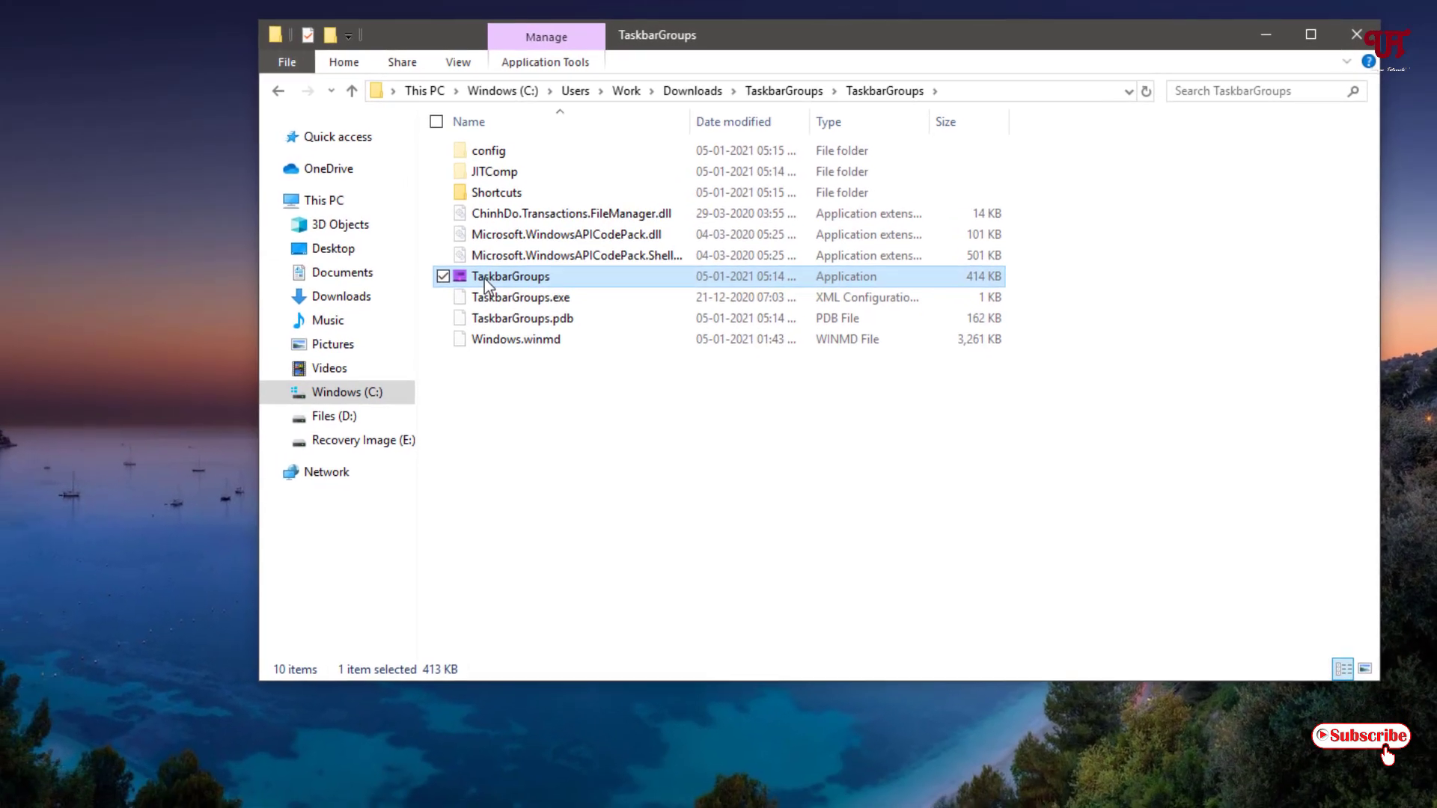
right_click(510, 276)
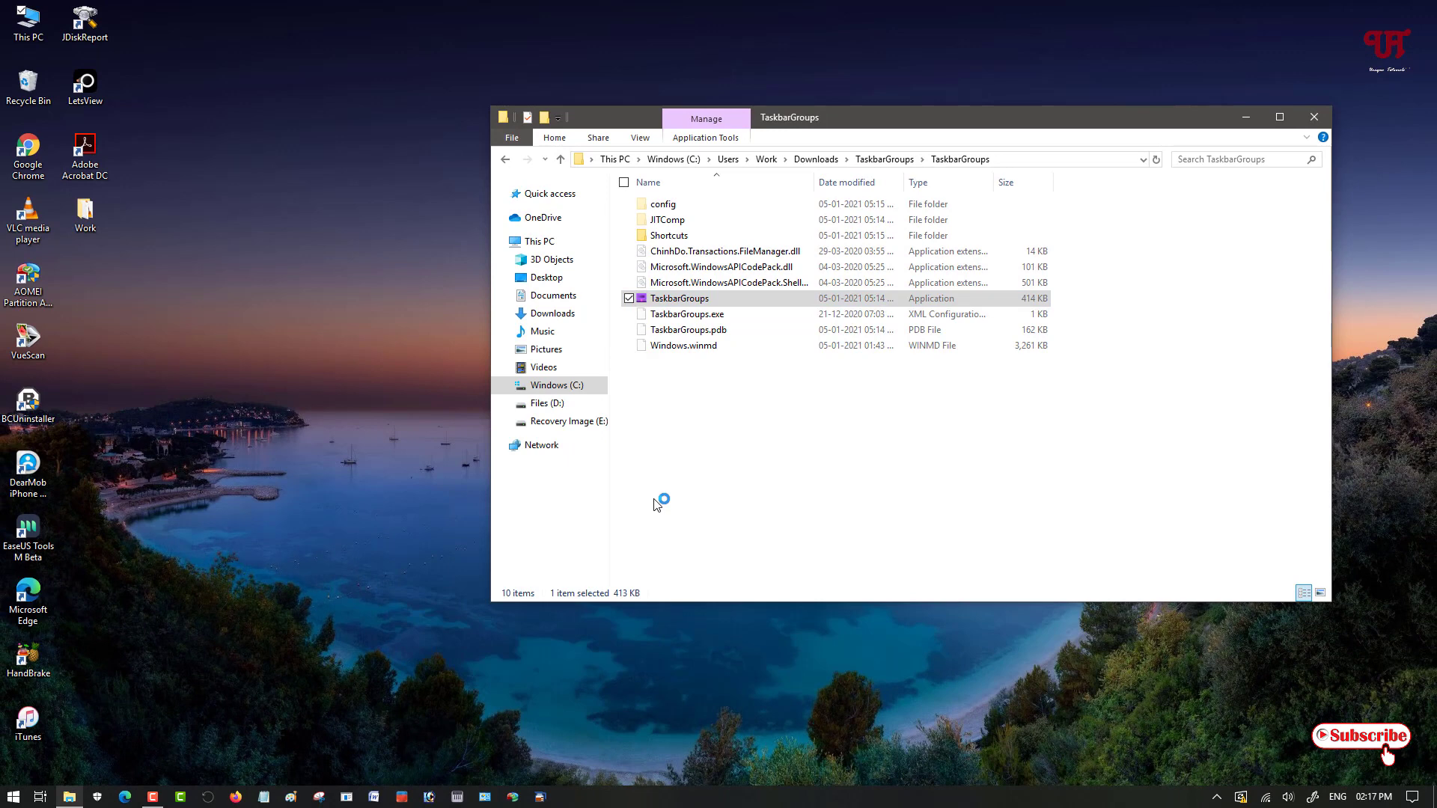
double_click(679, 298)
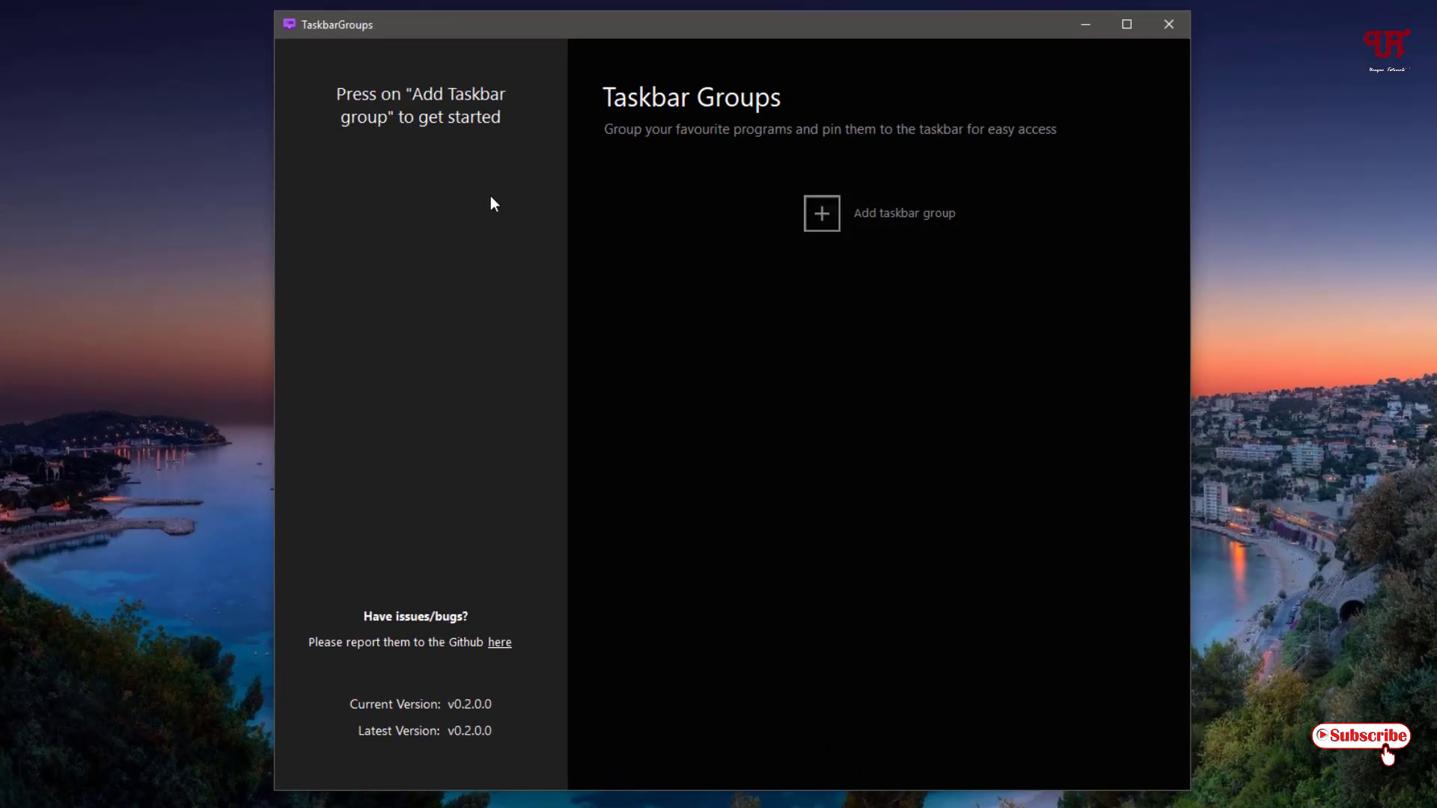
mouse_move(834, 163)
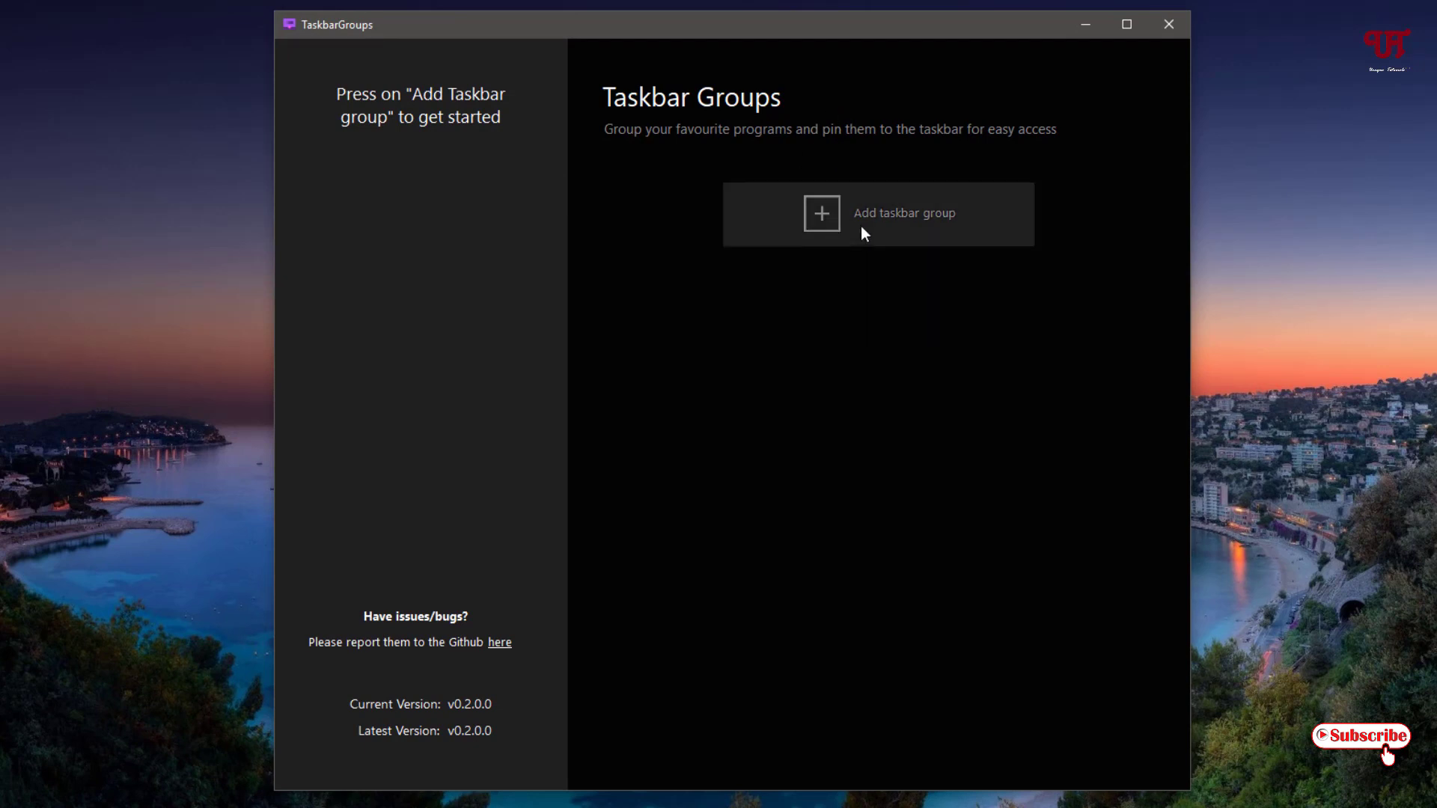
mouse_move(869, 226)
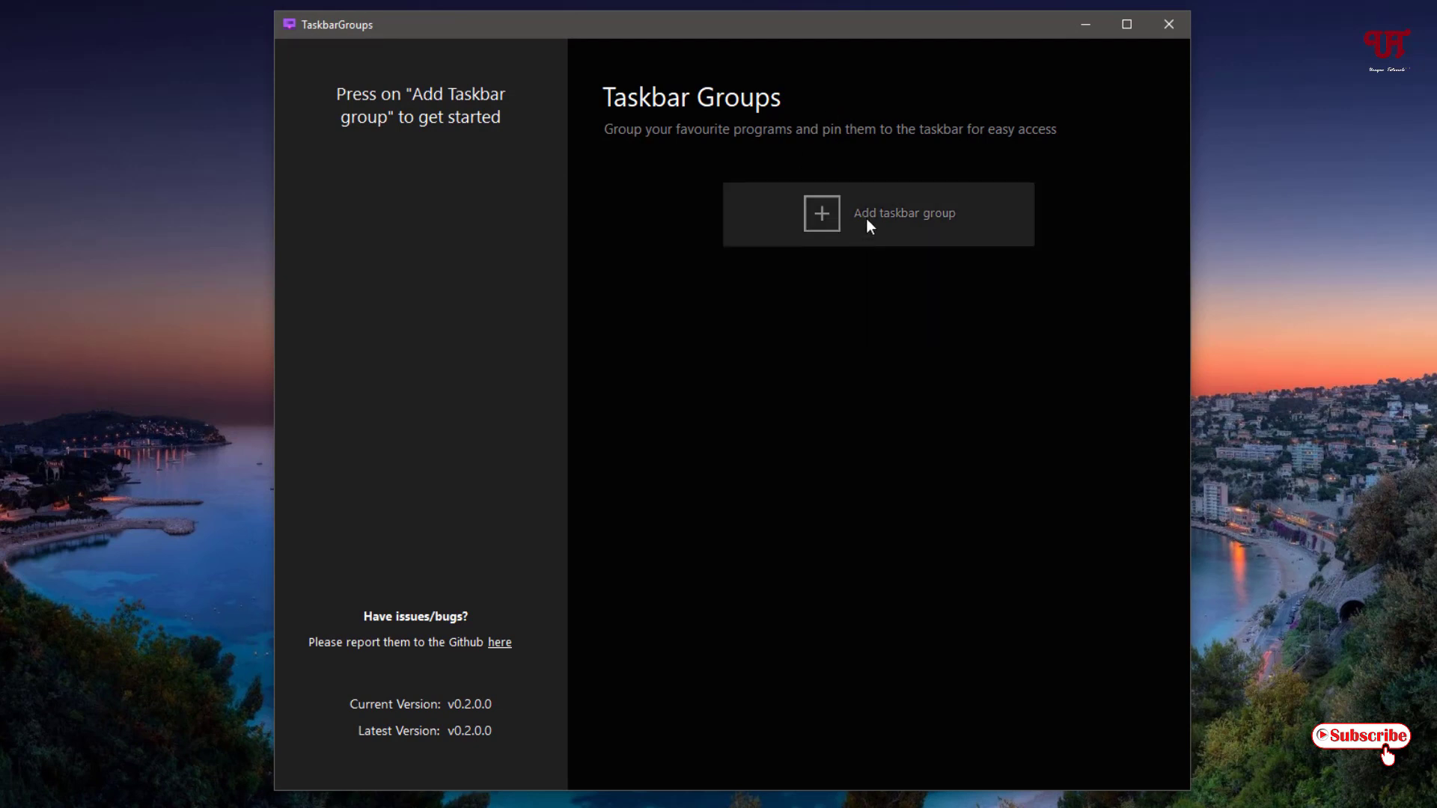
Add a new taskbar group and name it 'collection'.
click(877, 213)
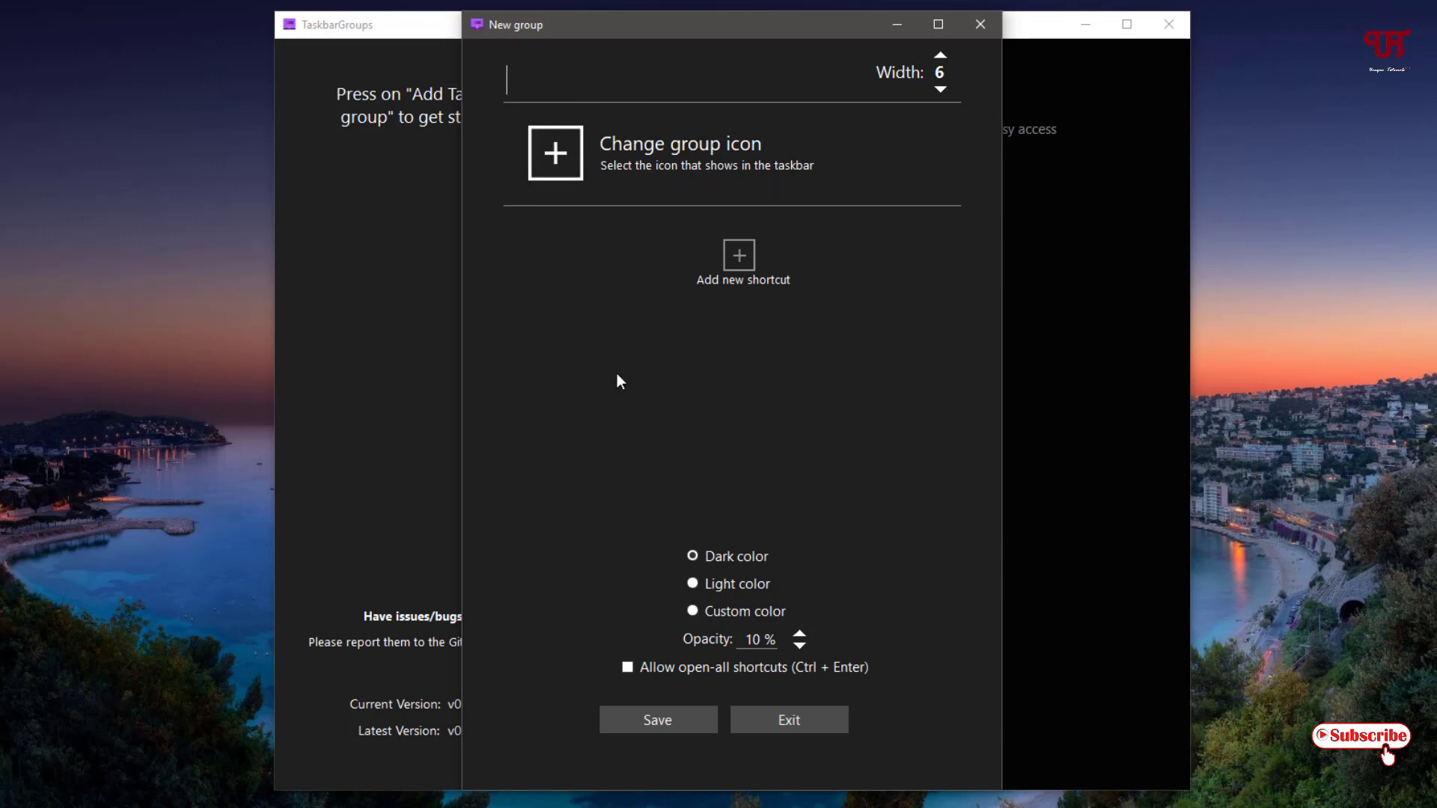
text(c)
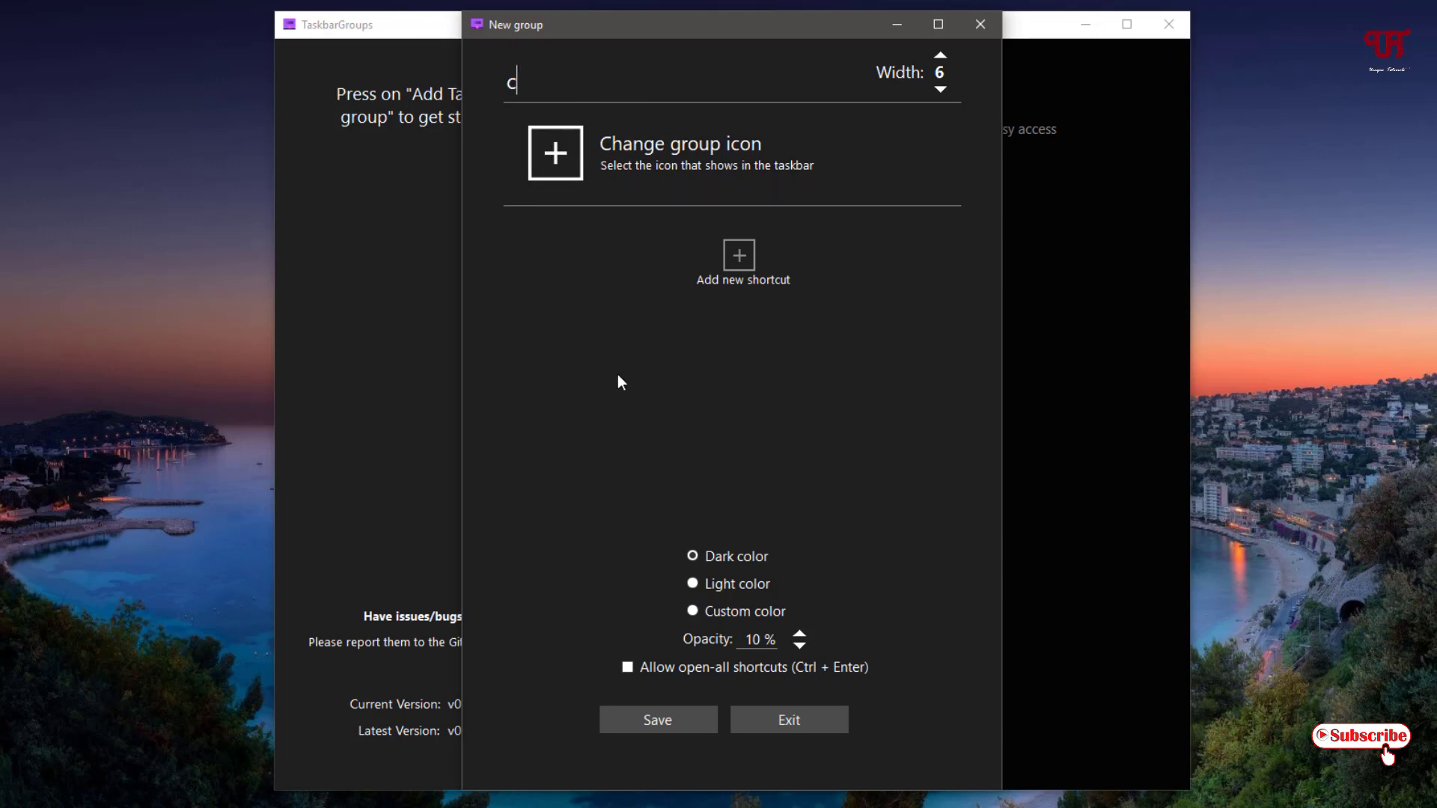
text(ollect)
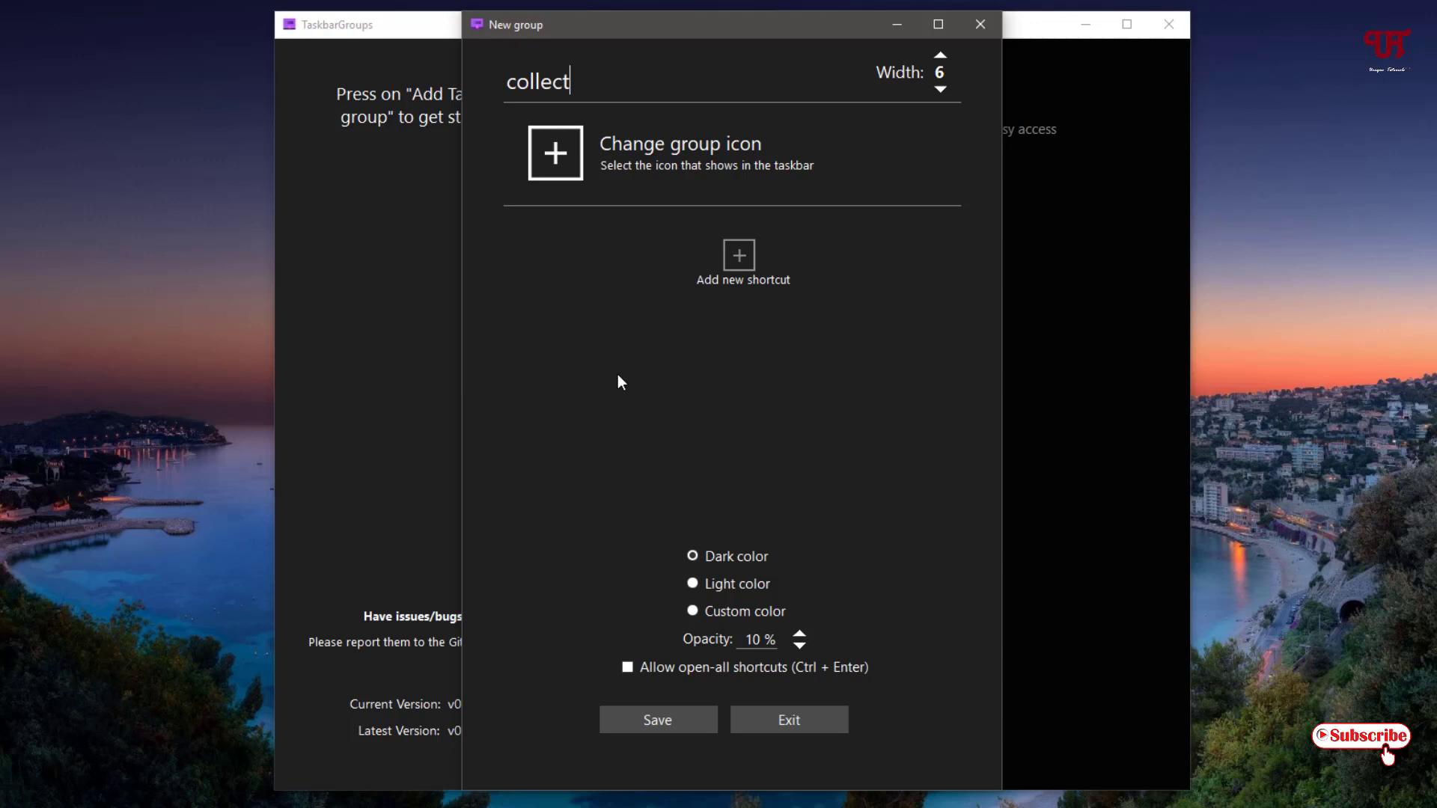
text(ion)
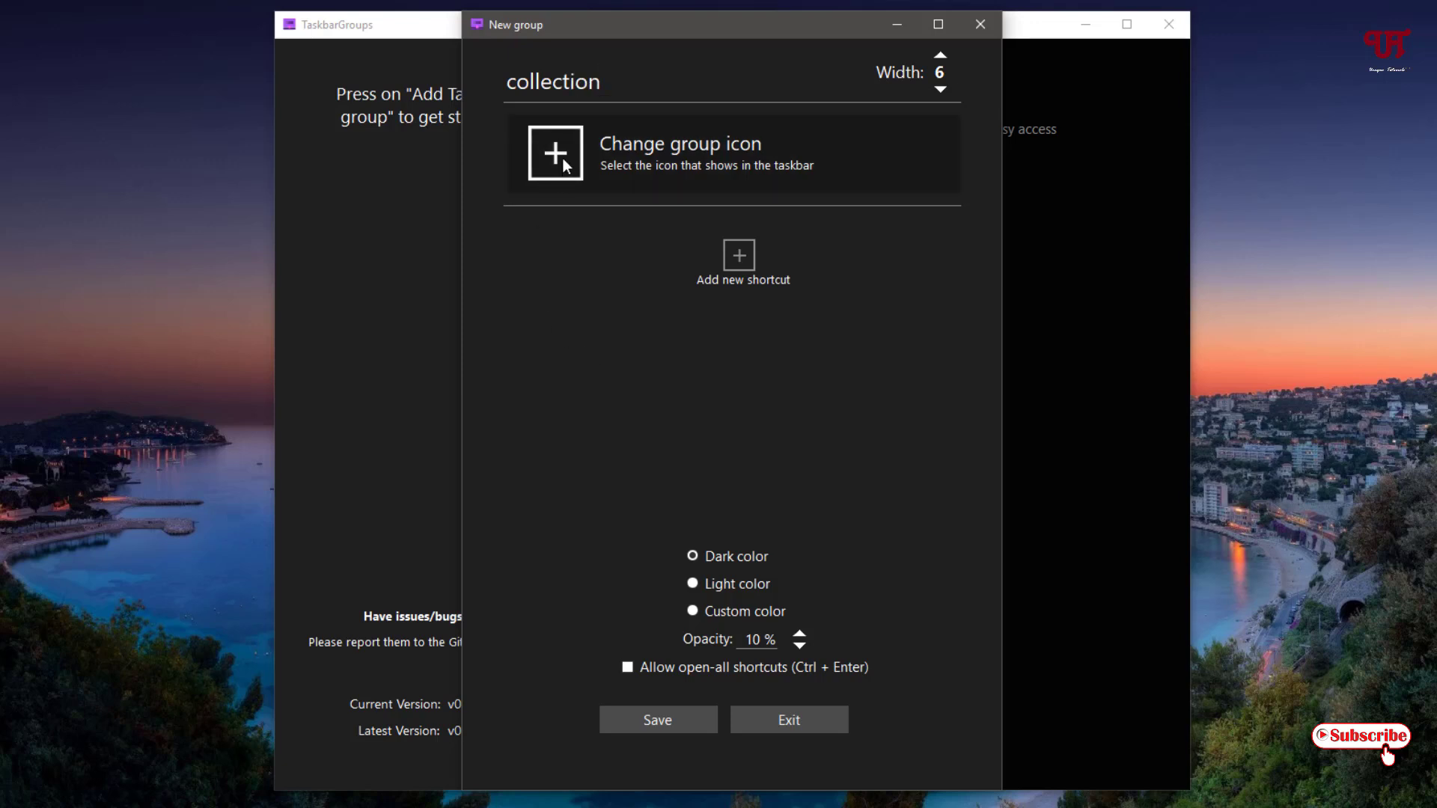
click(553, 153)
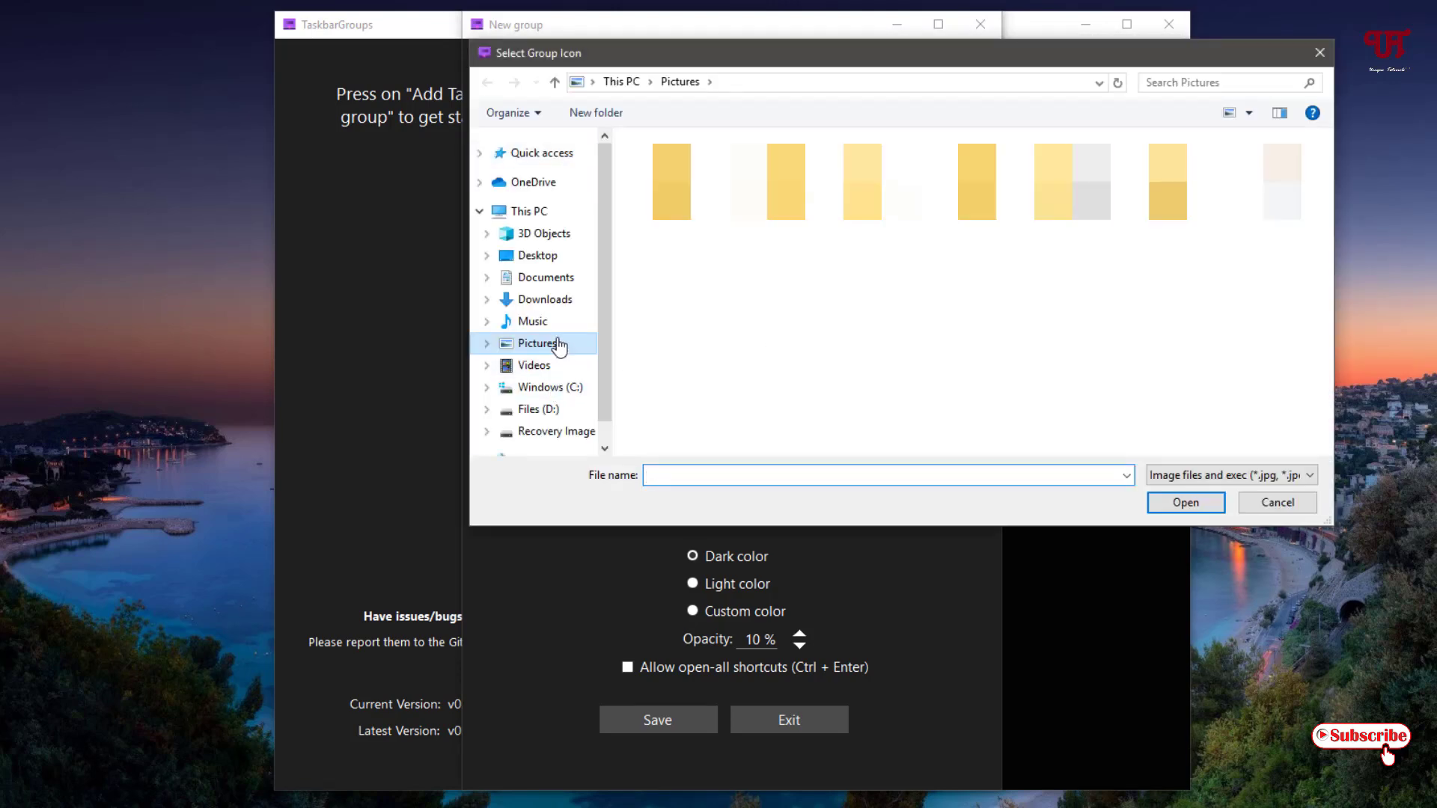
Set the group icon to the yellow-blue-orange 3D wallpaper from D:\New folder\PC walls.
click(529, 408)
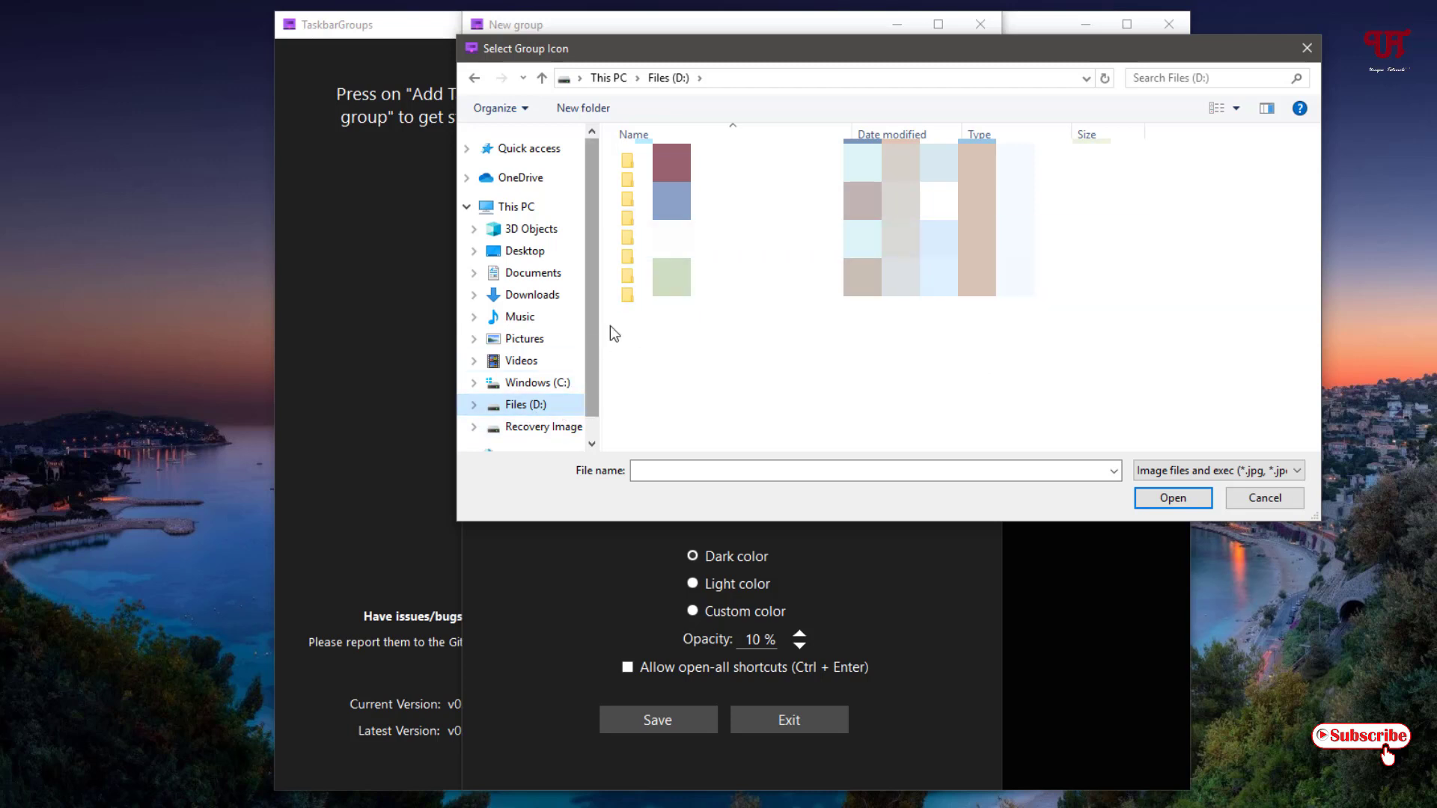
double_click(672, 181)
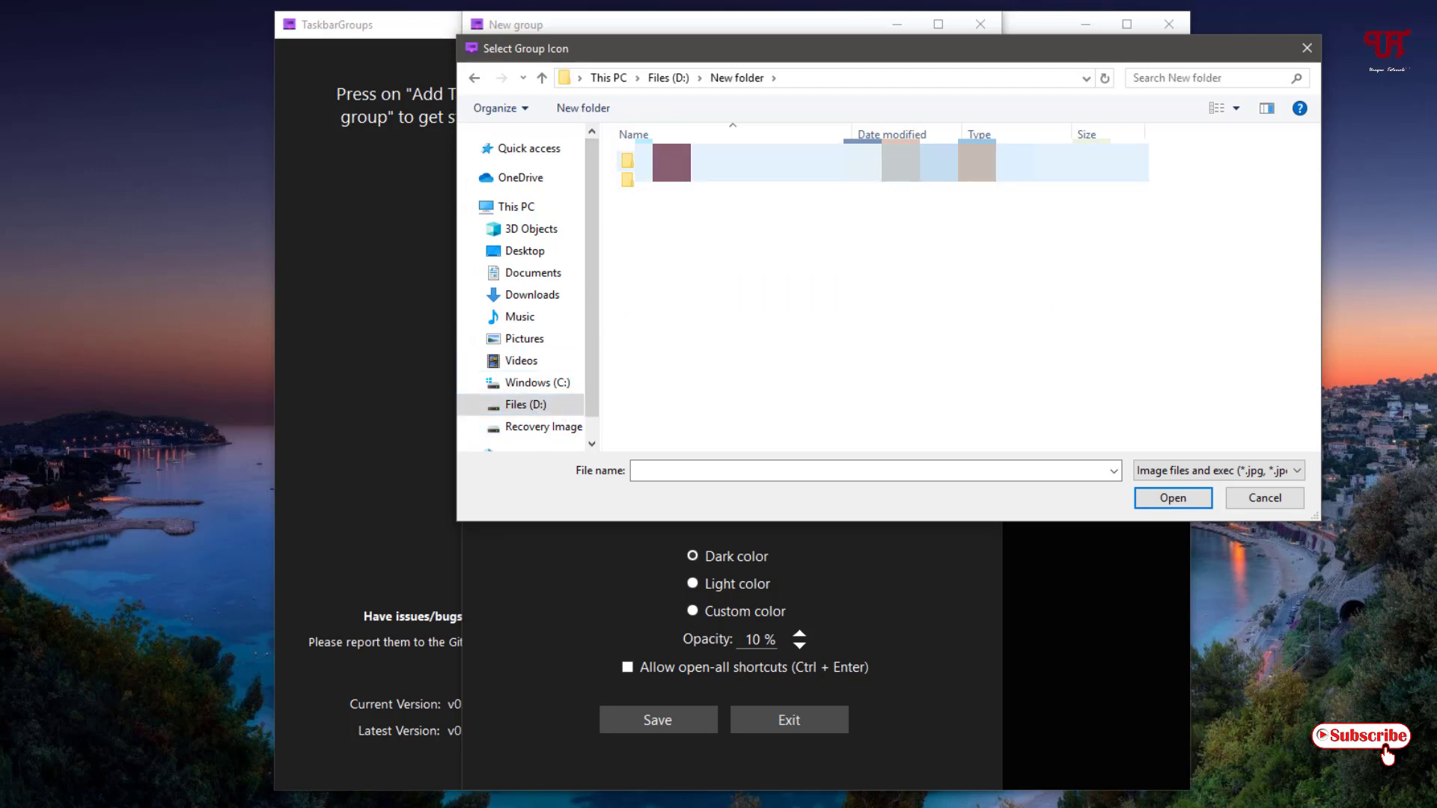
double_click(669, 165)
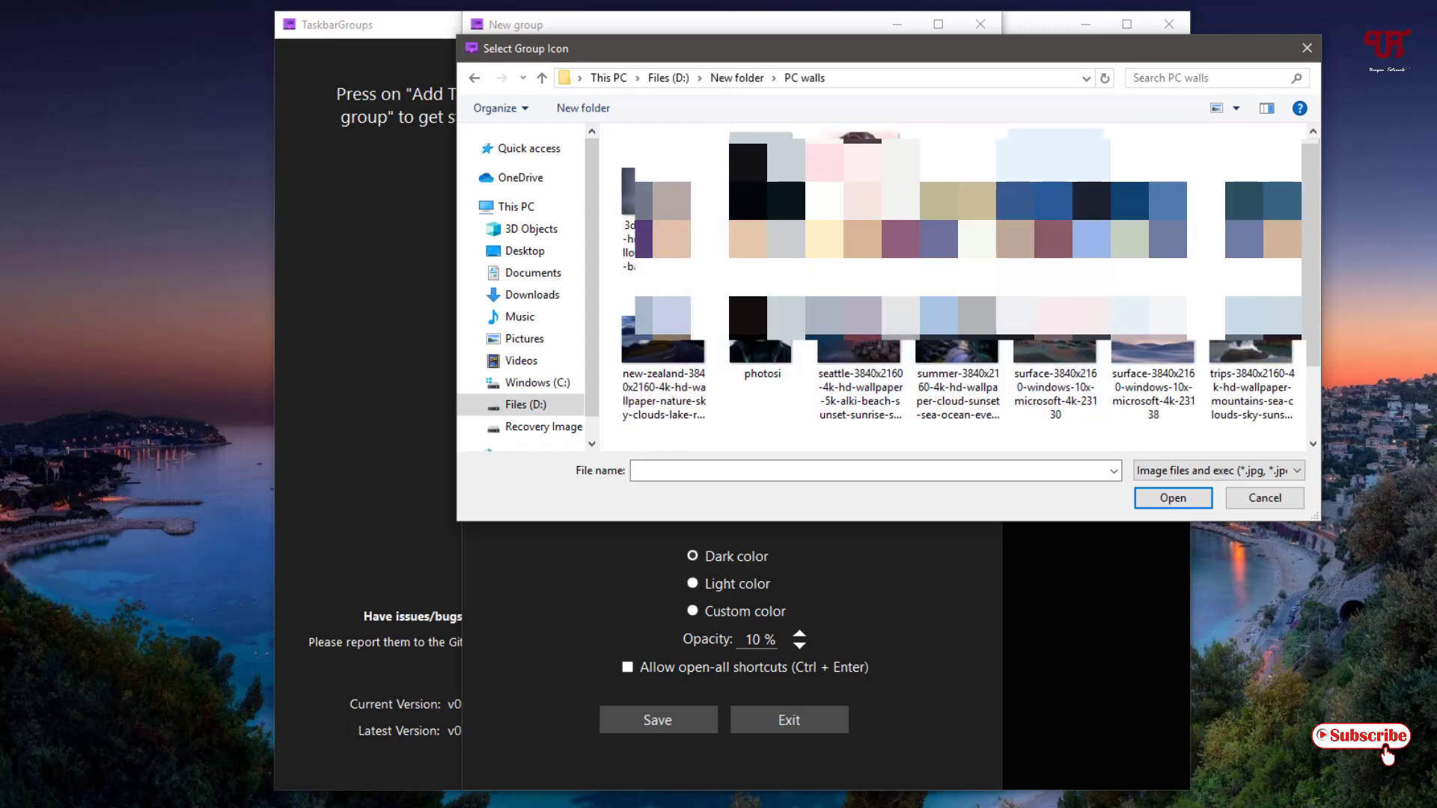
click(656, 192)
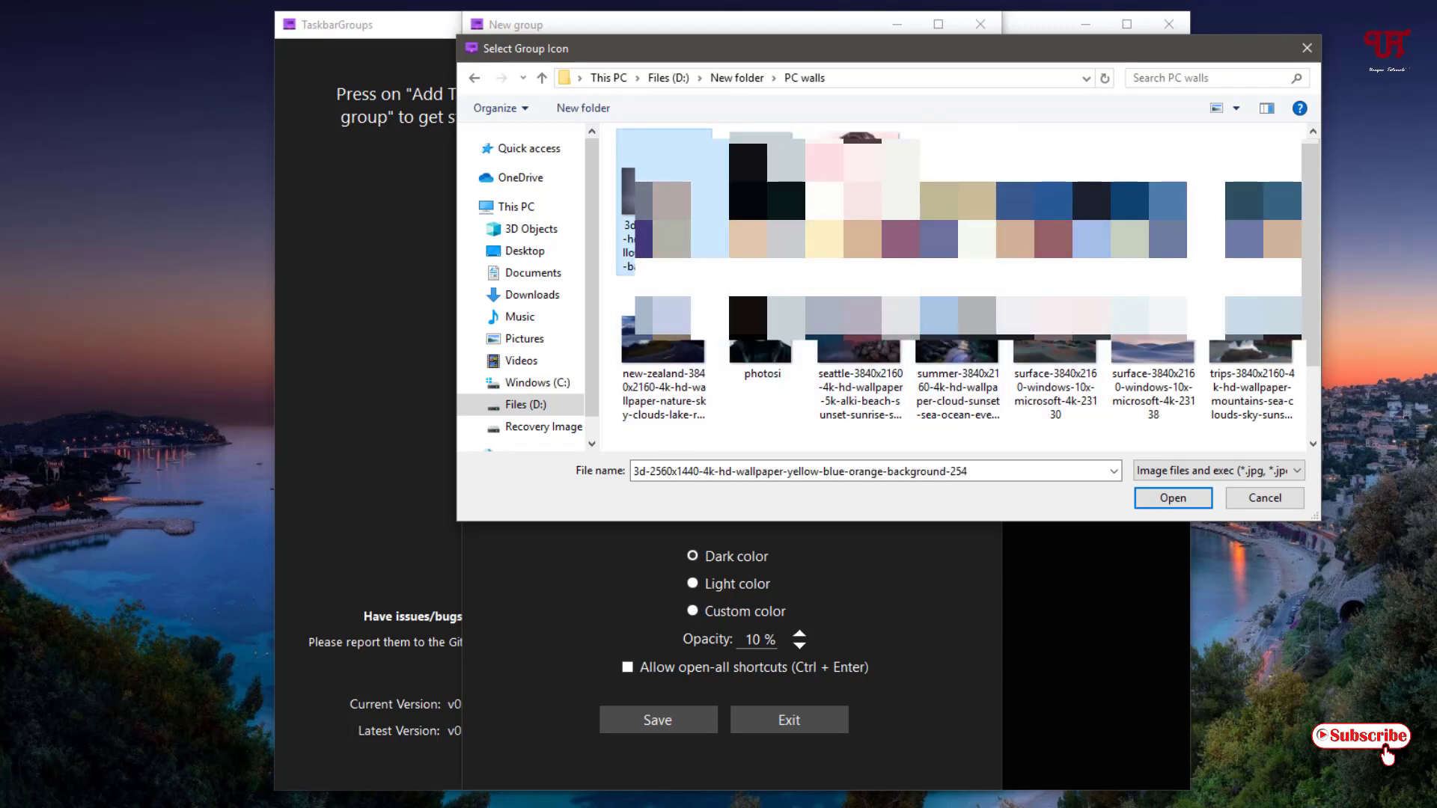
click(1171, 498)
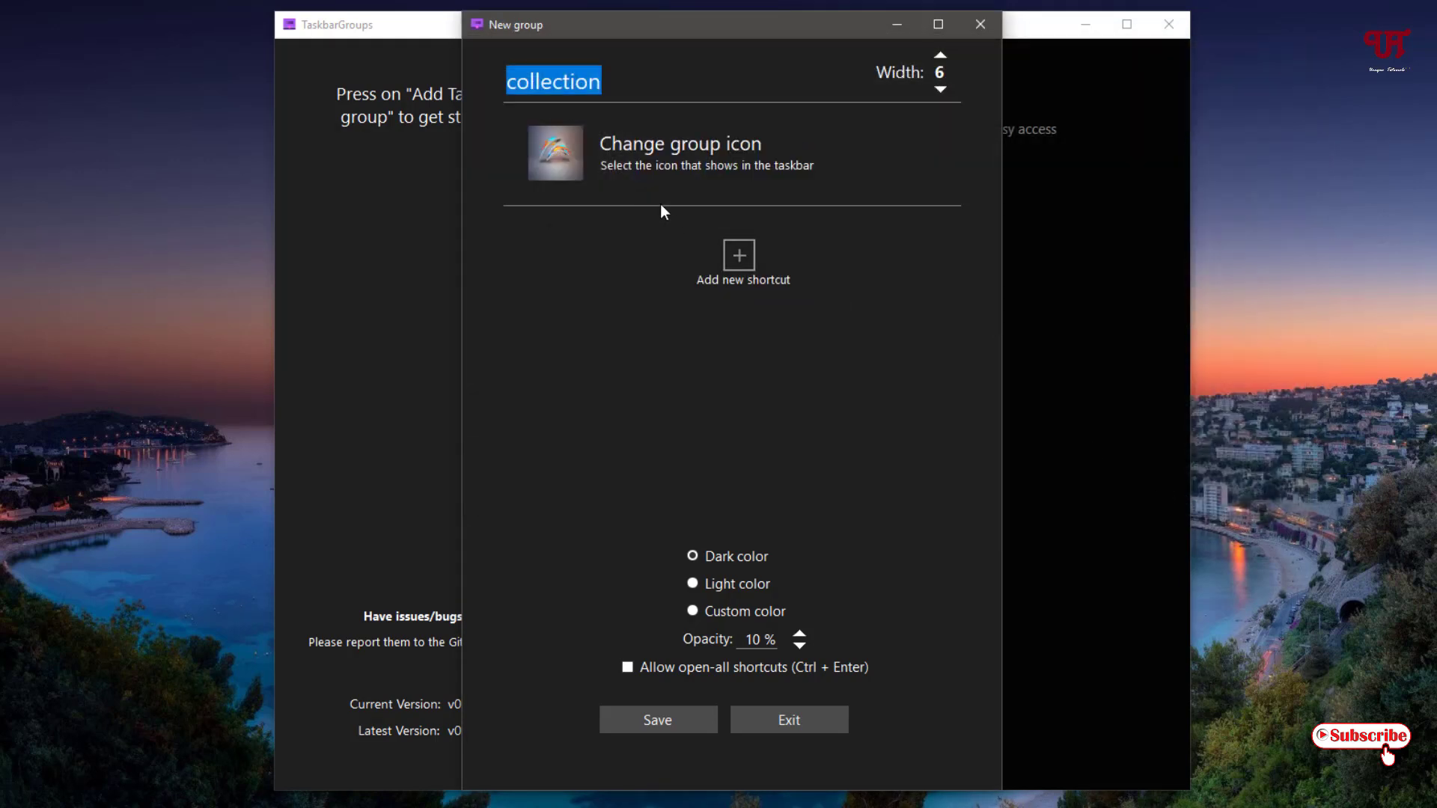
mouse_move(579, 198)
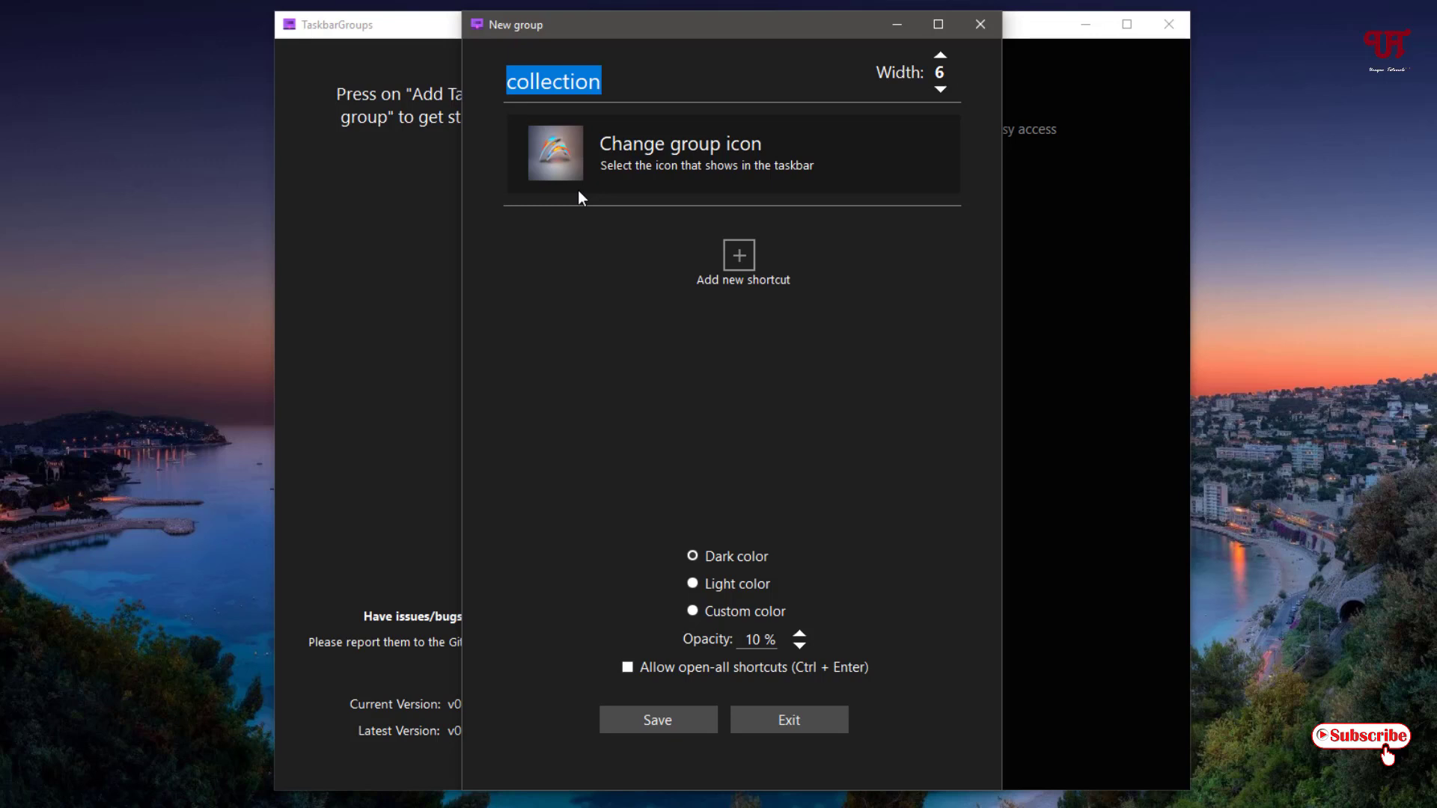
mouse_move(707, 145)
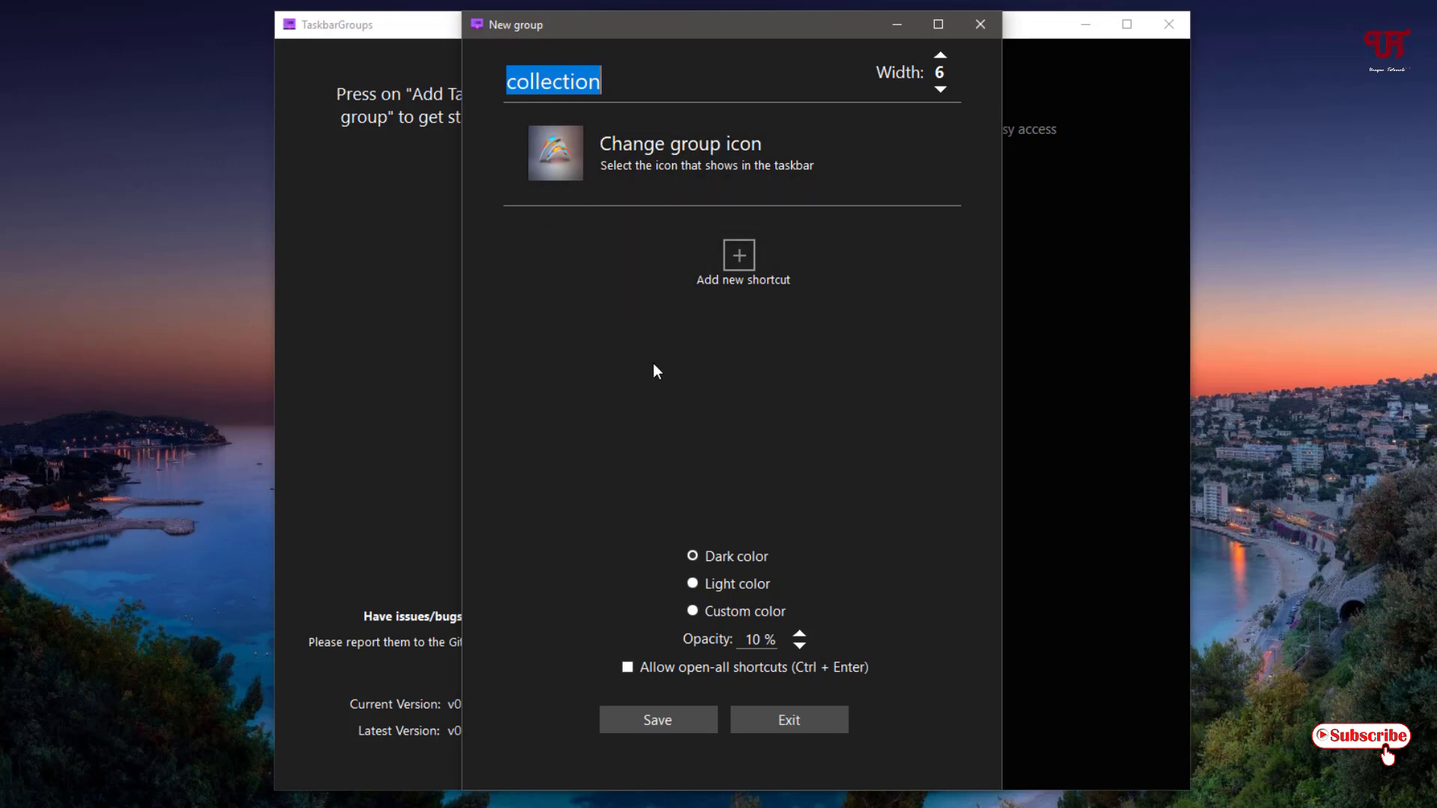
mouse_move(738, 264)
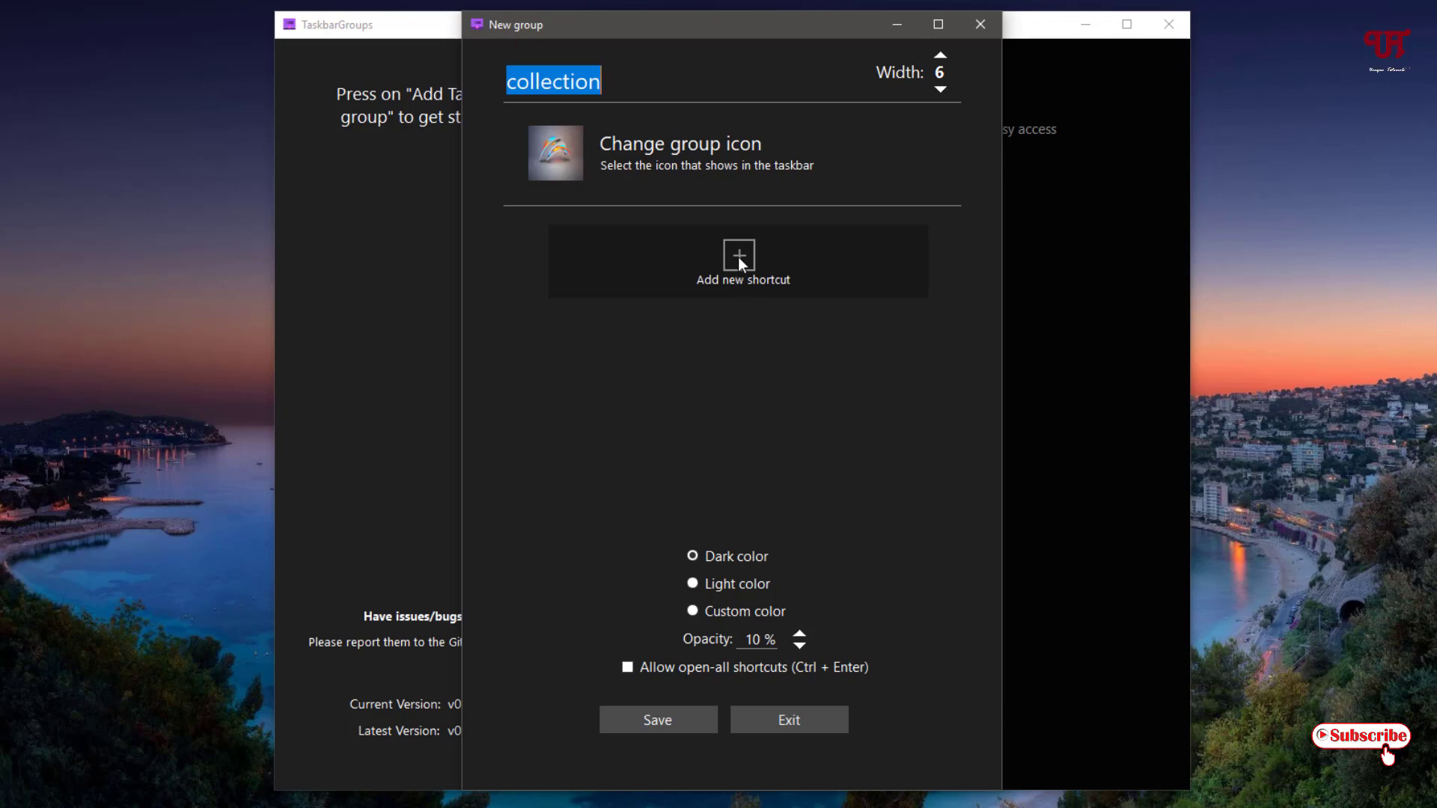
Add the HandBrake and JDiskReport shortcuts from the Desktop to the group.
click(742, 266)
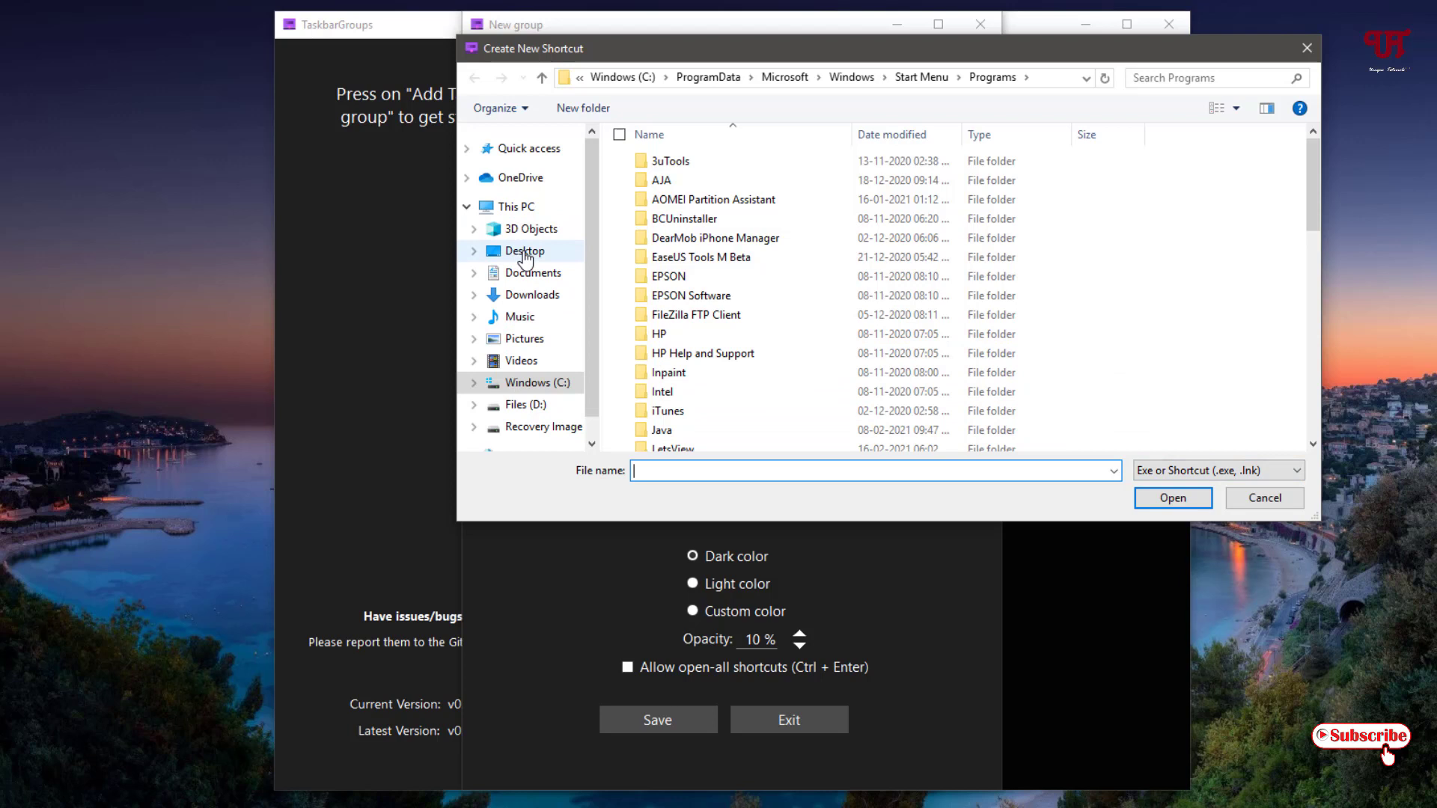
click(523, 250)
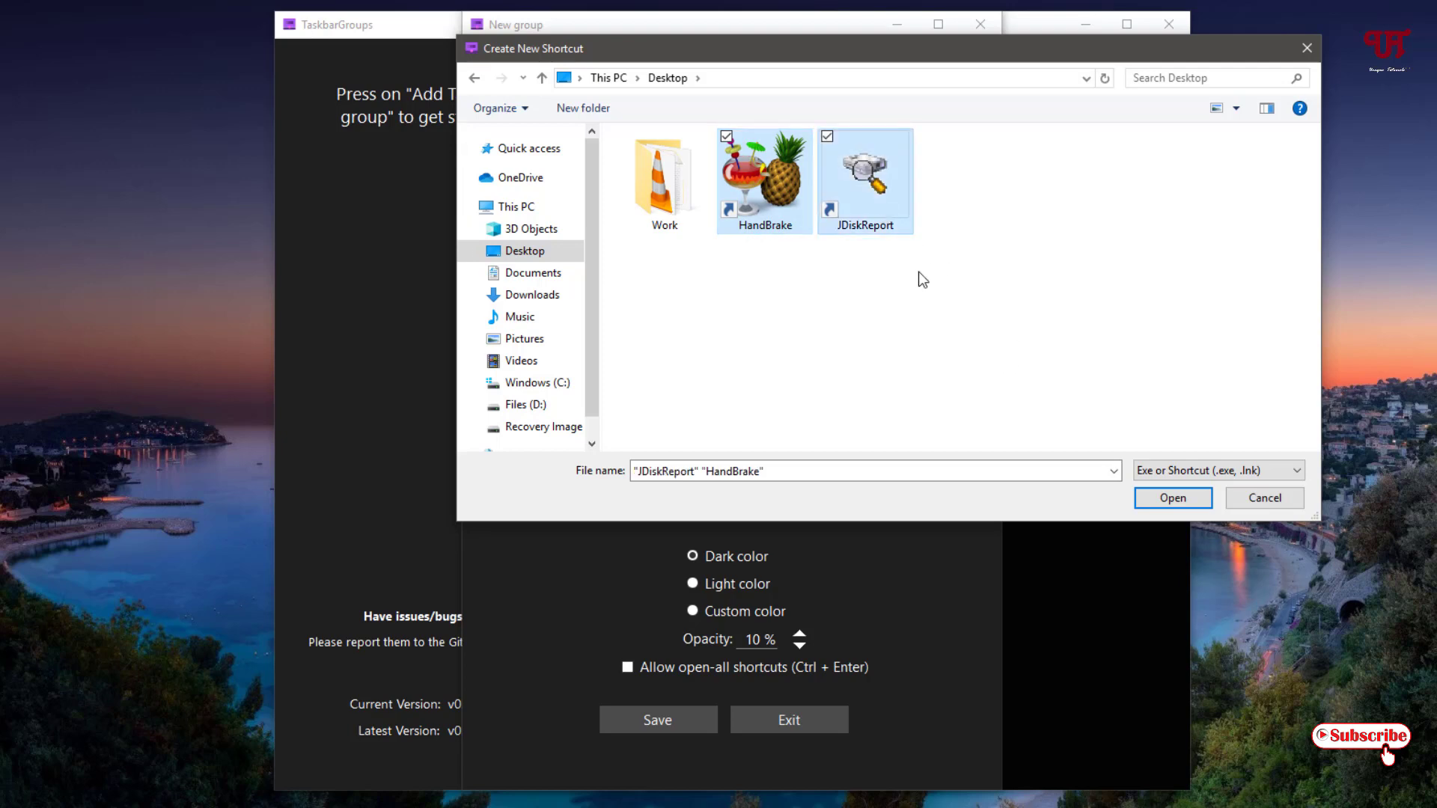
click(1171, 498)
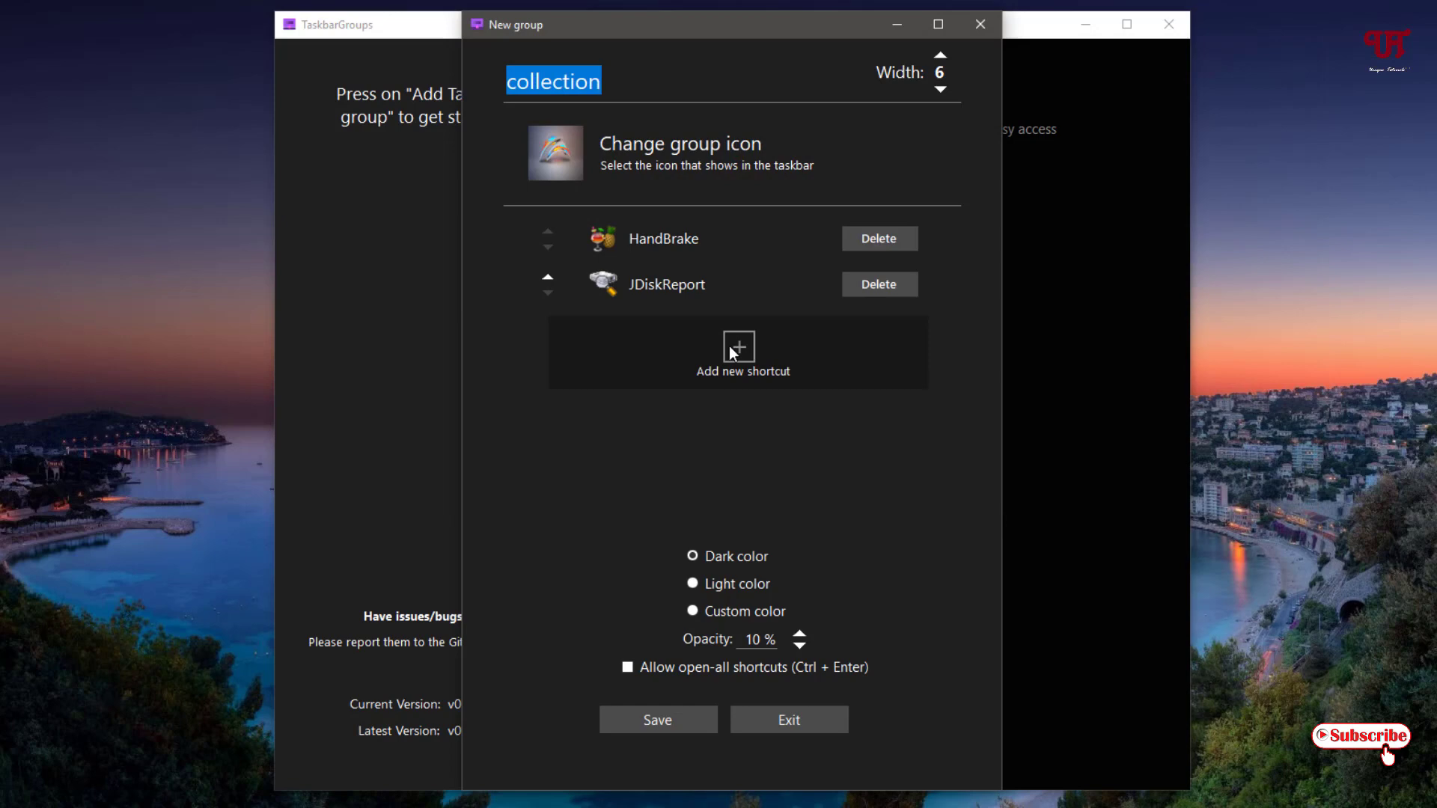
click(742, 352)
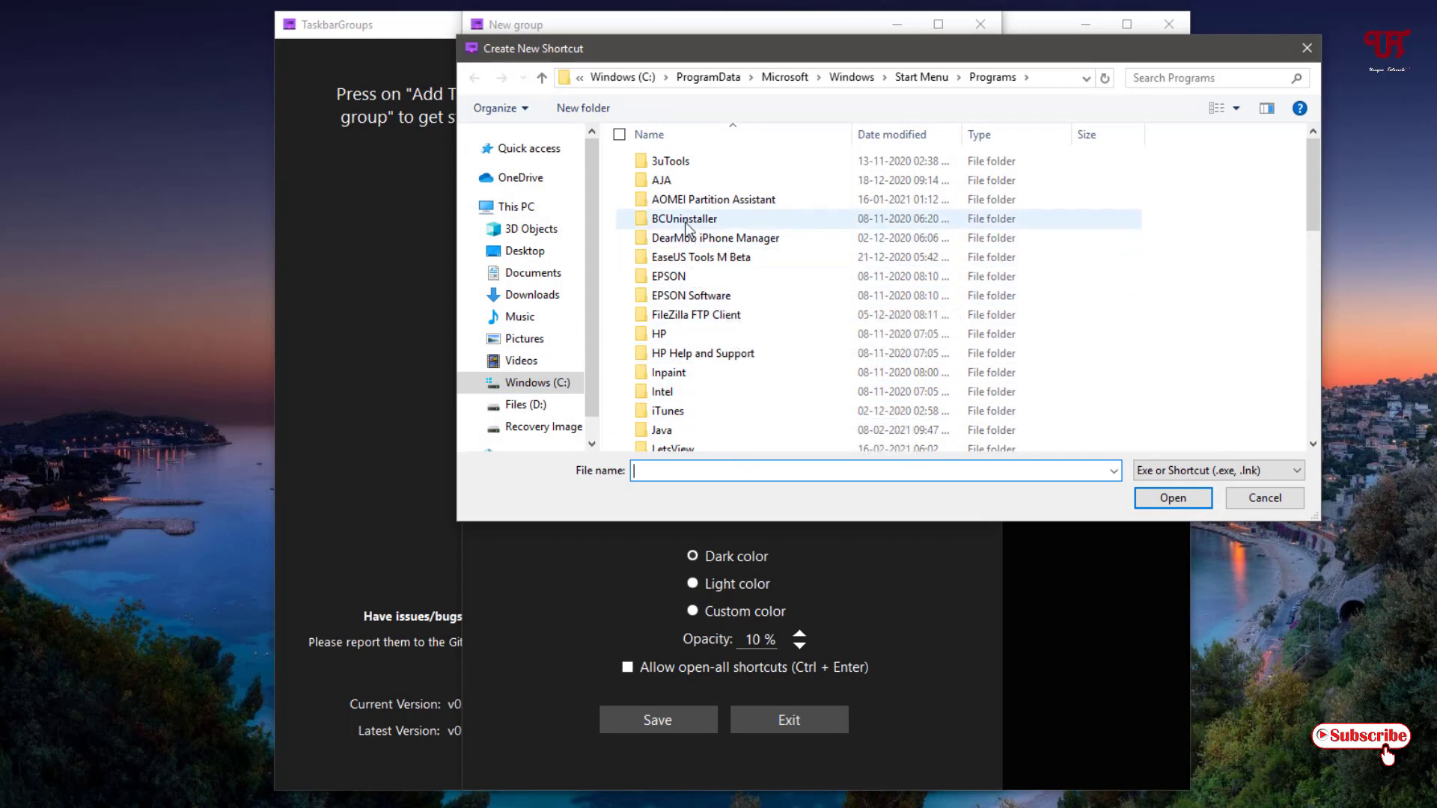
Add the BCUninstaller and AOMEI Partition Assistant 9.0 shortcuts from their folders.
double_click(682, 218)
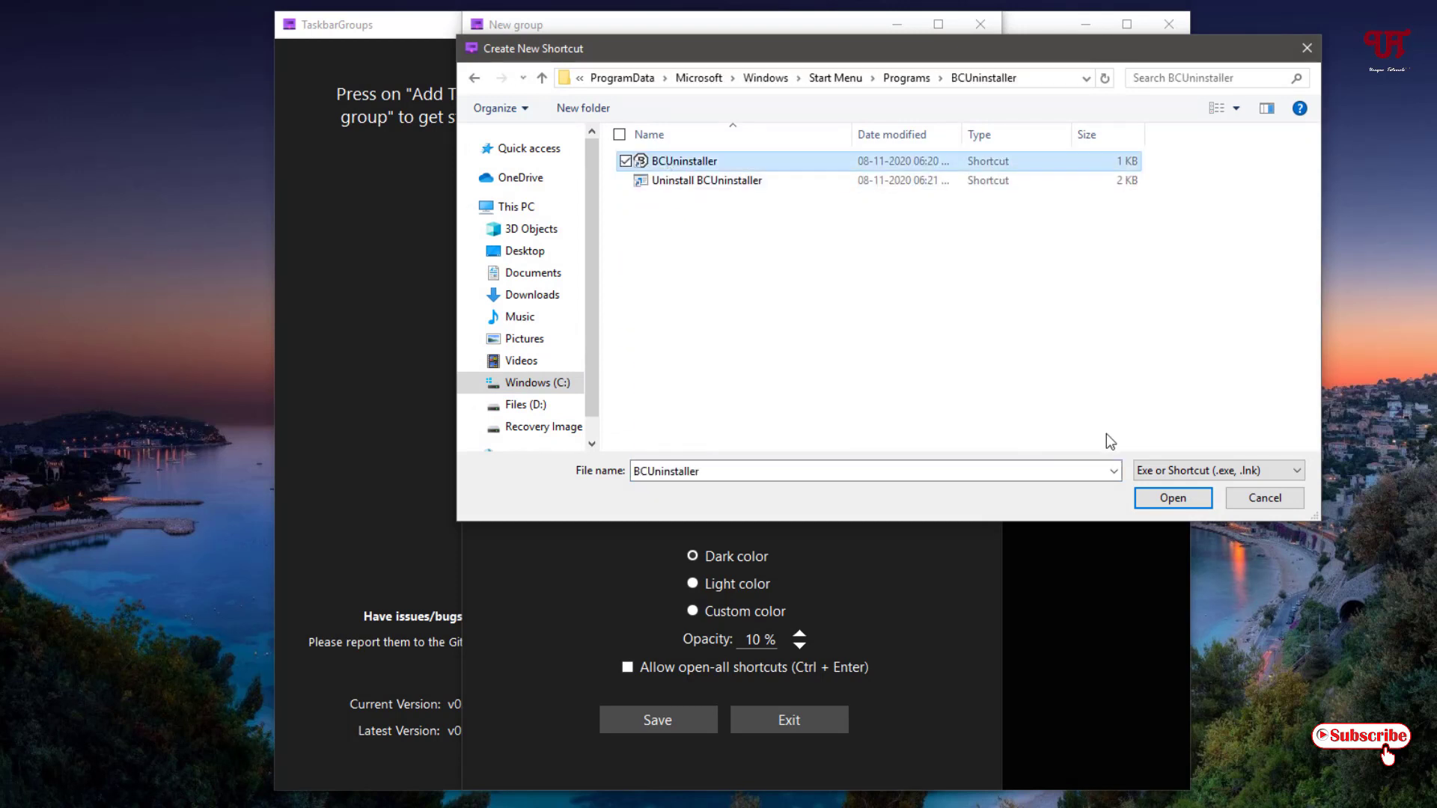
click(1172, 498)
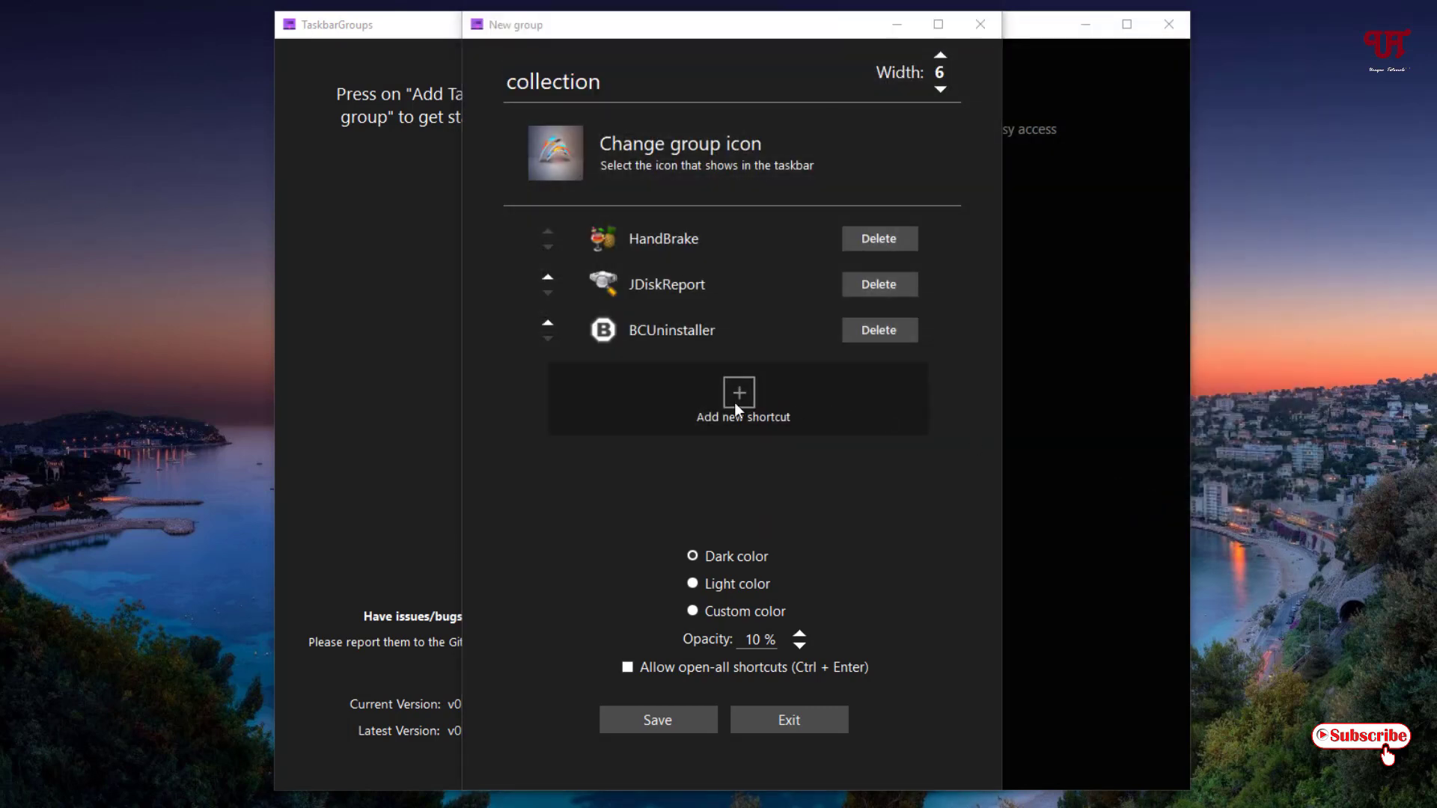
click(738, 400)
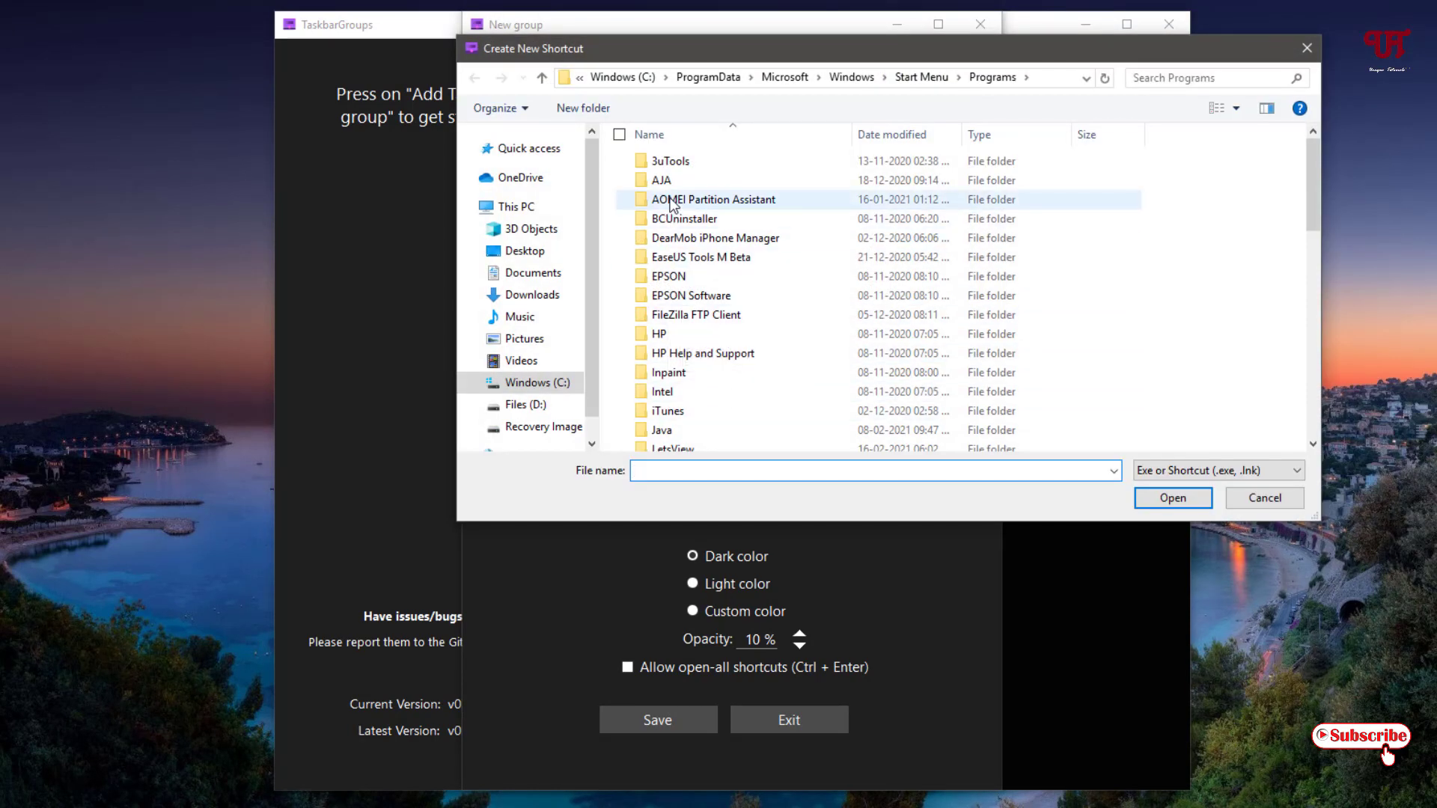
double_click(714, 199)
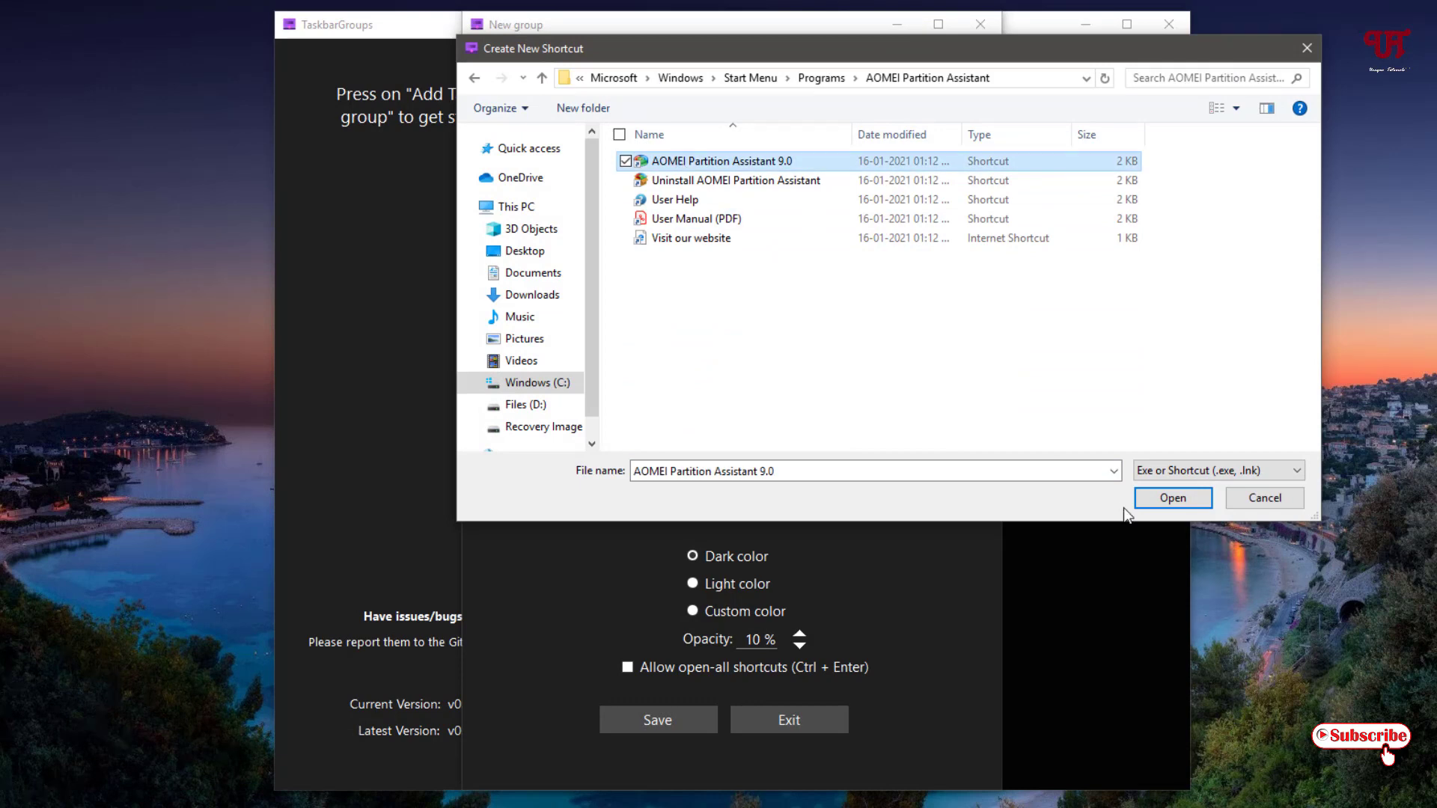
click(1171, 497)
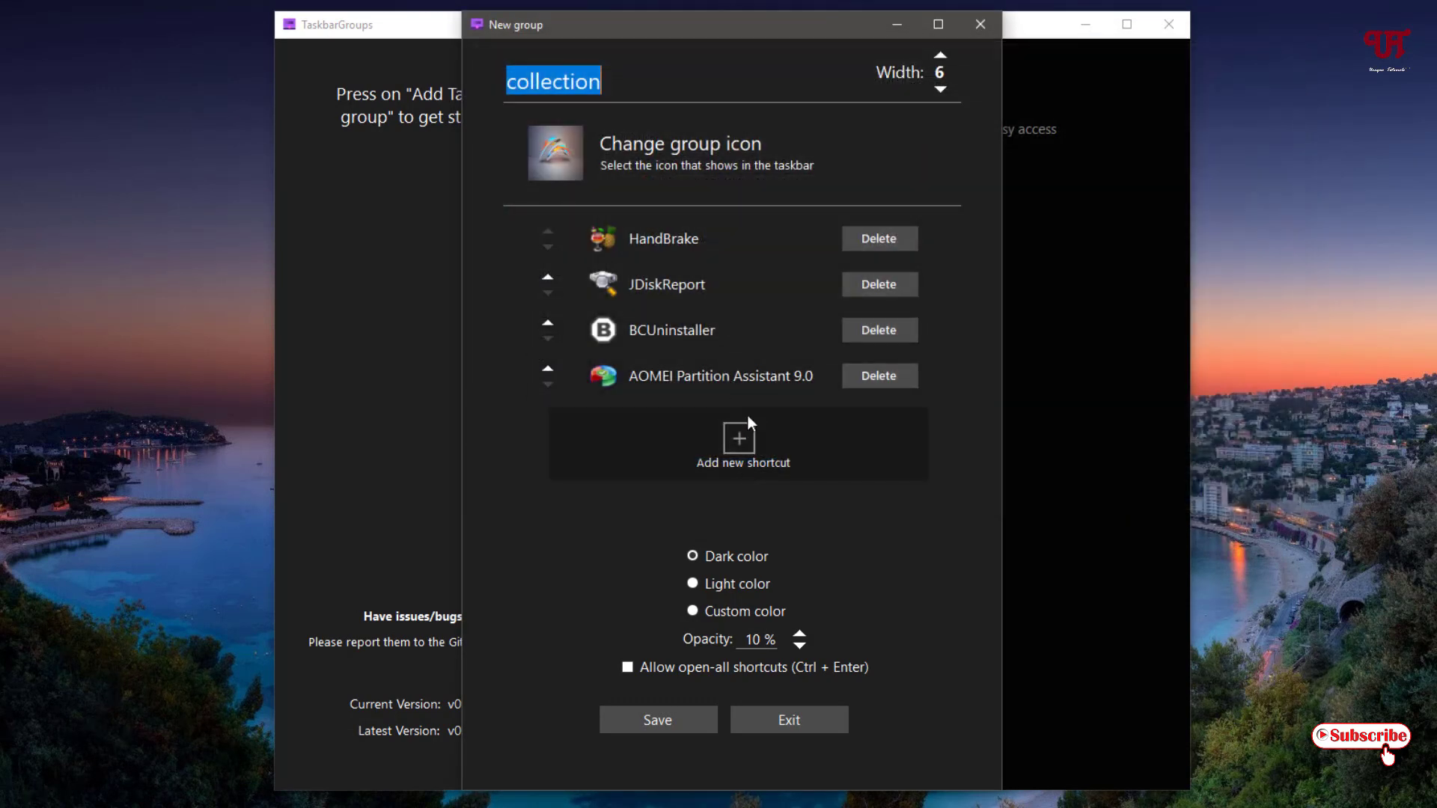
mouse_move(756, 444)
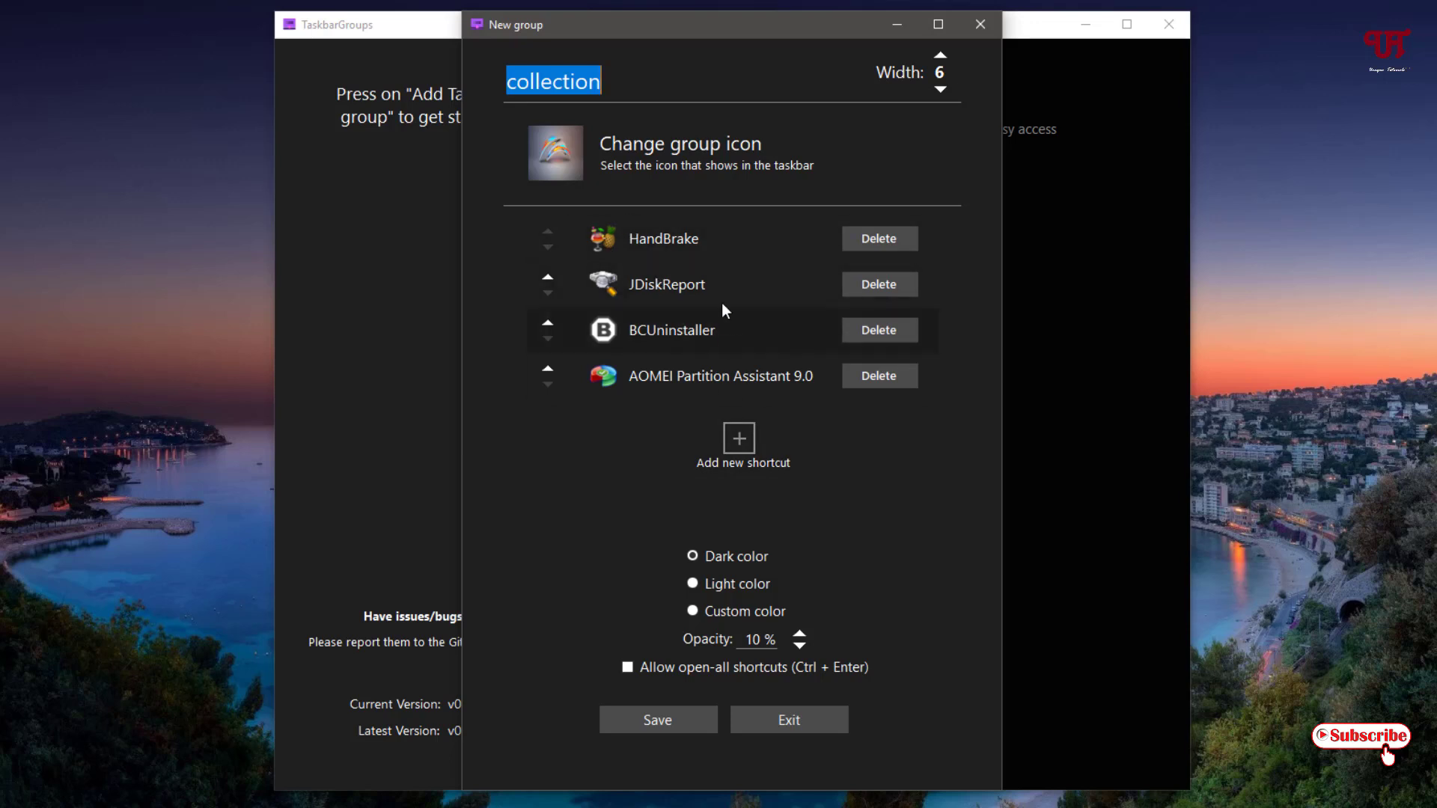
mouse_move(717, 380)
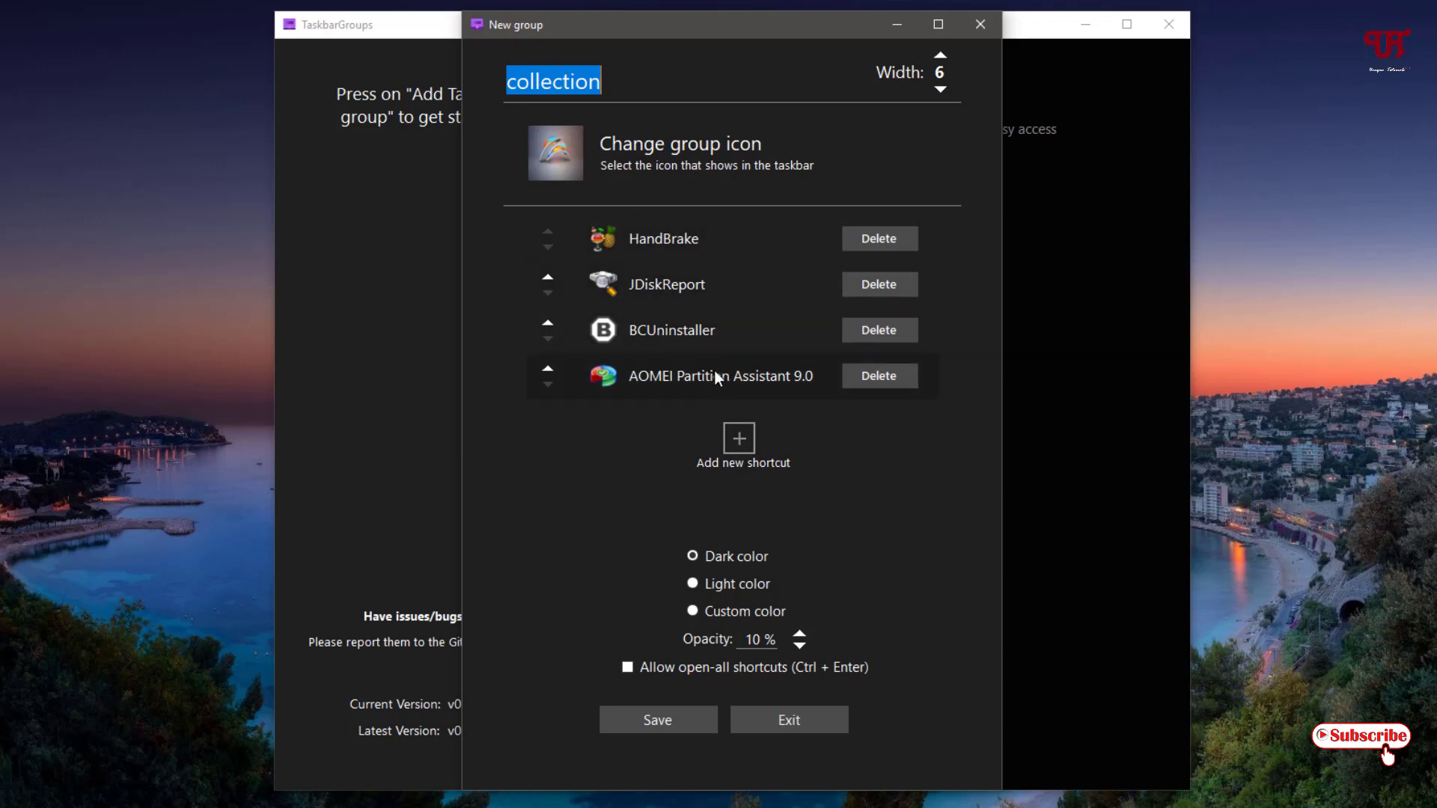
mouse_move(676, 278)
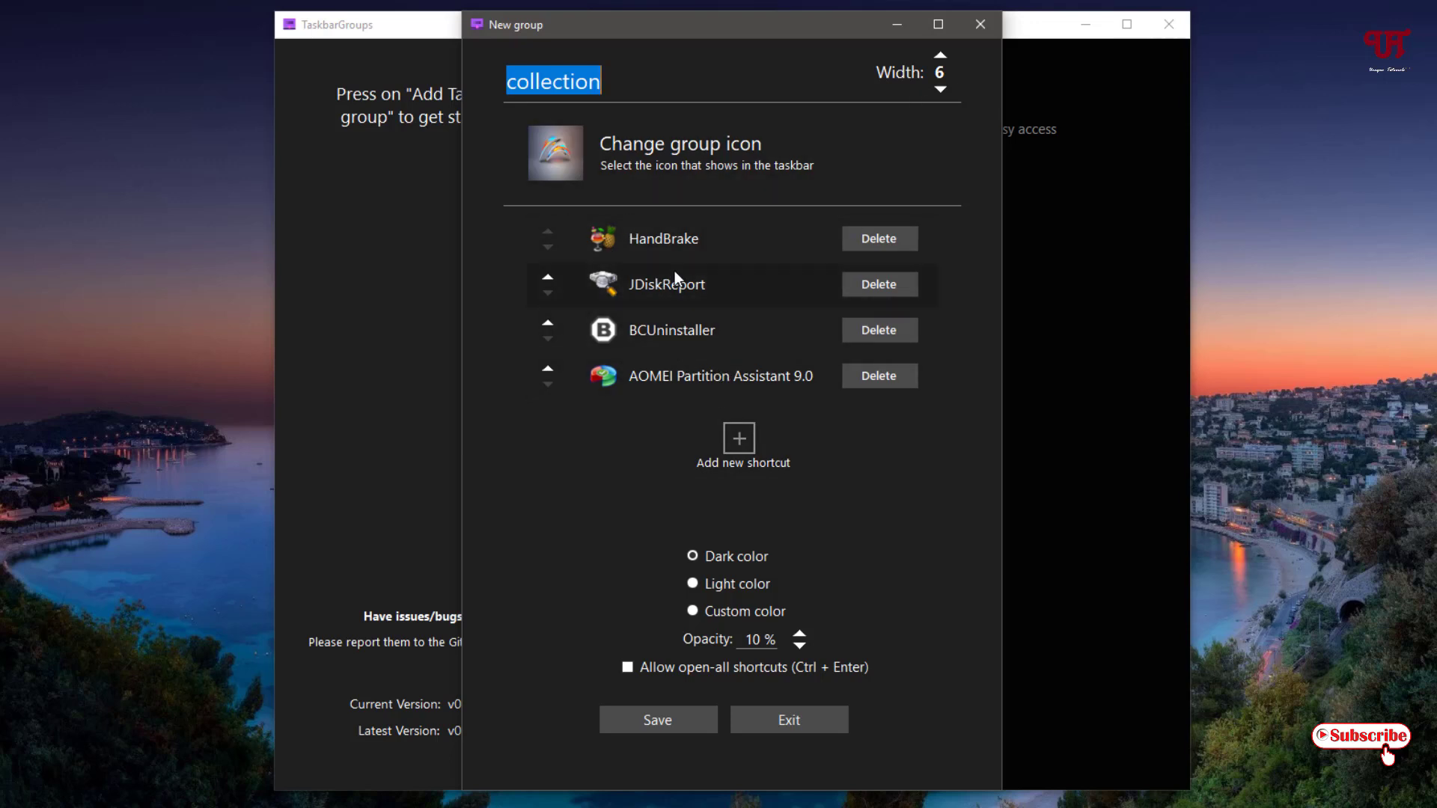
mouse_move(670, 313)
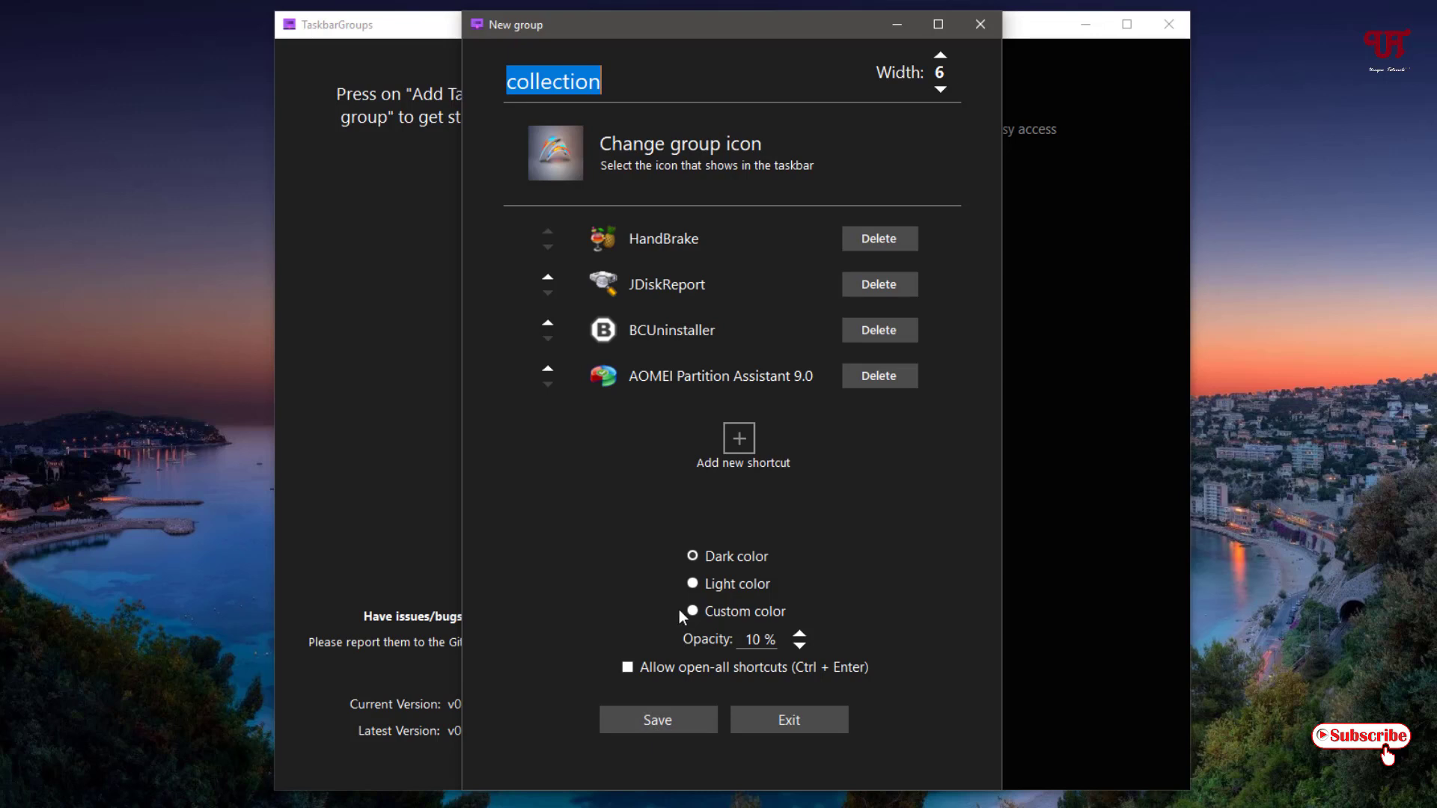
Save the collection group using Save at the bottom of the New group window.
click(691, 612)
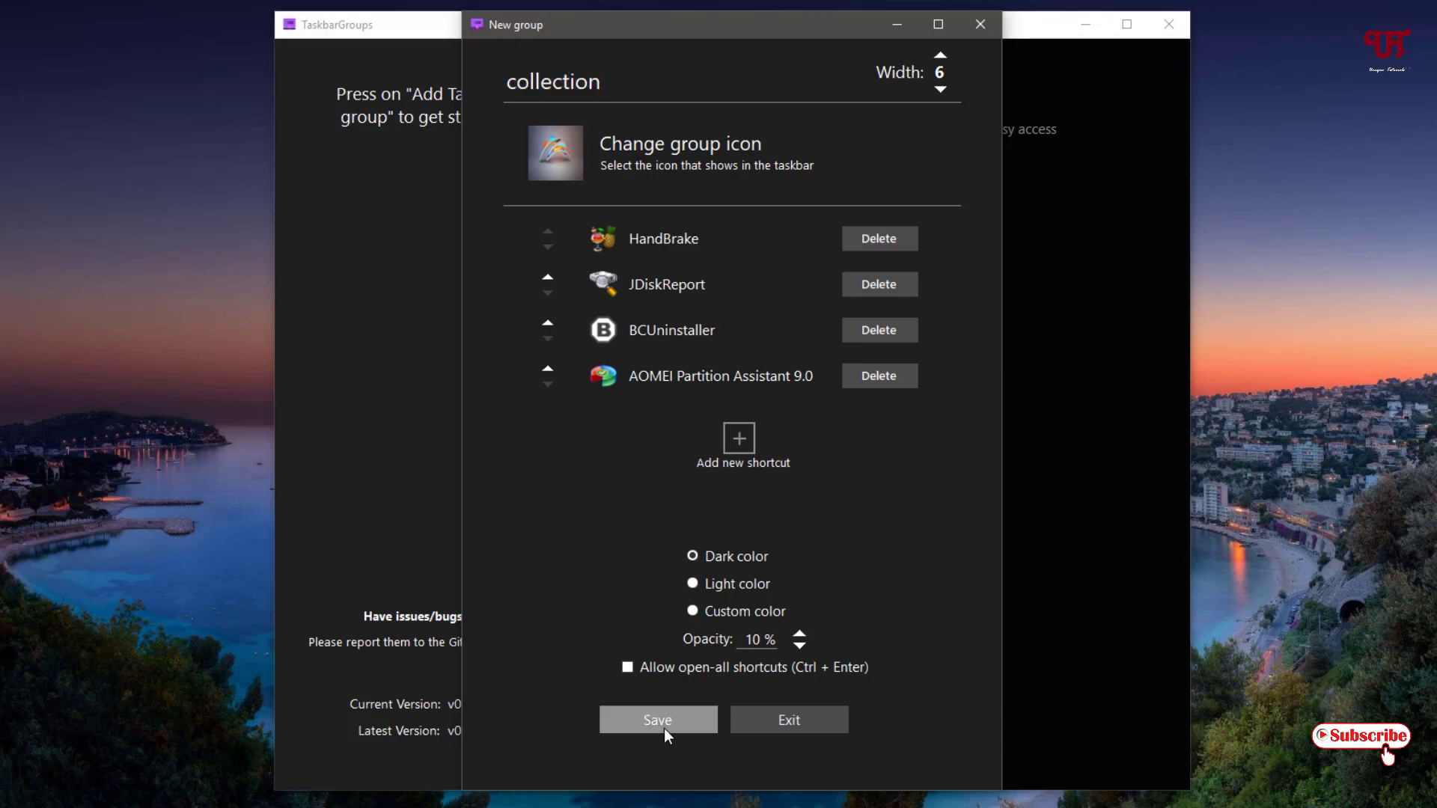
click(657, 719)
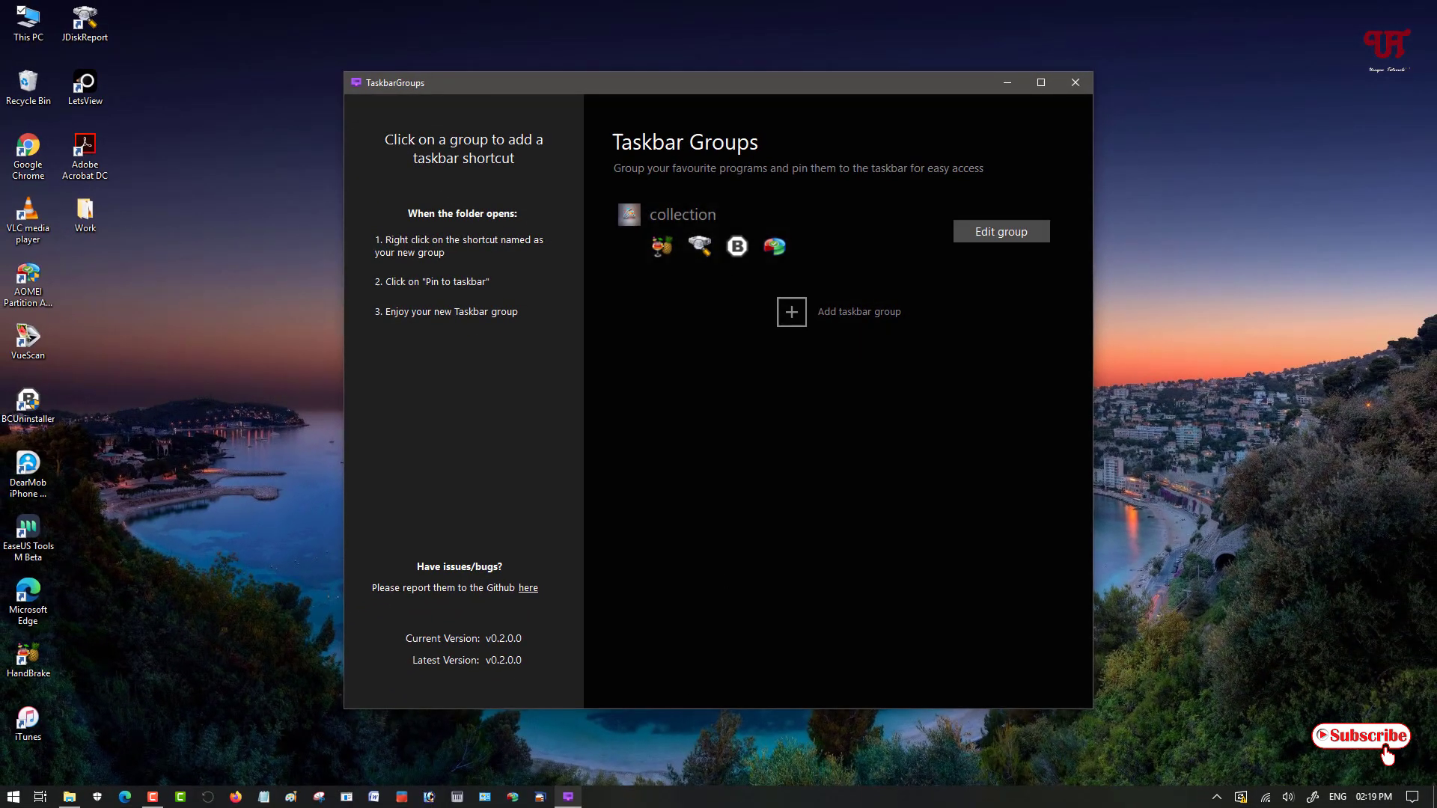
mouse_move(714, 457)
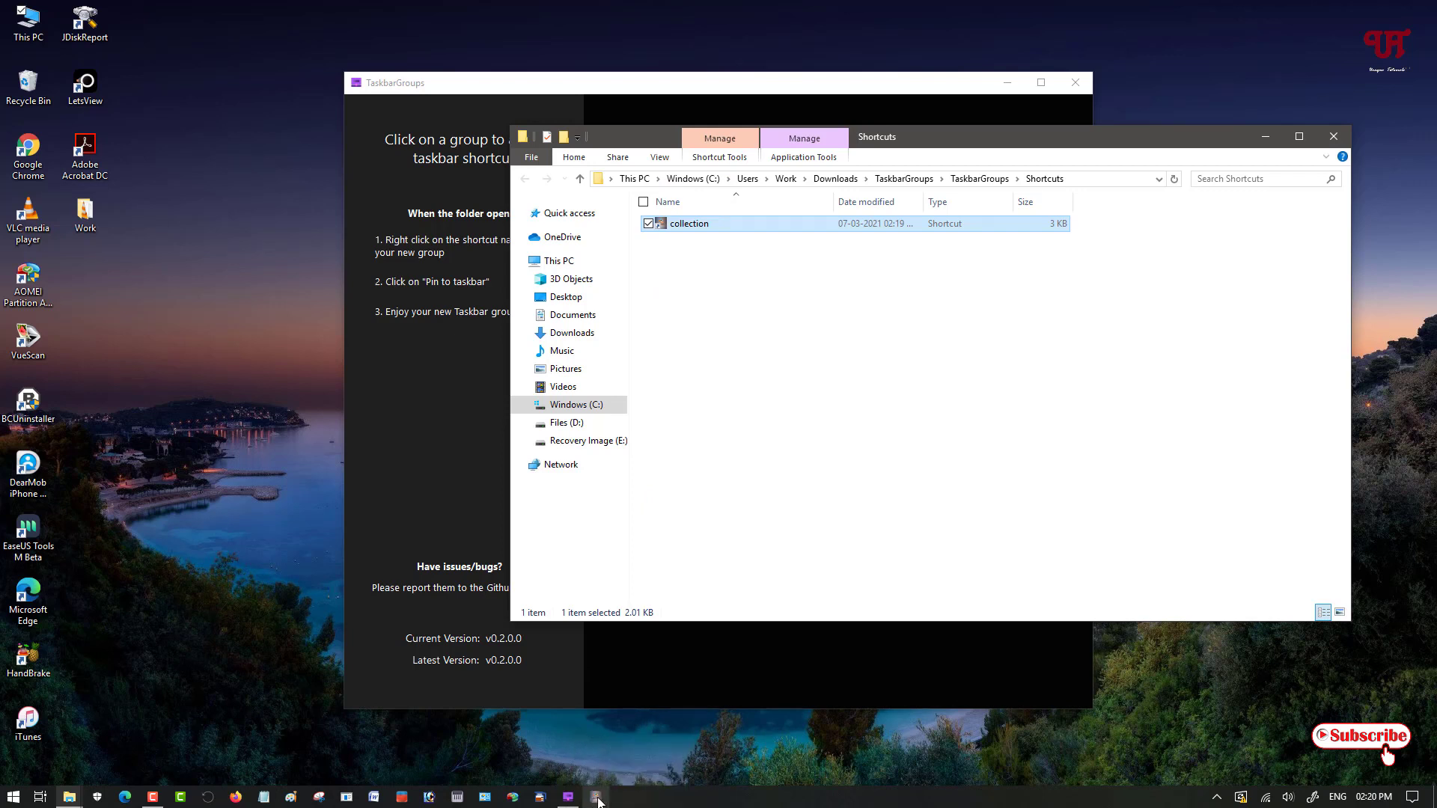
mouse_move(597, 792)
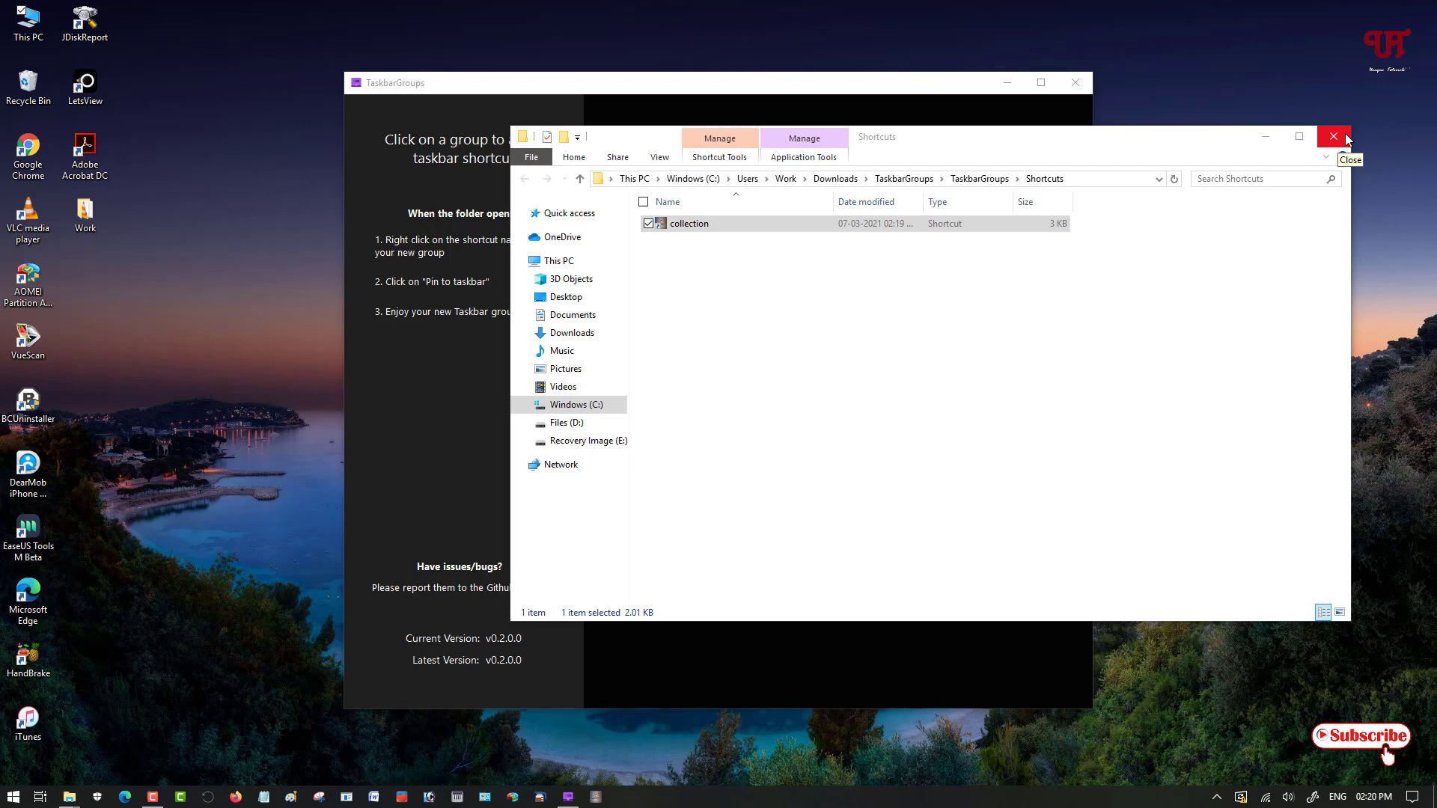
Close the File Explorer Shortcuts window showing the collection shortcut.
click(1334, 136)
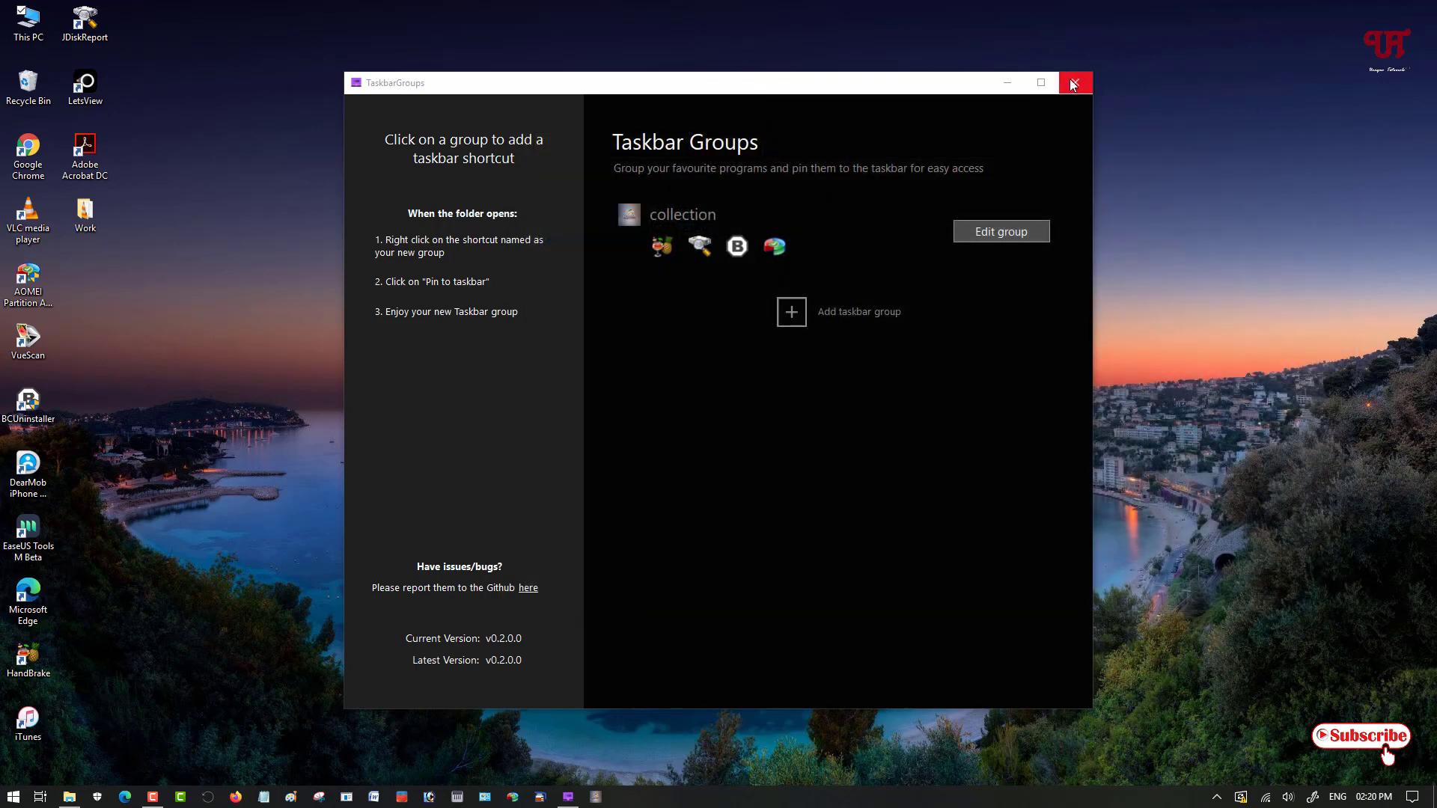
Close the Taskbar Groups window.
click(1076, 82)
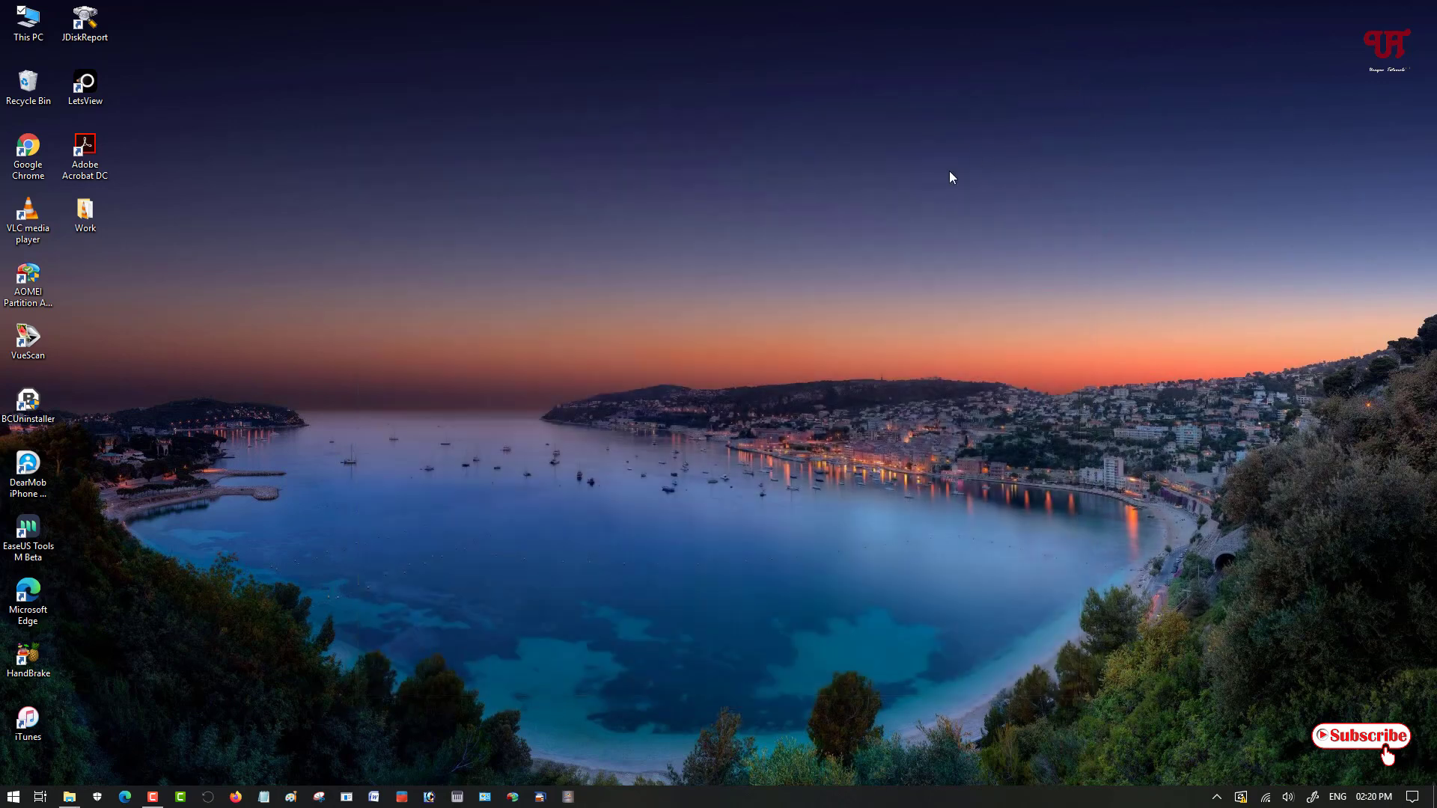
mouse_move(968, 394)
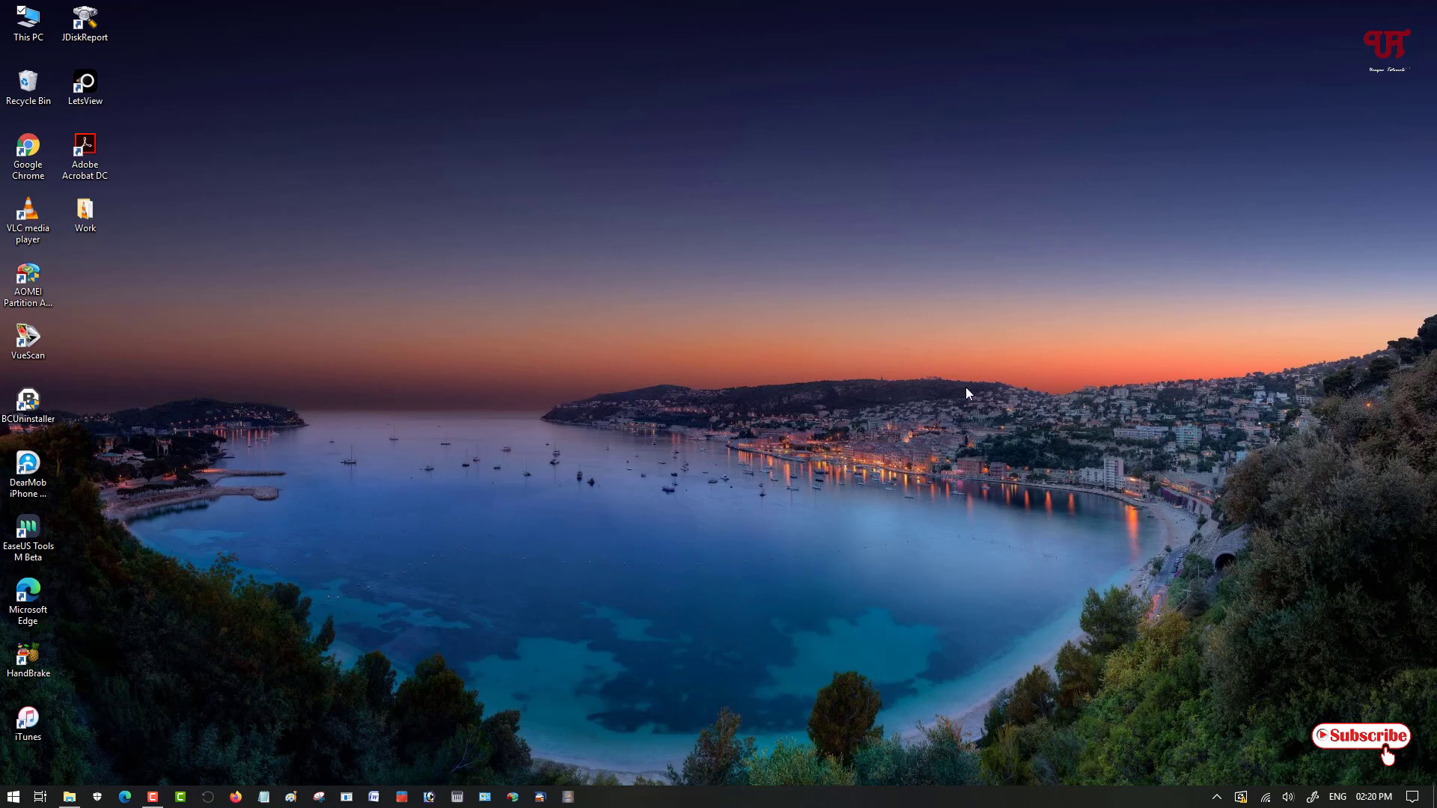
mouse_move(815, 343)
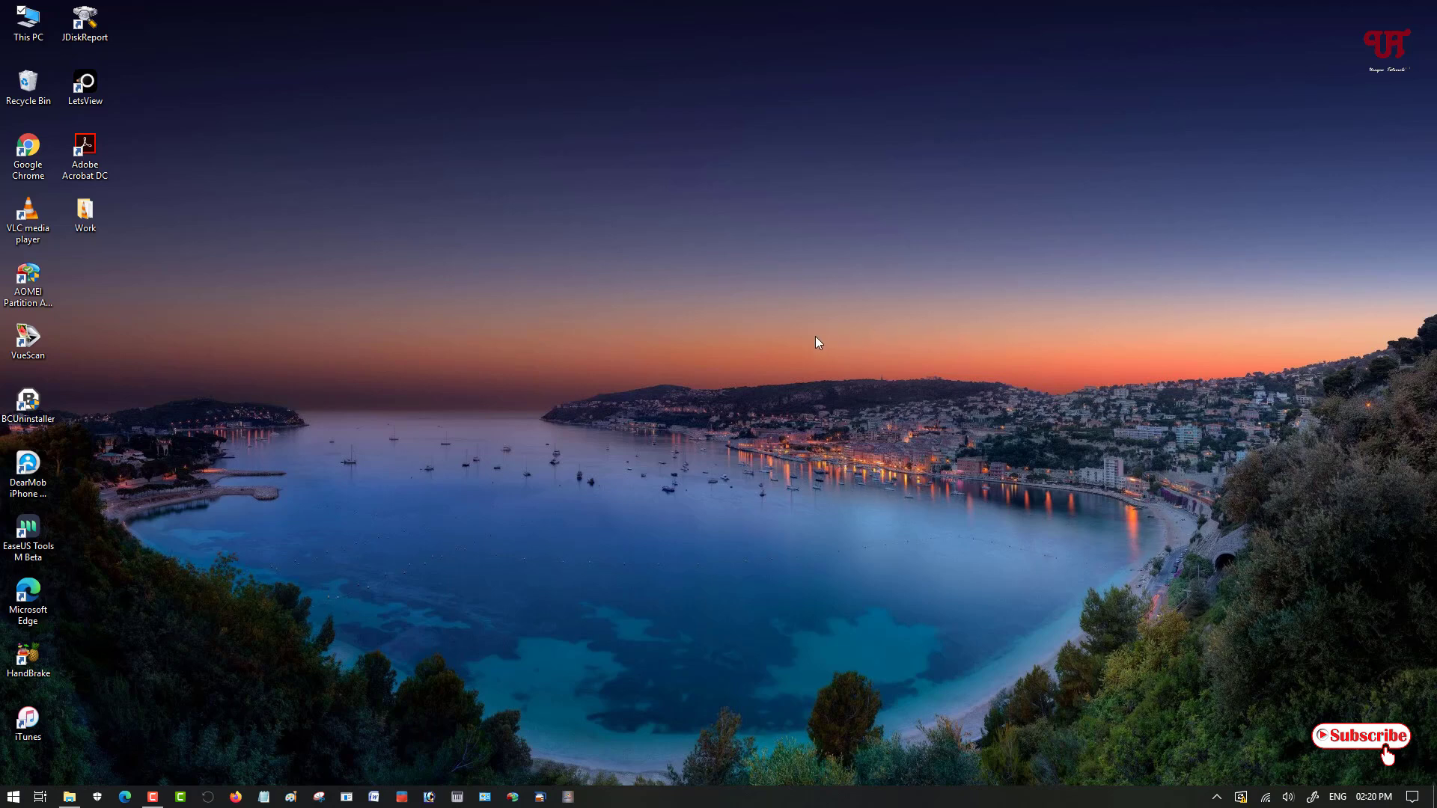